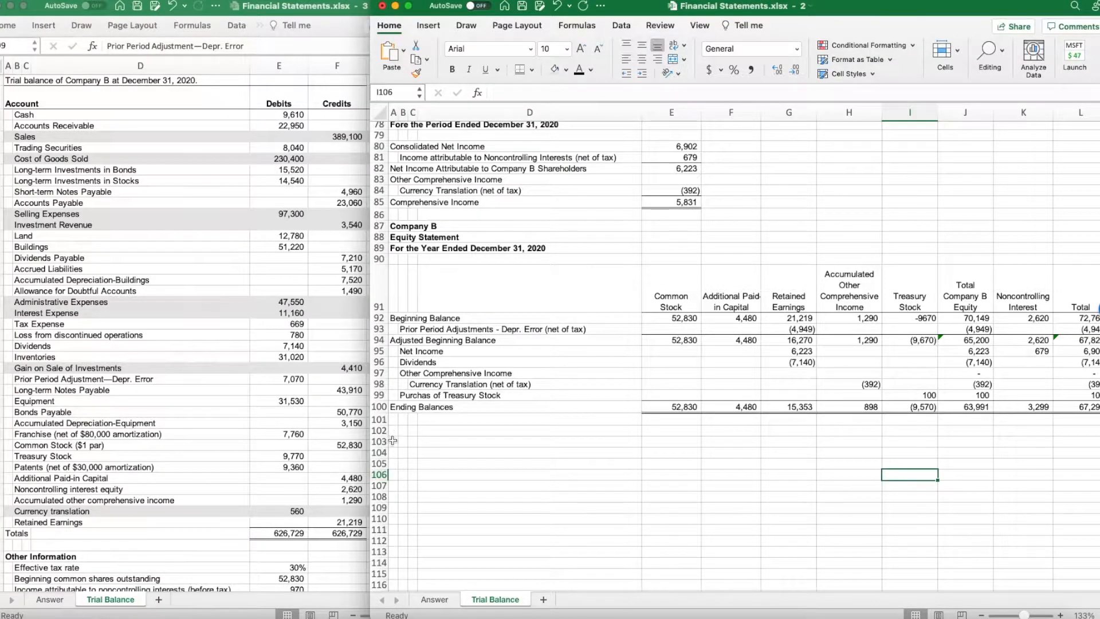
Enter Company B, Balance Sheet and December 31, 2020 in A103:A105 and make them bold
type("C")
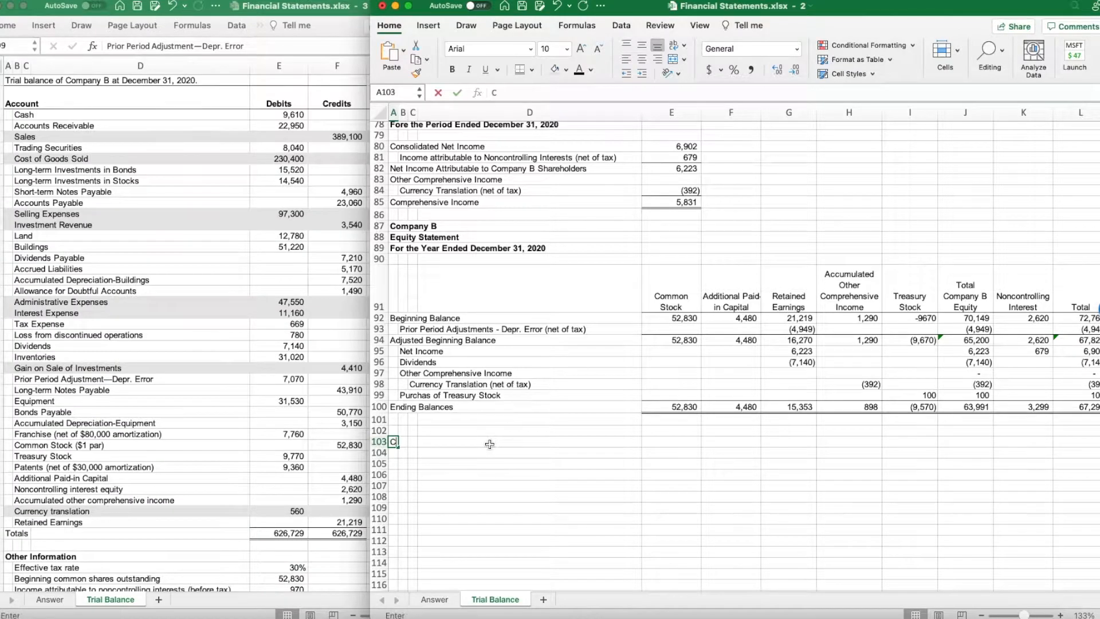
type("ompany B")
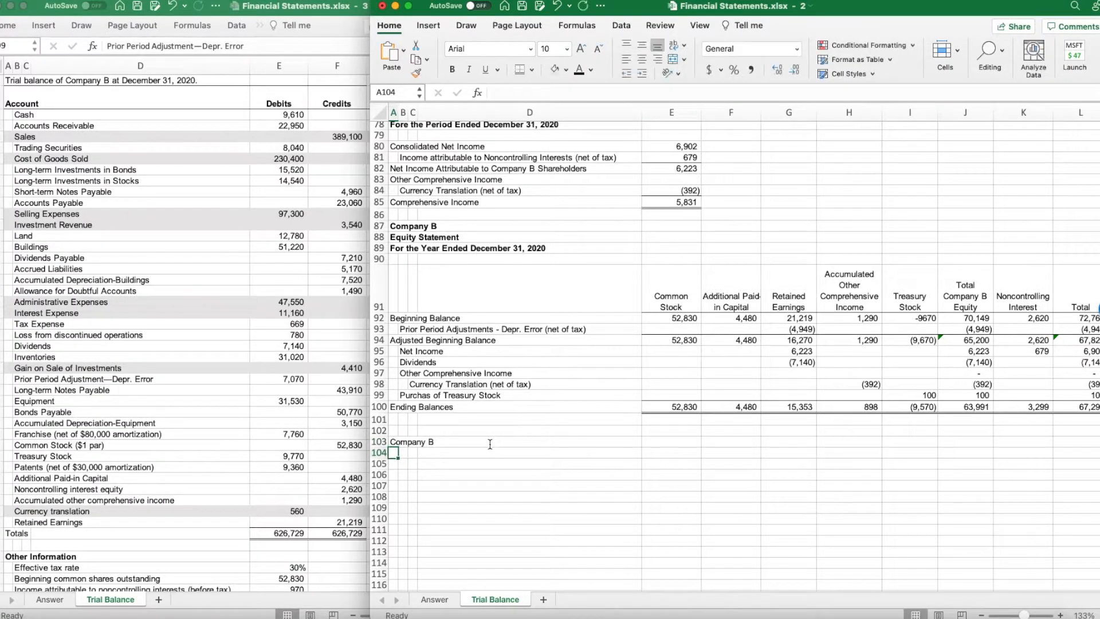
type("Balance Sheet")
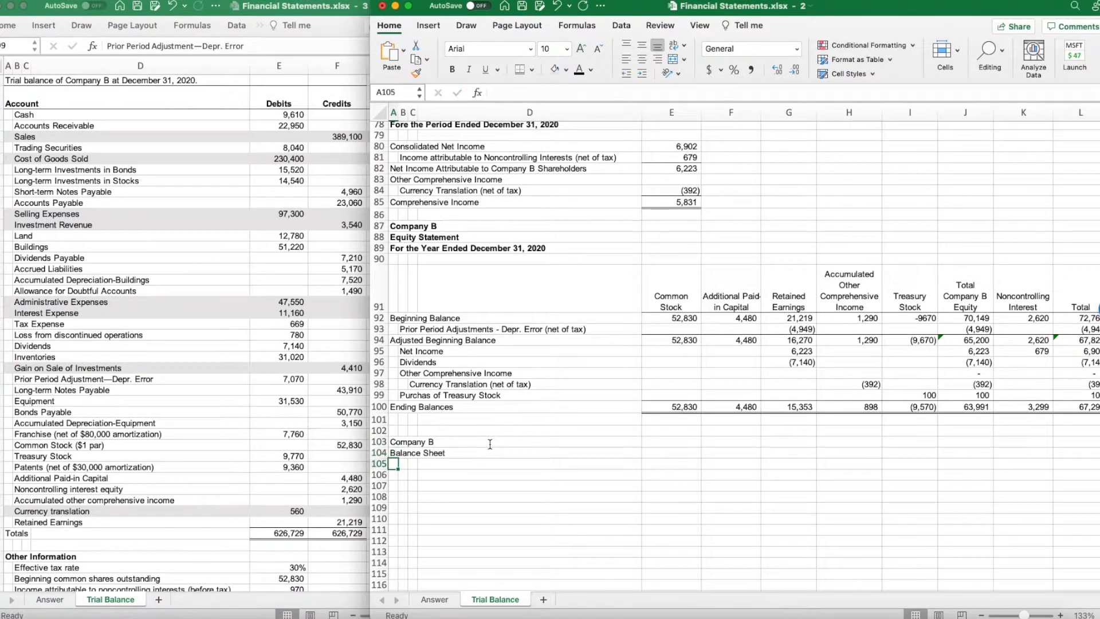
type("'")
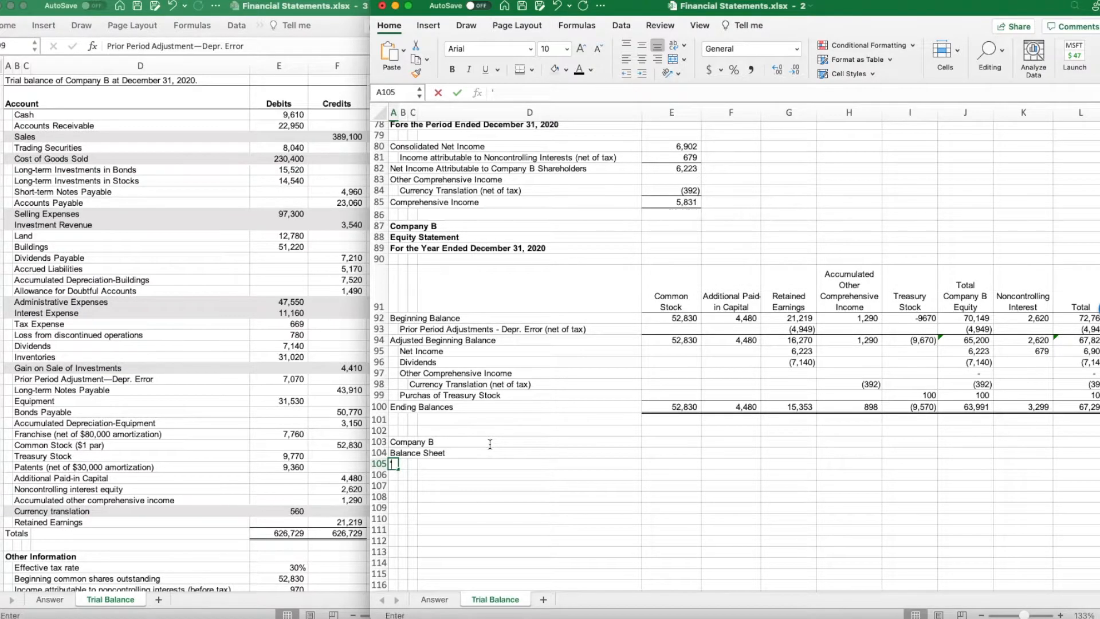
type("December 31,")
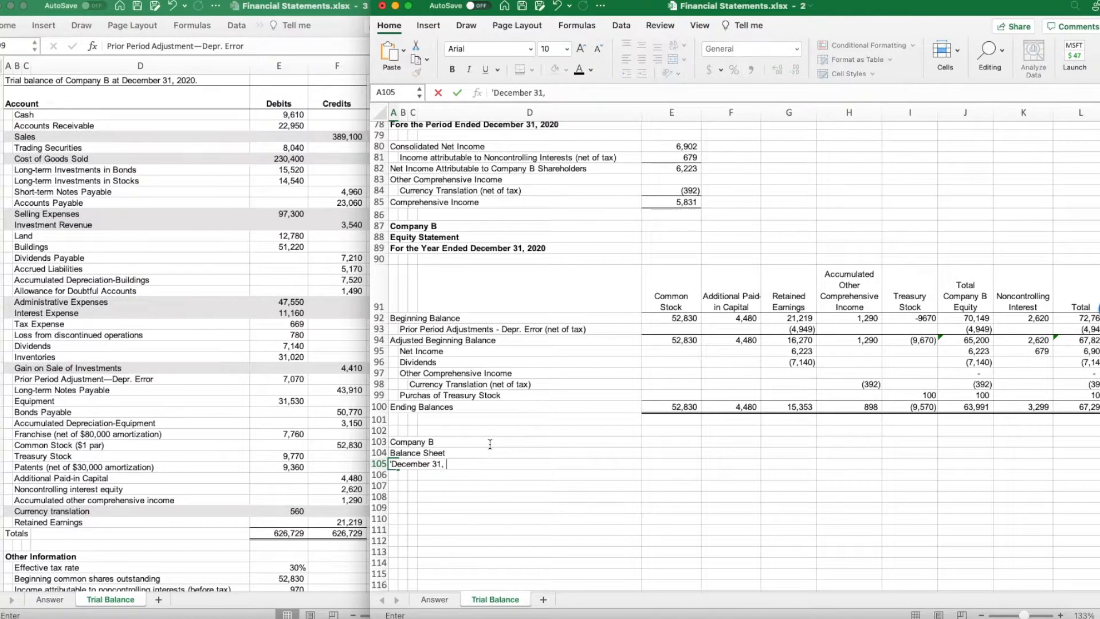
type("2020")
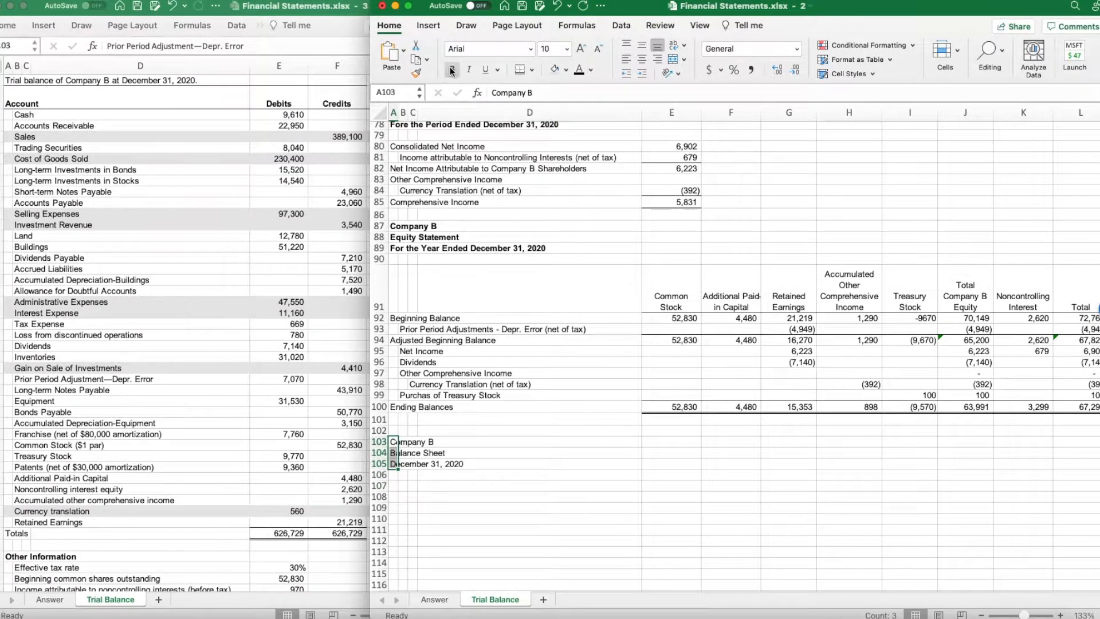
left_click(451, 70)
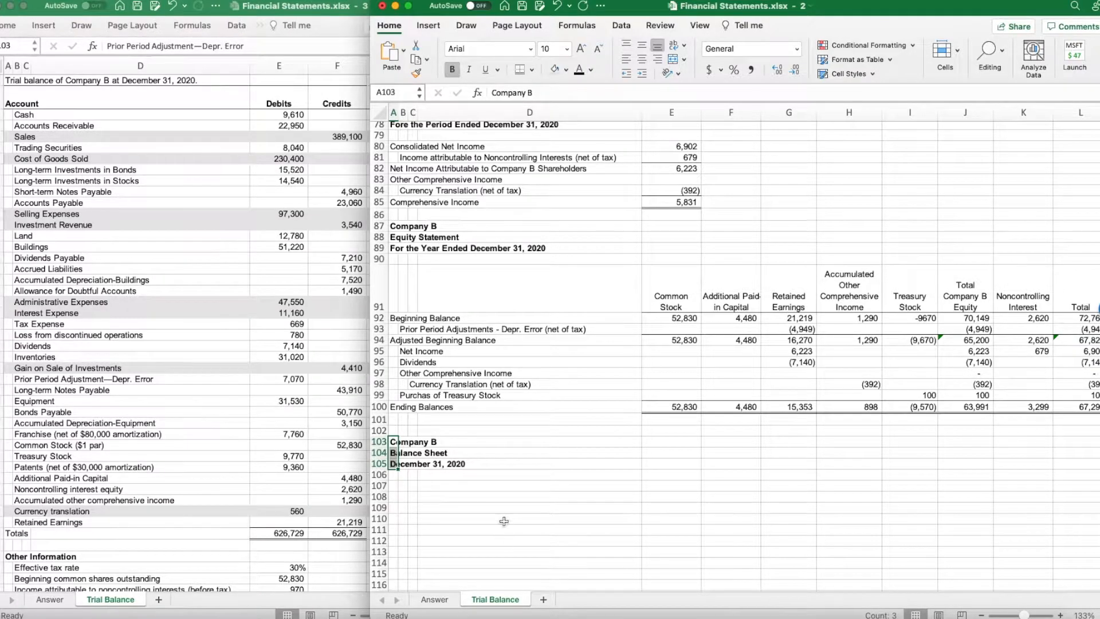
left_click(529, 518)
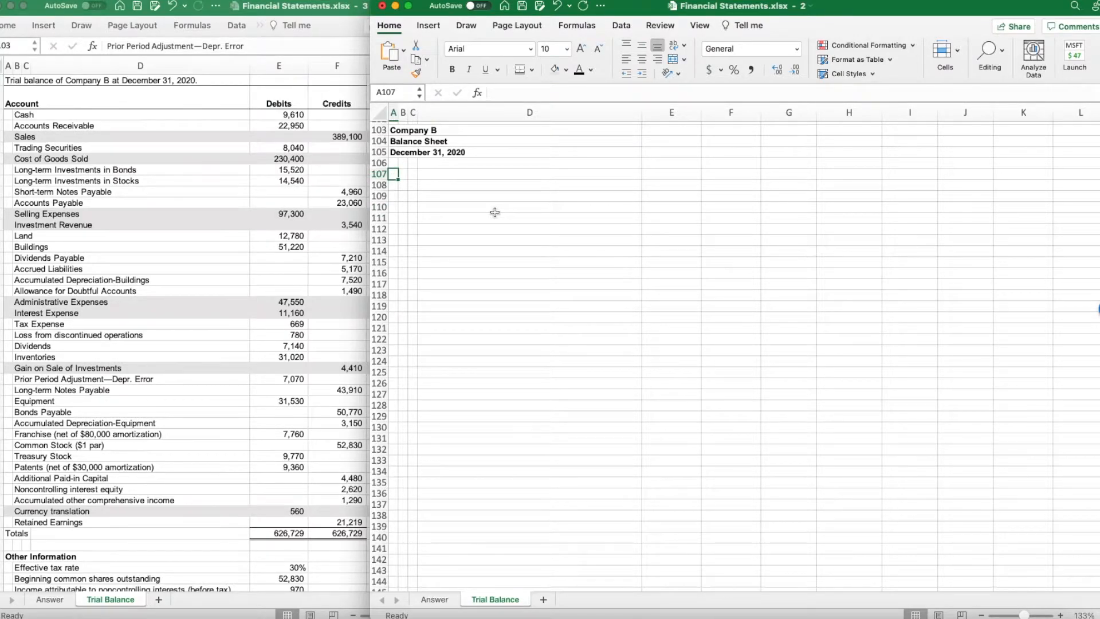
Enter the Assets label in A107 to start the balance sheet body
type("Assets")
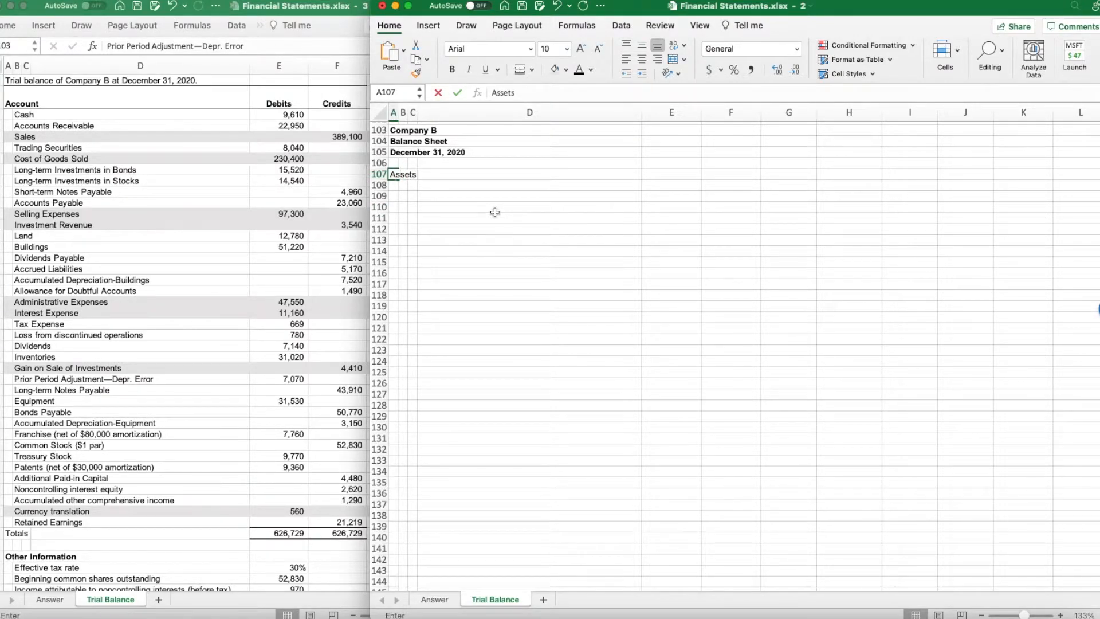
key("enter")
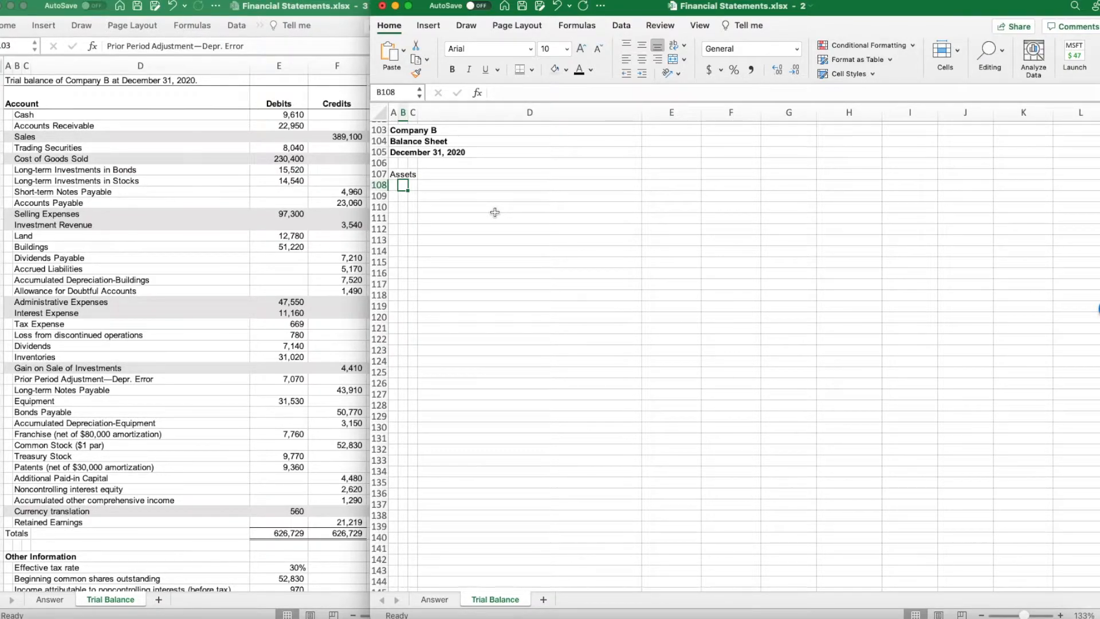
Add a Current Assets subsection with Cash 9,610, Trading Securities 8,040 and Accounts Receivable 22,950
type("Current Assets")
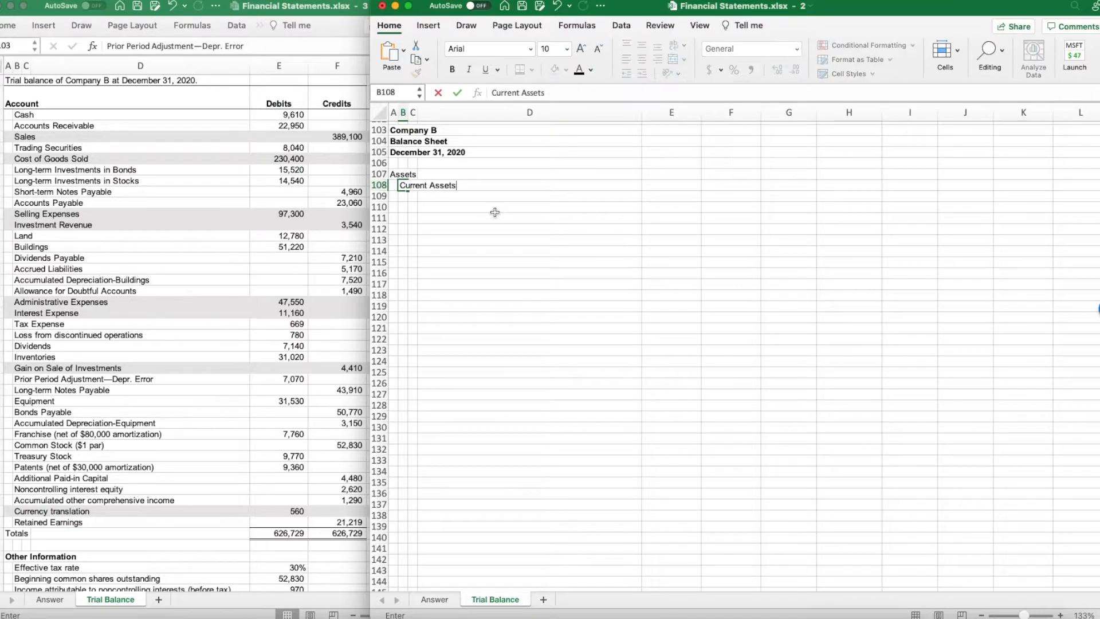
key("enter")
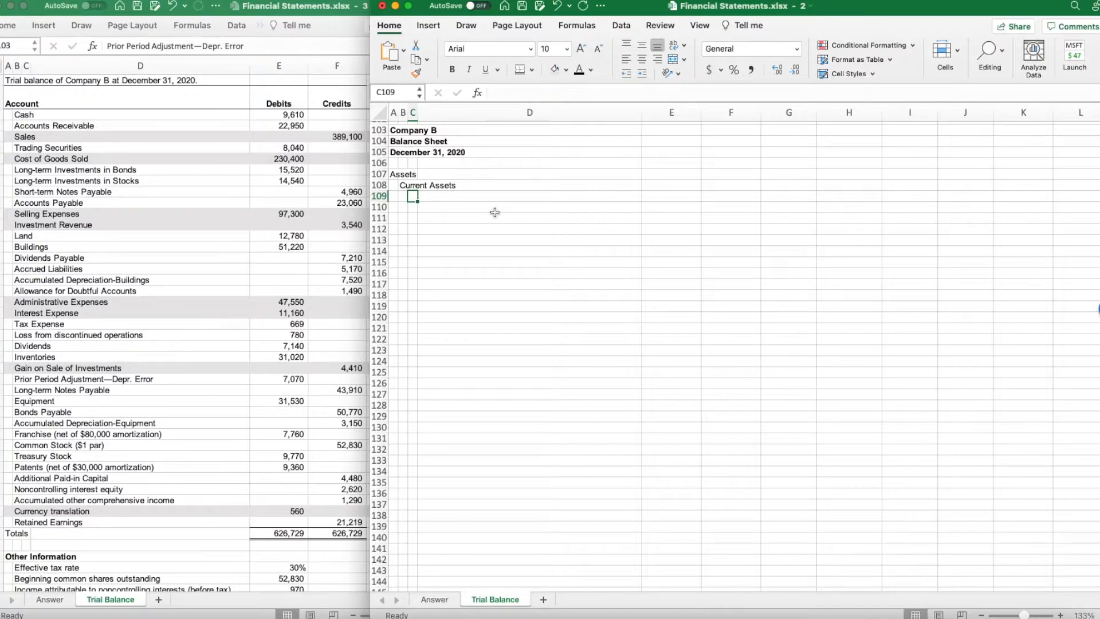
type("Cash")
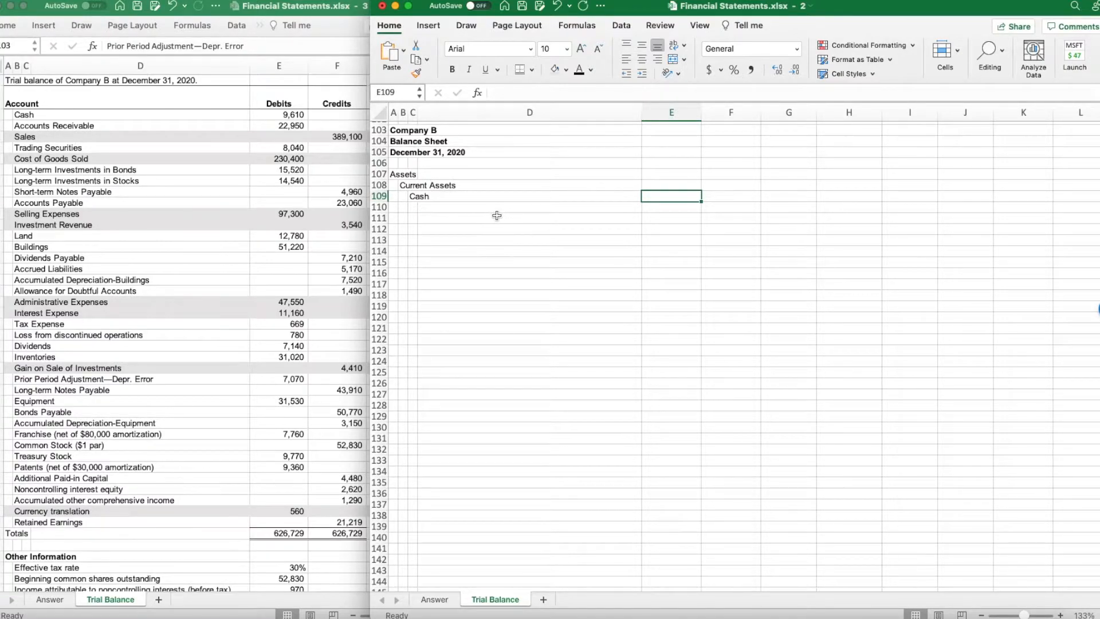
mouse_move(297, 125)
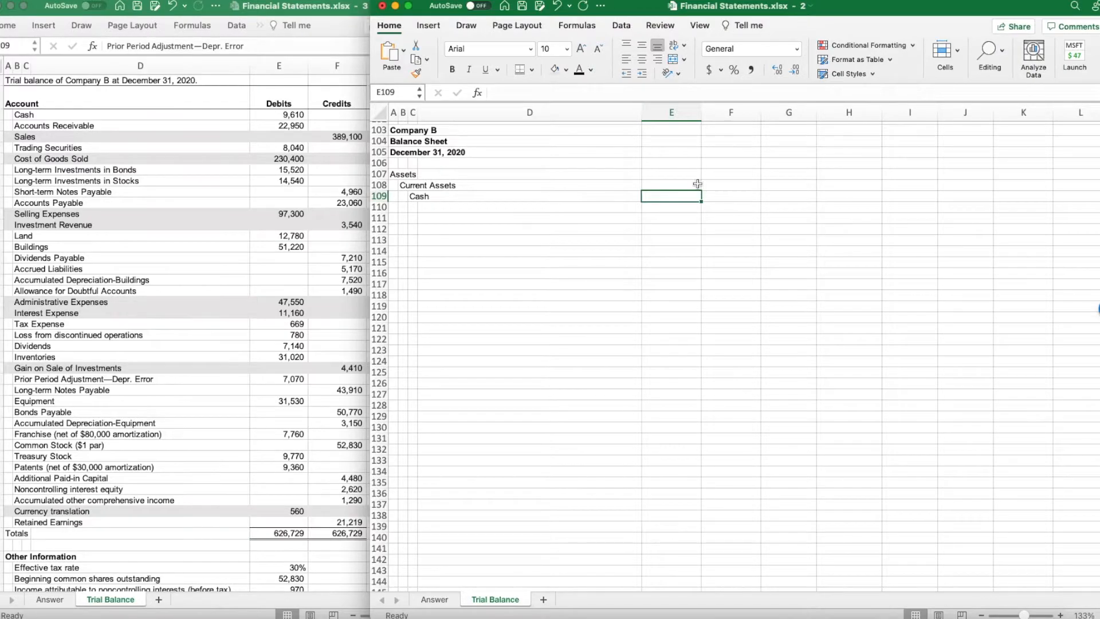
type("9610")
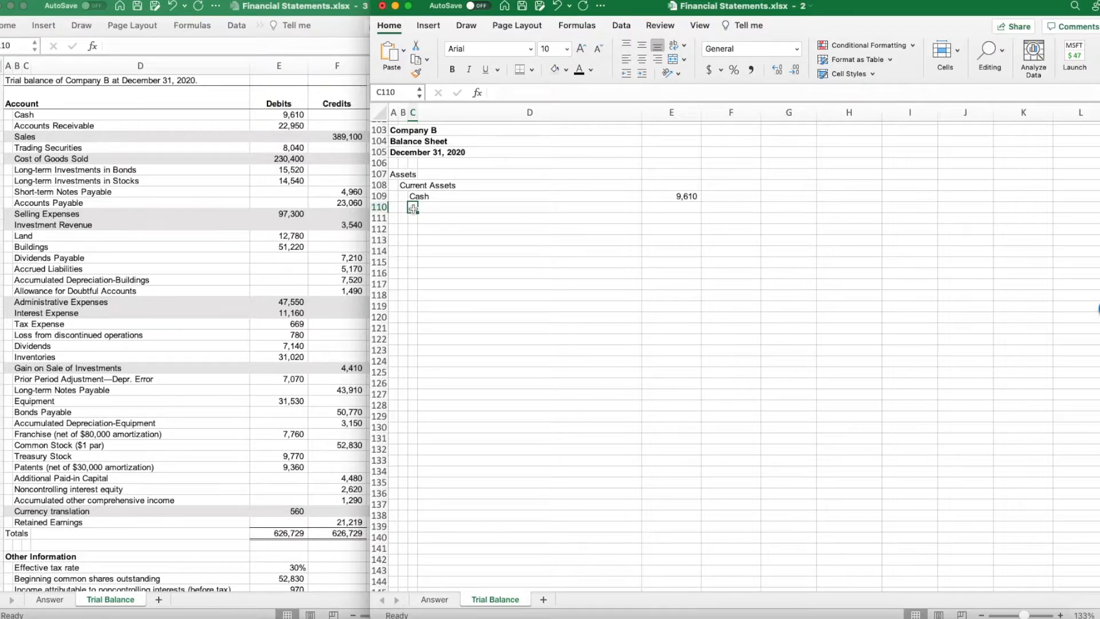
type("Trading Securities")
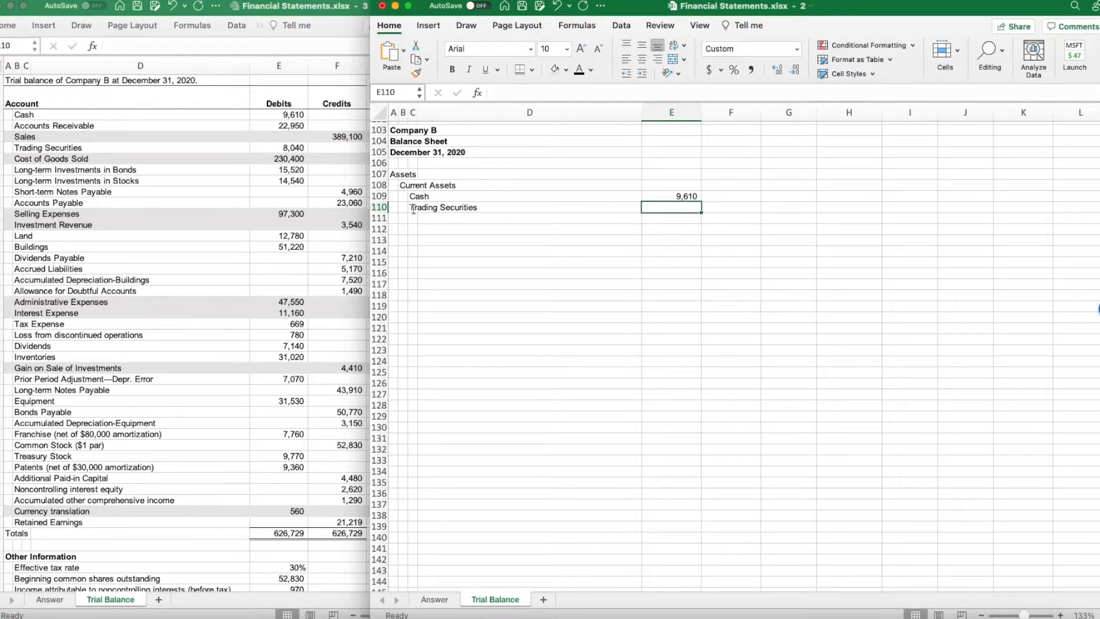
type("8,040")
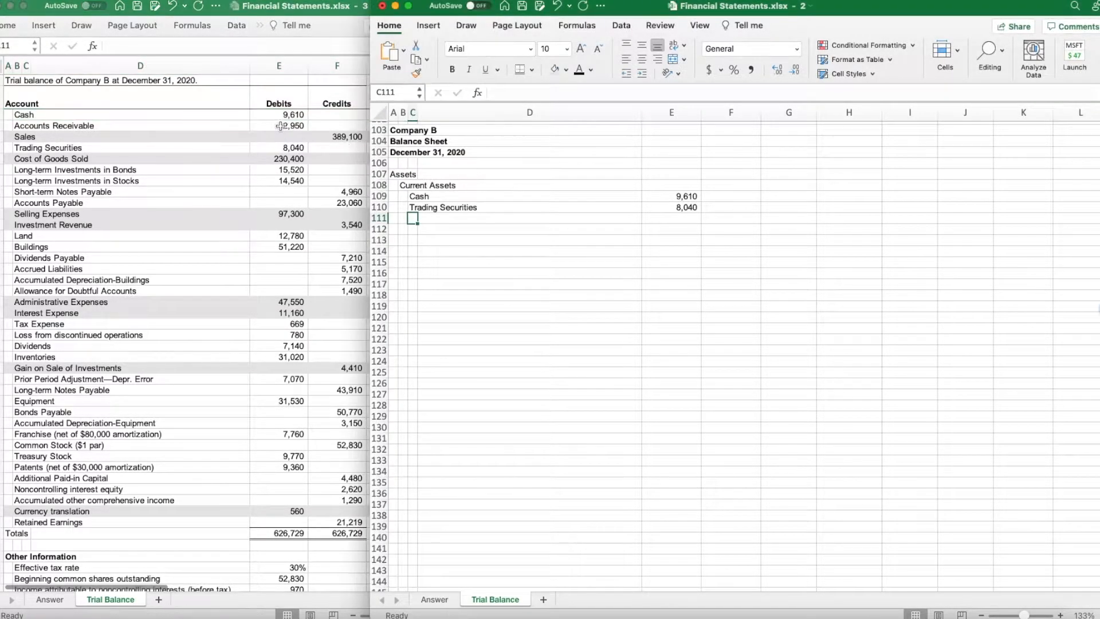
type("Accounts Receivable")
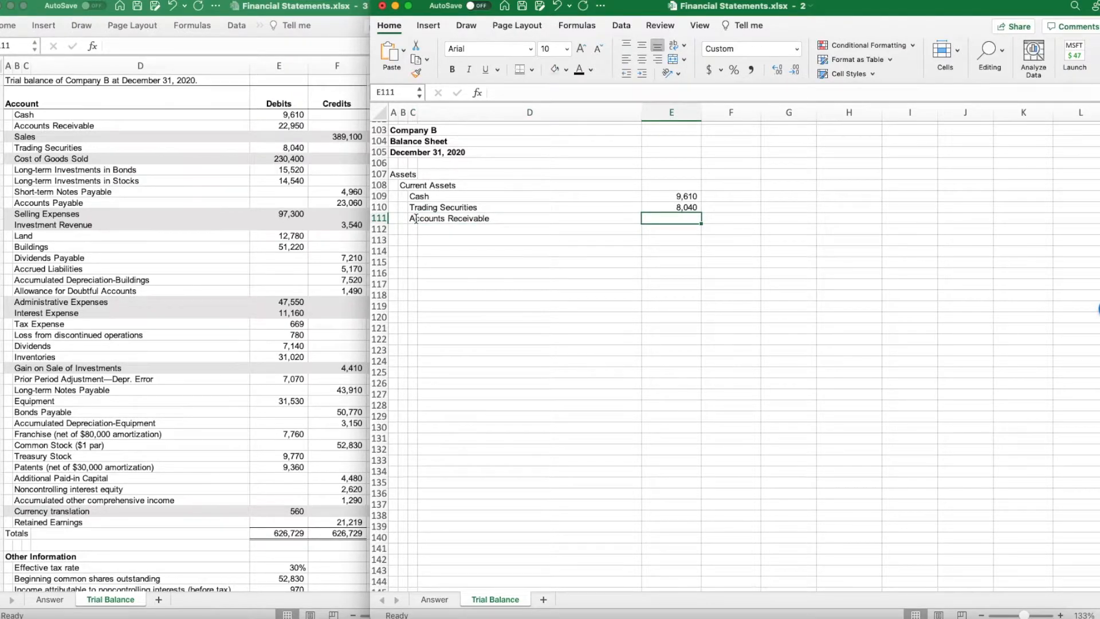
type("229")
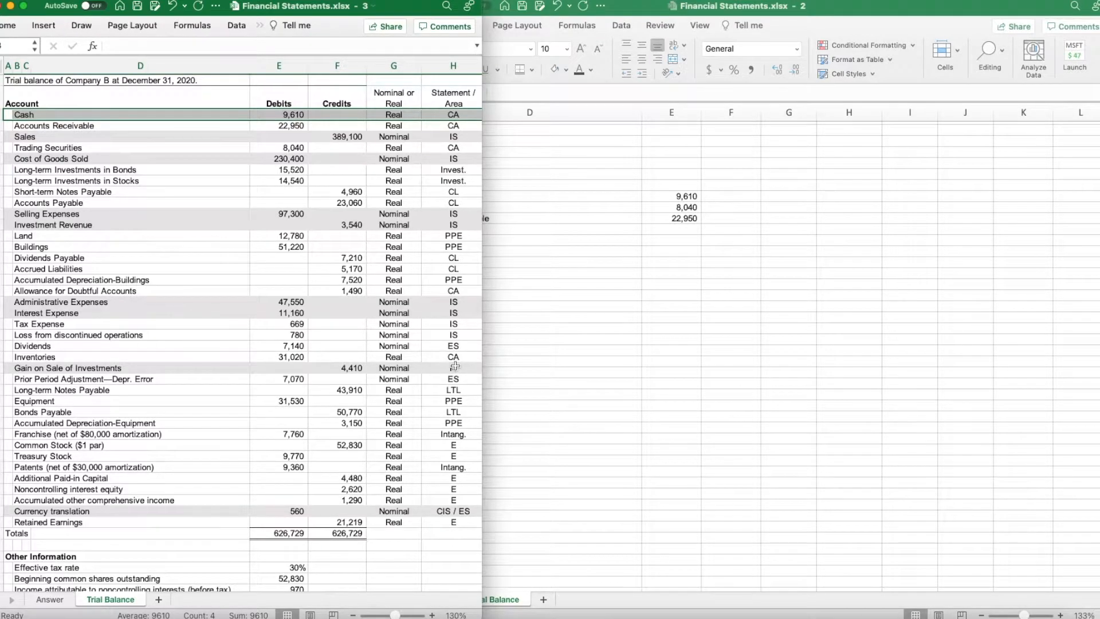
mouse_move(555, 339)
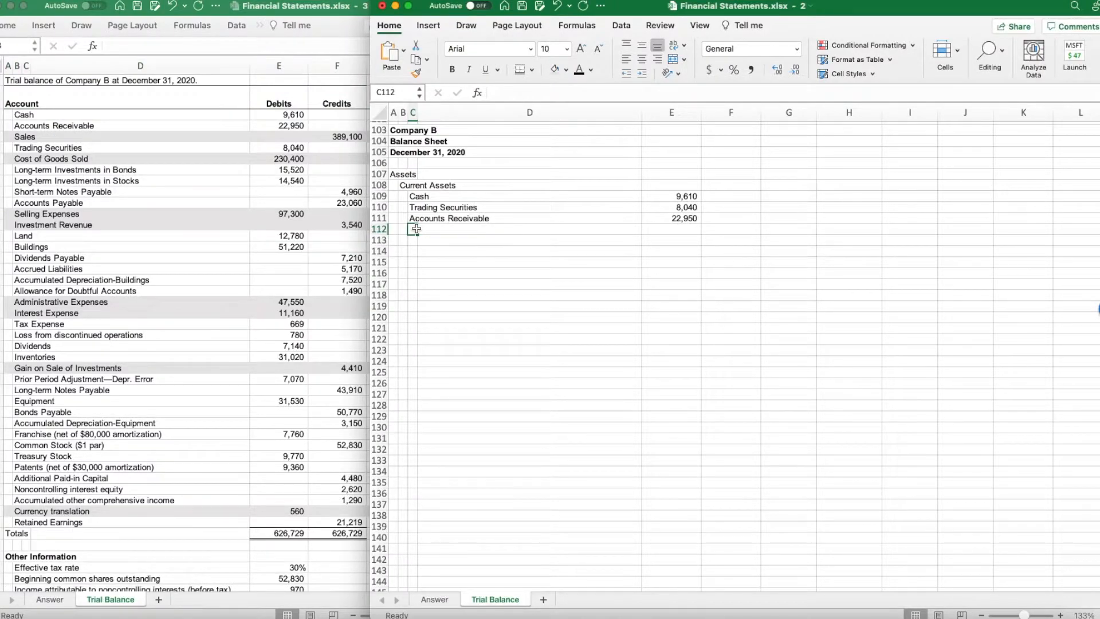
Add Less: Allowance for Doubtful Accounts -1,490, Inventories, and Total Current Assets =SUM(E109:E113)
type("Less: Allowance for Doubtful Accounts")
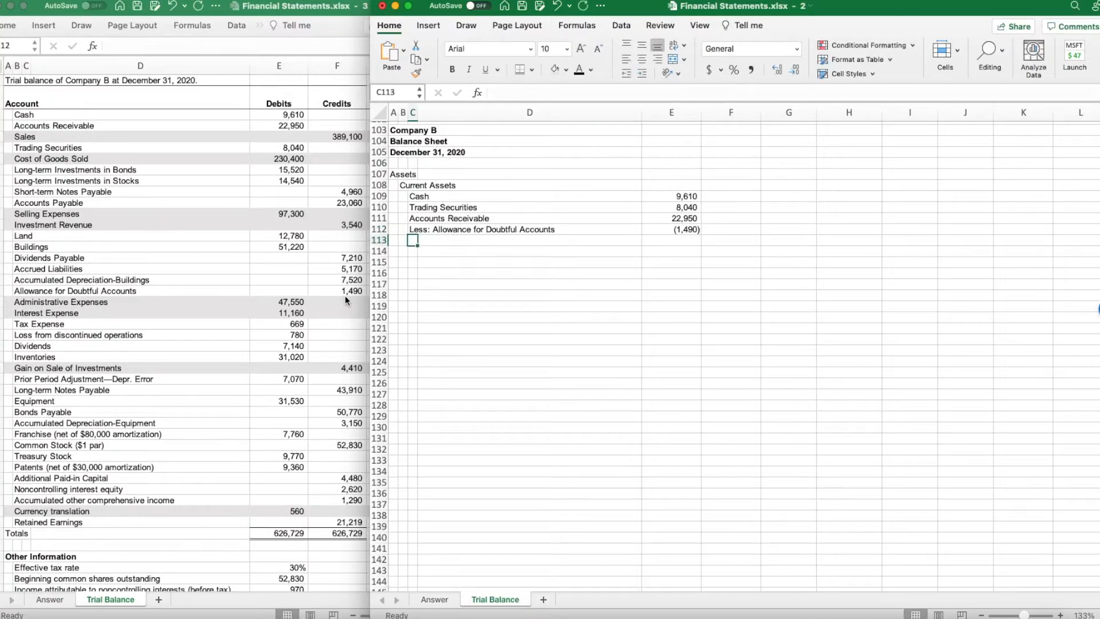
type("In")
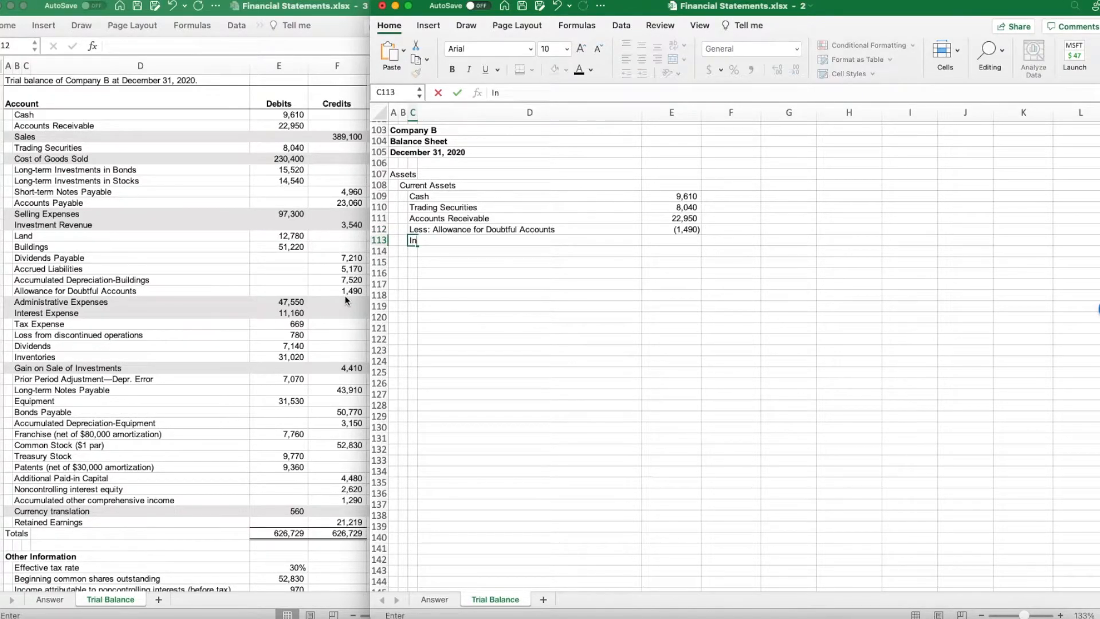
type("=sum(E109:E113")
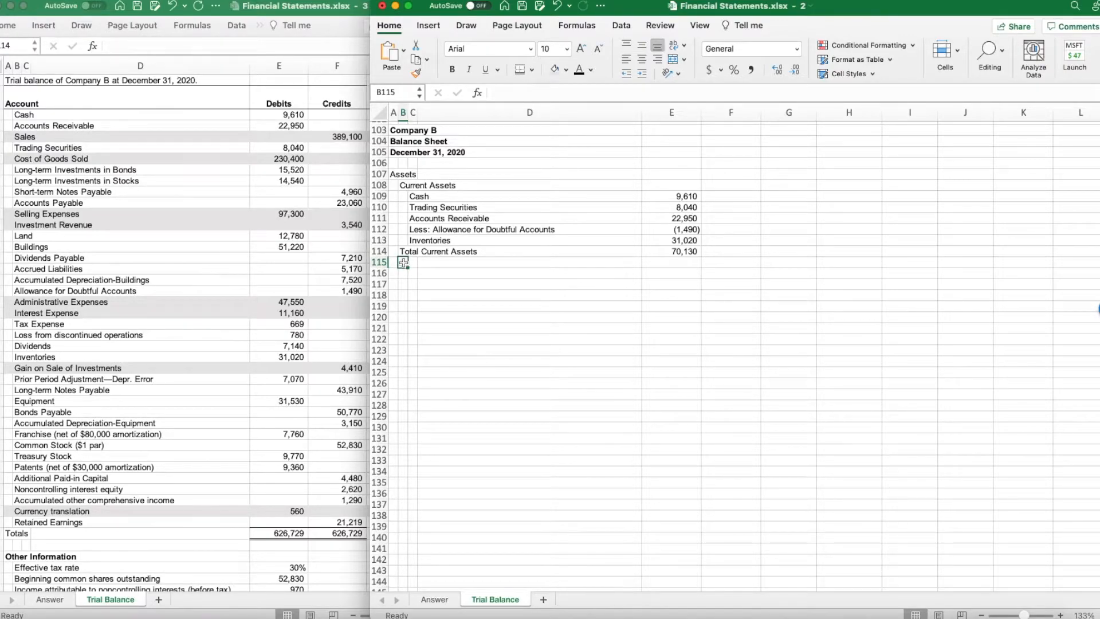
Add Long-term Investments with Bonds 15,520 and Stocks 14,540 and a total line of 30,060
type("Long-term Investments")
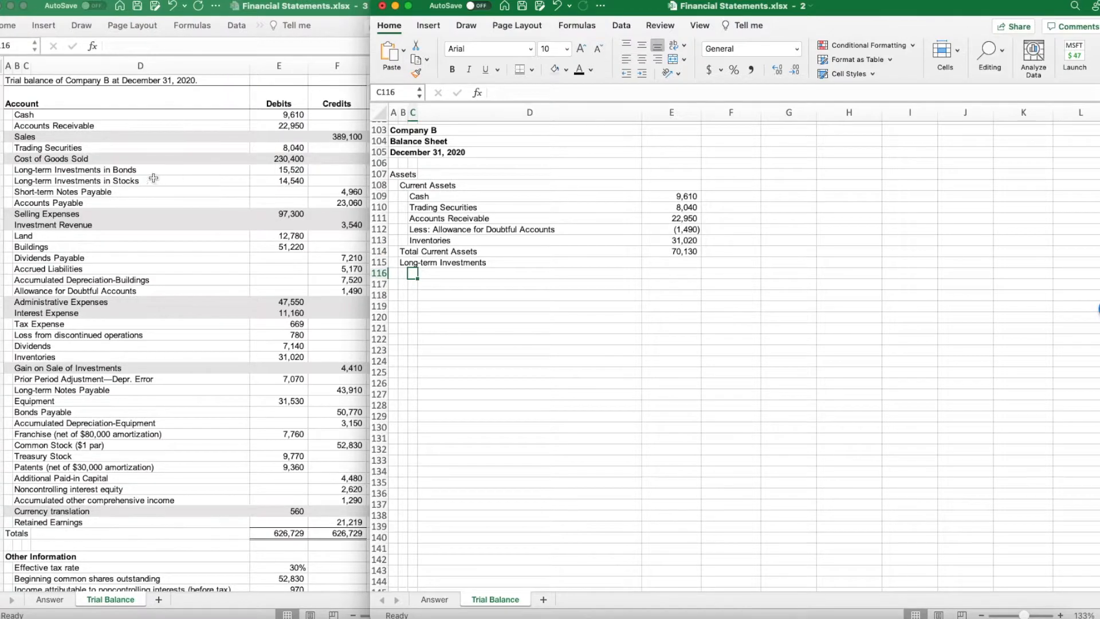
mouse_move(144, 181)
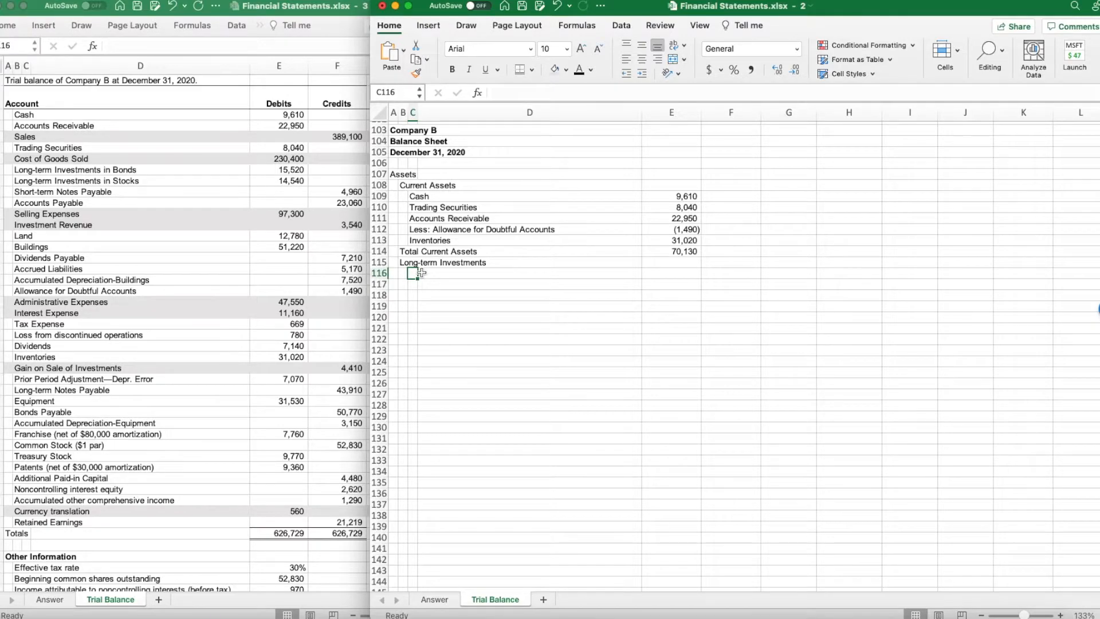
type("Bonds")
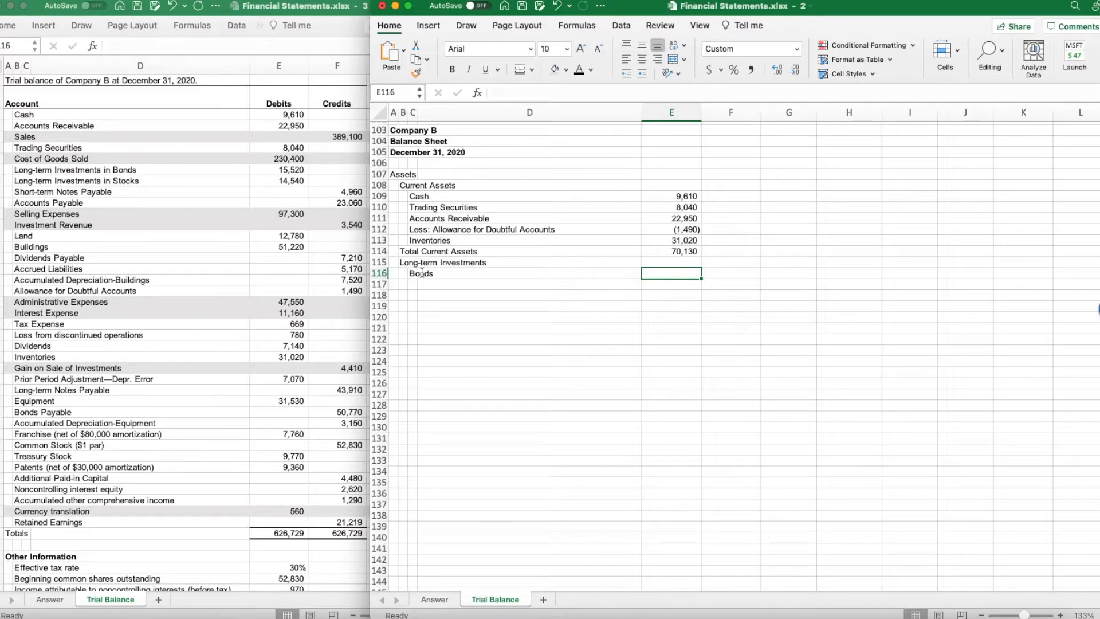
type("15,520")
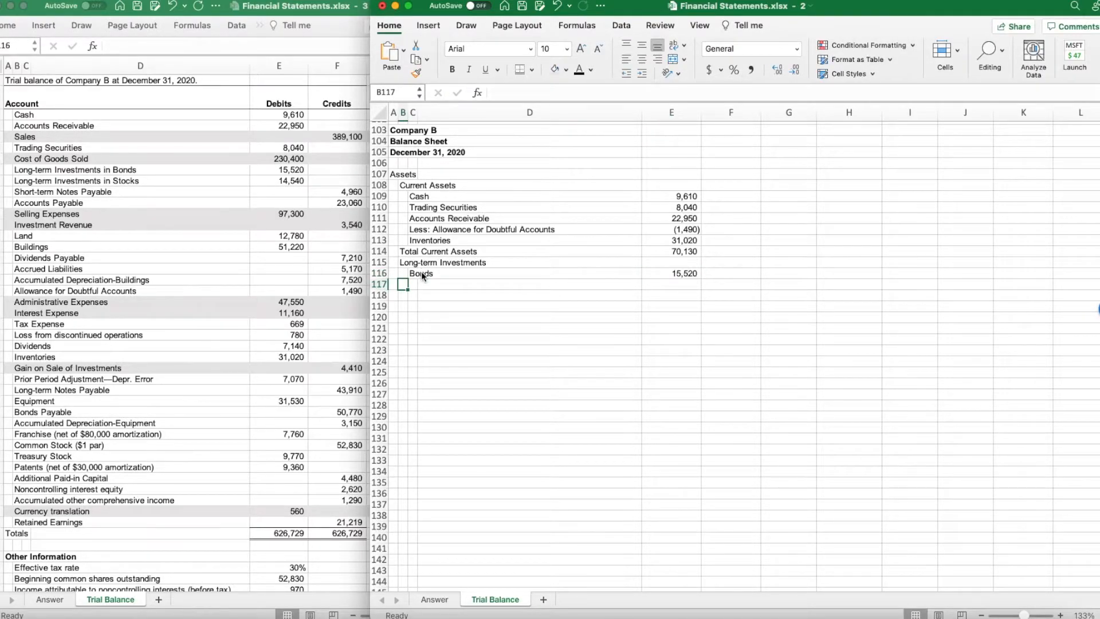
type("Stocks")
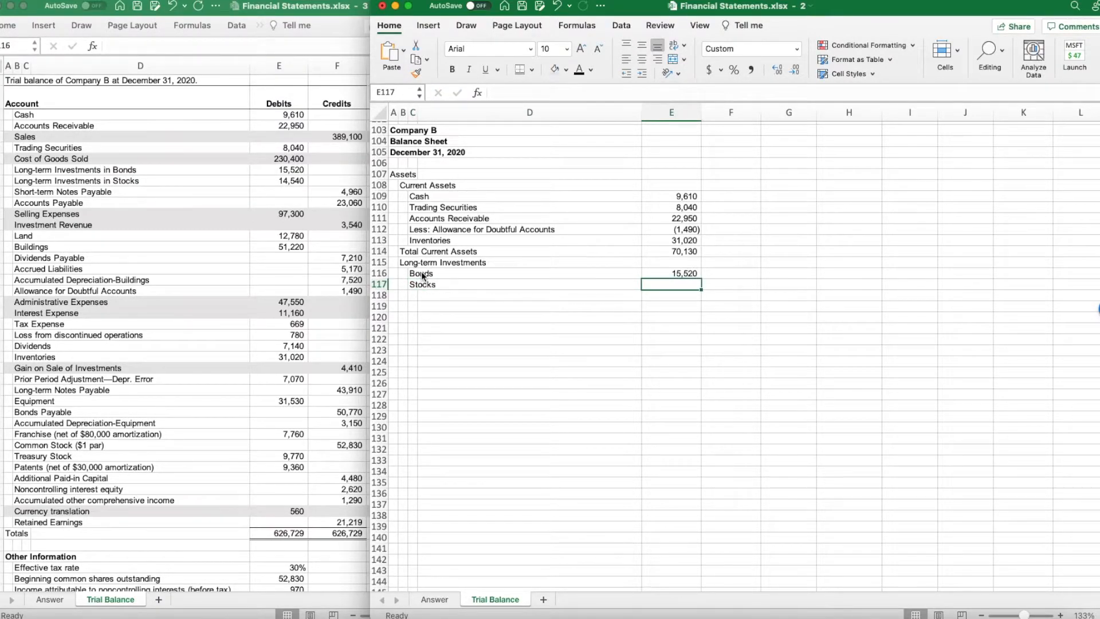
type("145")
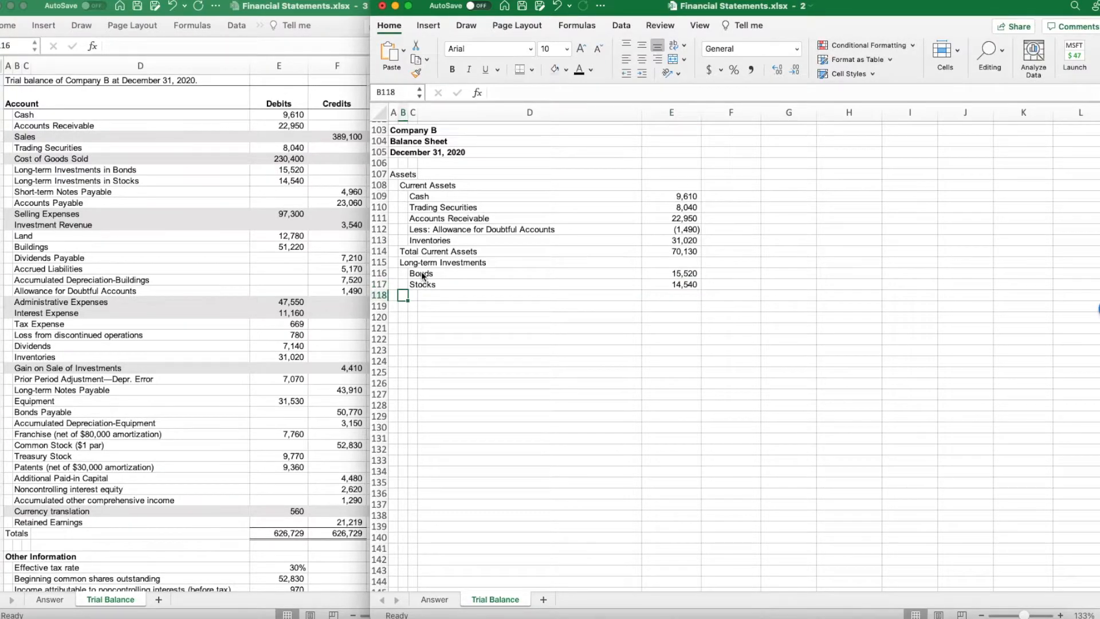
type("Total l")
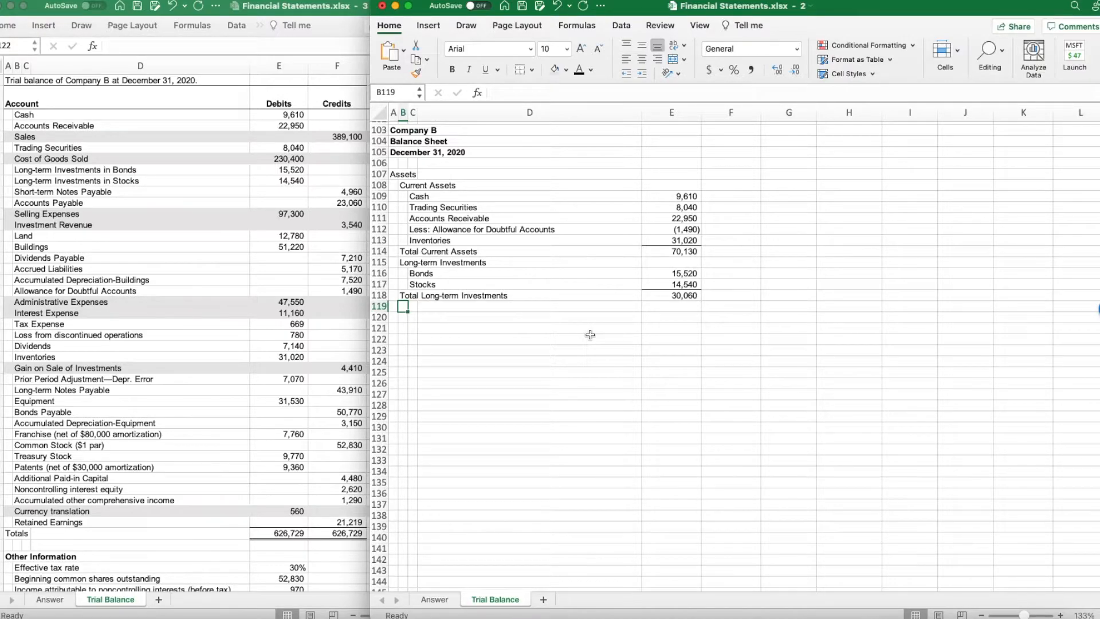
Add a Property, Plant and Equipment section with Land, Buildings and Less: Accumulated Depreciation - Build
type("Property, Plant and Equipment")
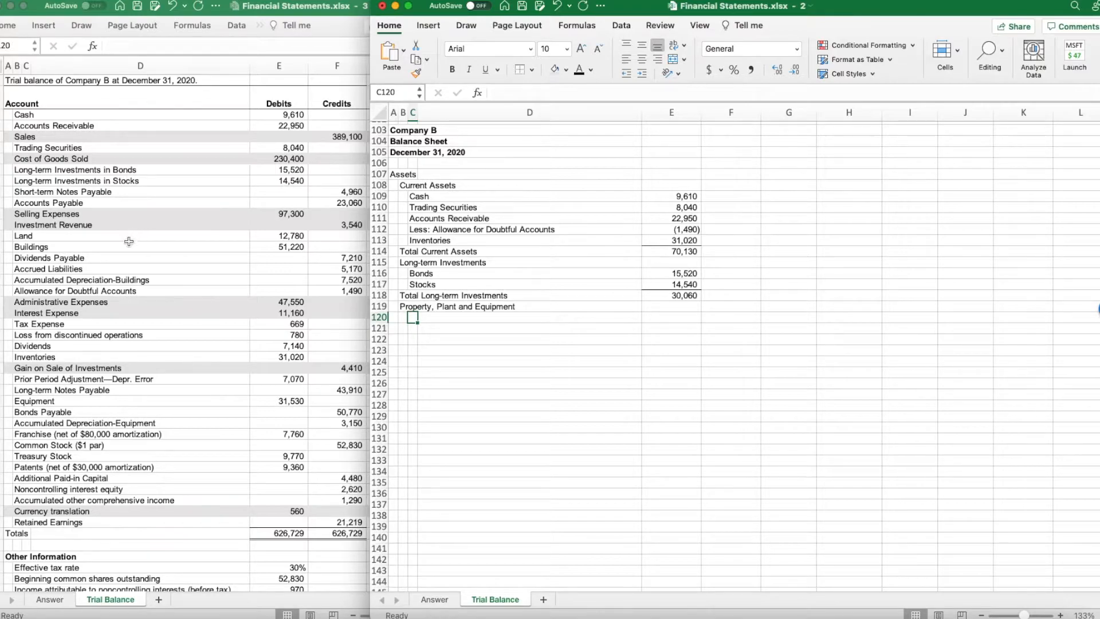
mouse_move(127, 247)
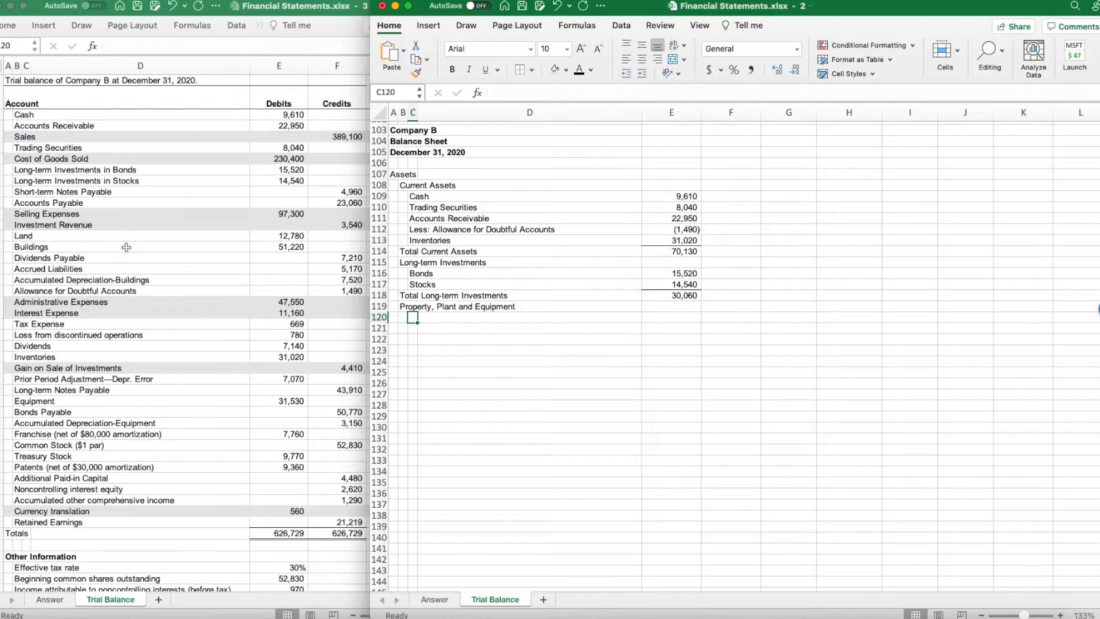
mouse_move(130, 280)
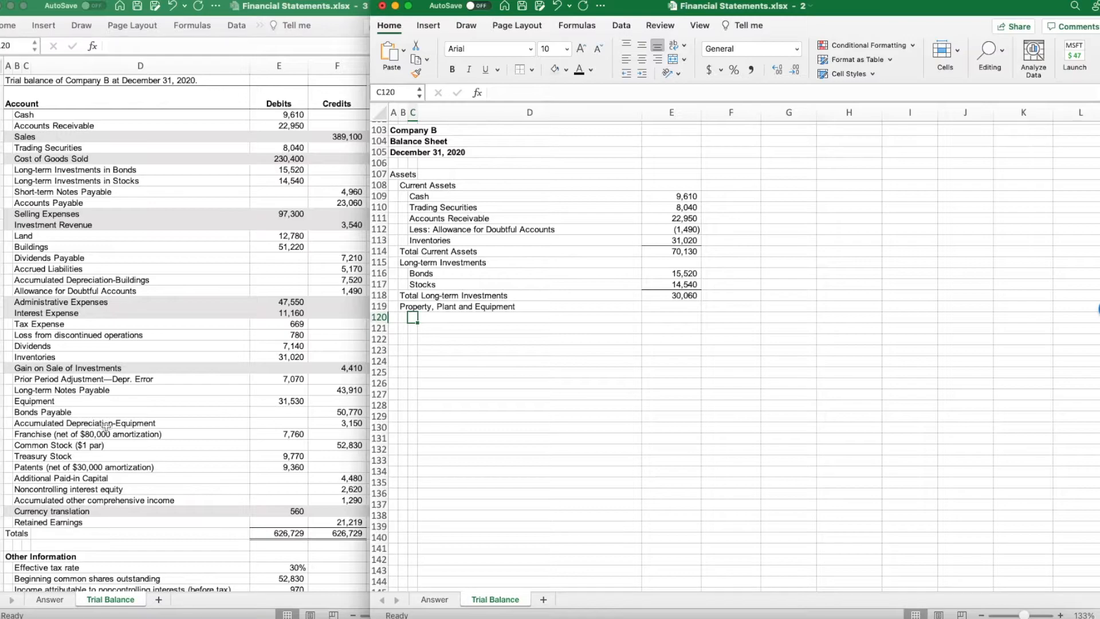
mouse_move(105, 419)
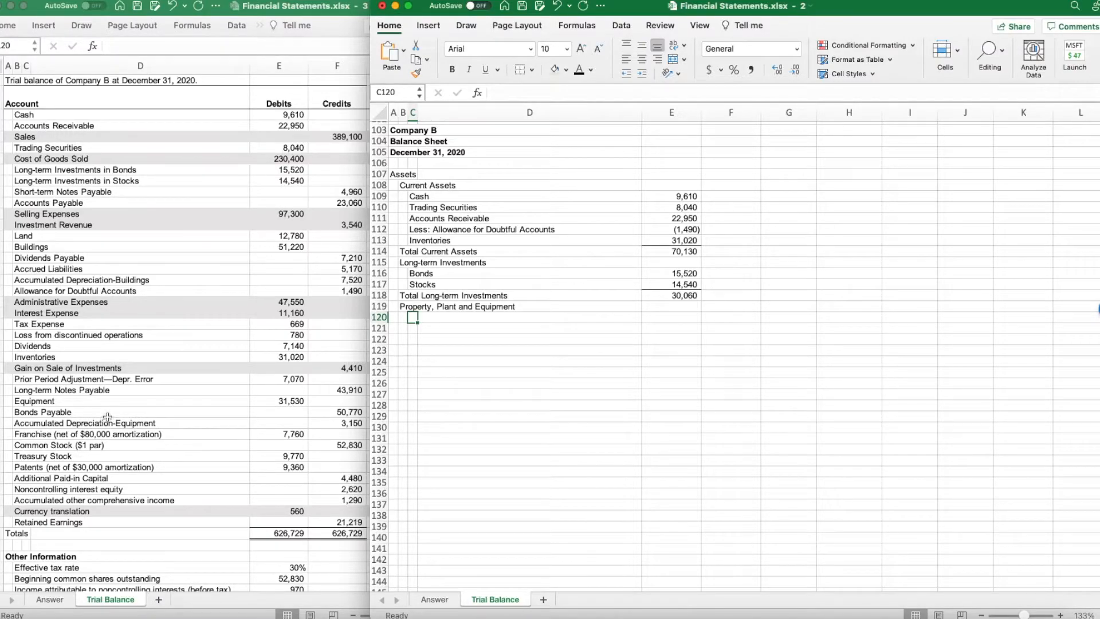
scroll("right", 3)
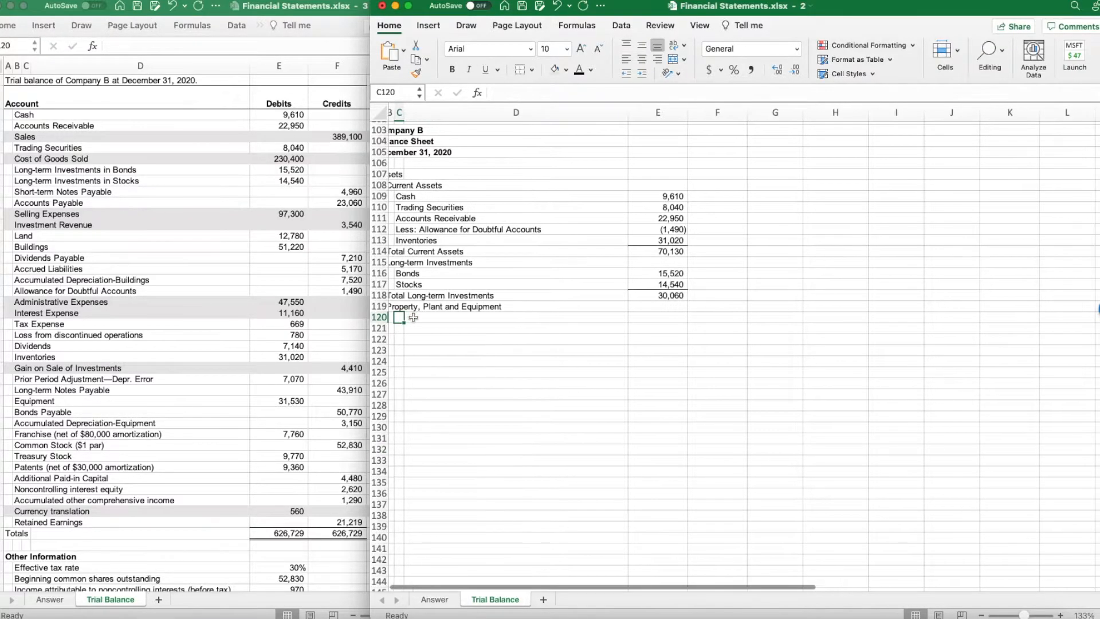
type("Lo")
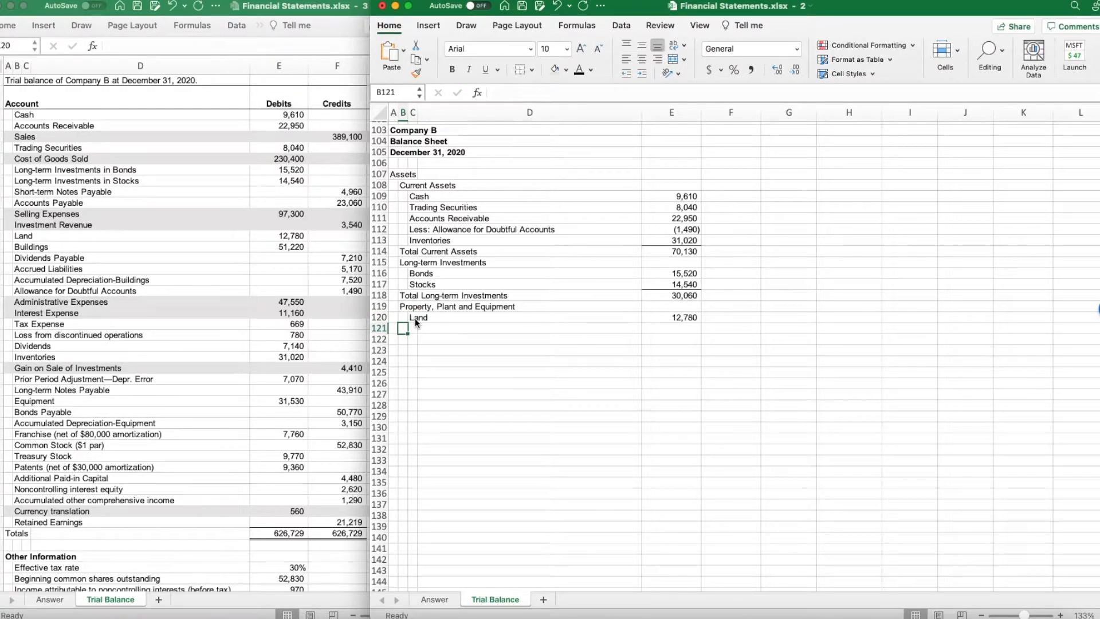
type("Buildings")
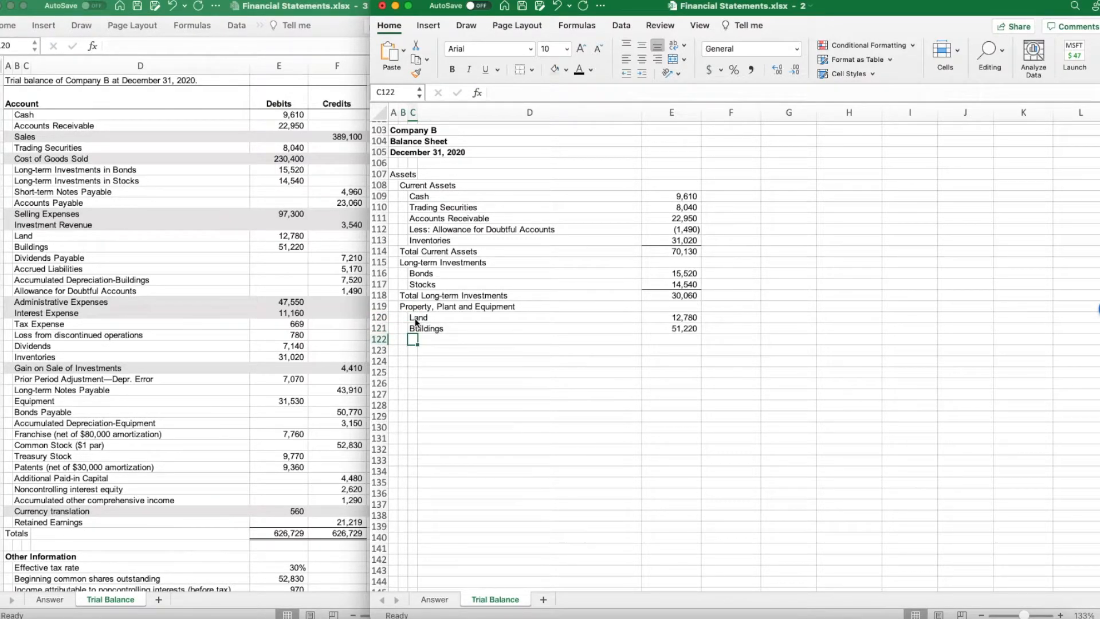
type("Less: Accumulated Depreciation - Build.")
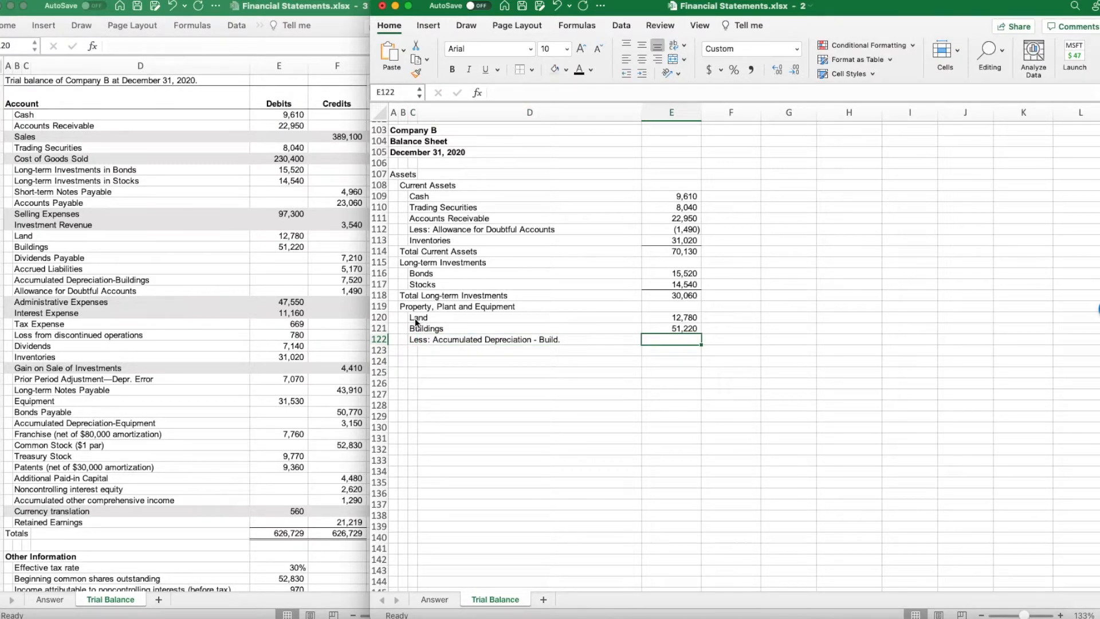
type("-")
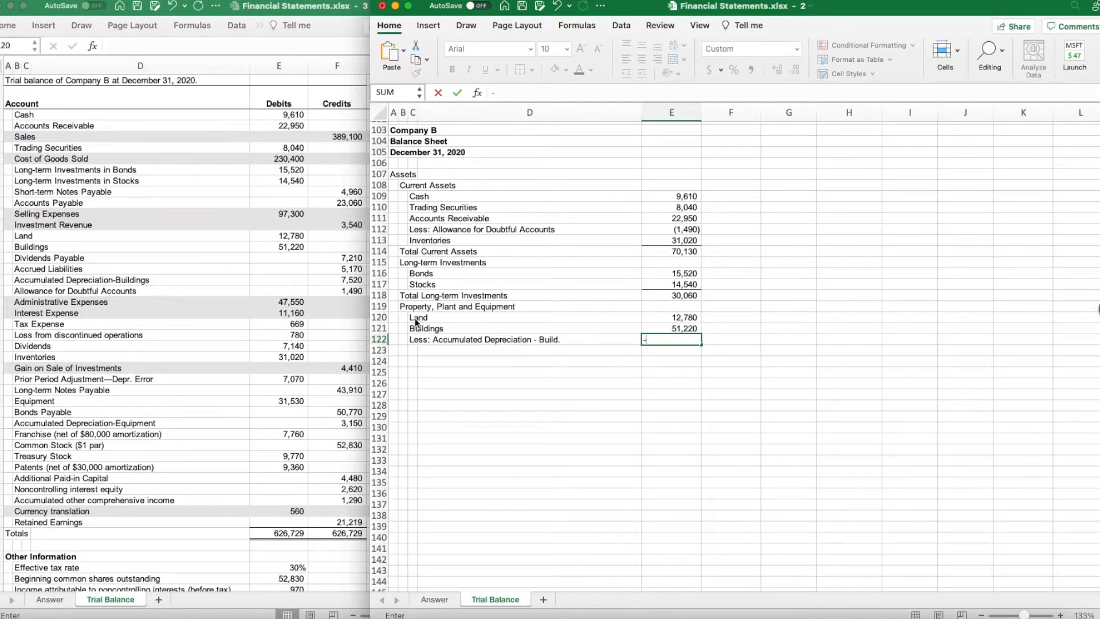
Add Equipment and its accumulated depreciation, then total the section at 84,860 with =SUM(E120:E124)
type("Equipment")
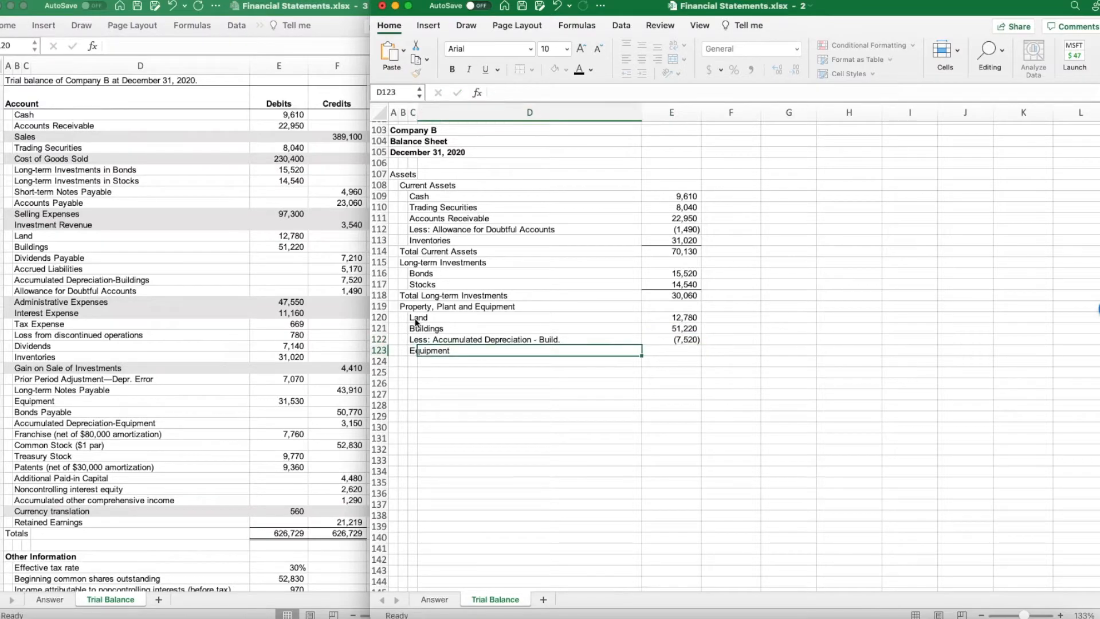
left_click(670, 350)
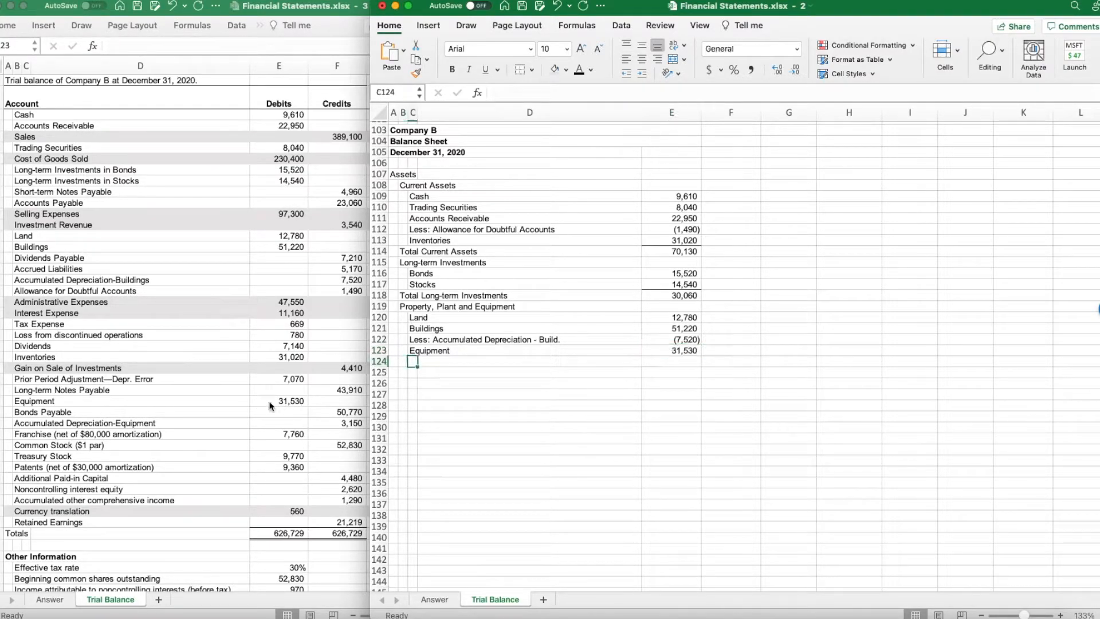
type("Less: Accumulated Depreciation - Equip.")
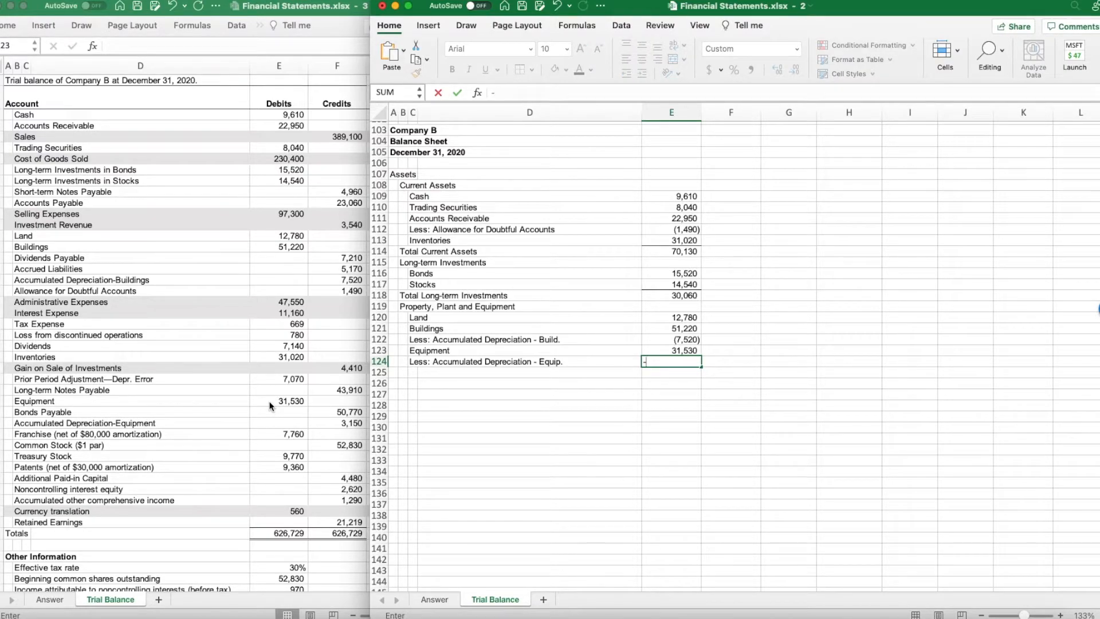
type("-315")
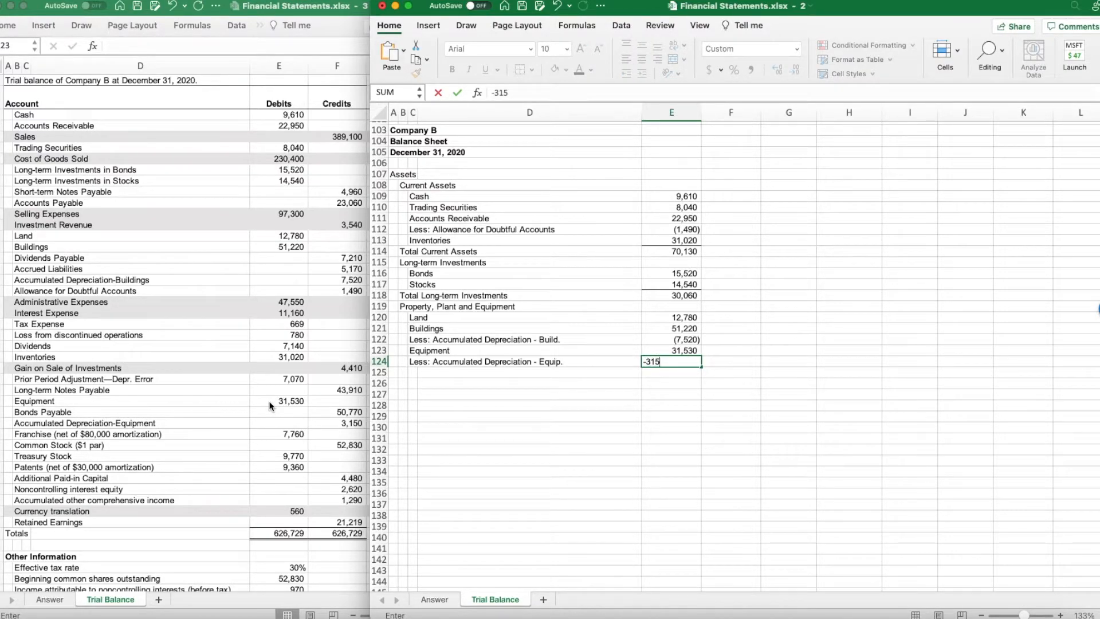
key("enter")
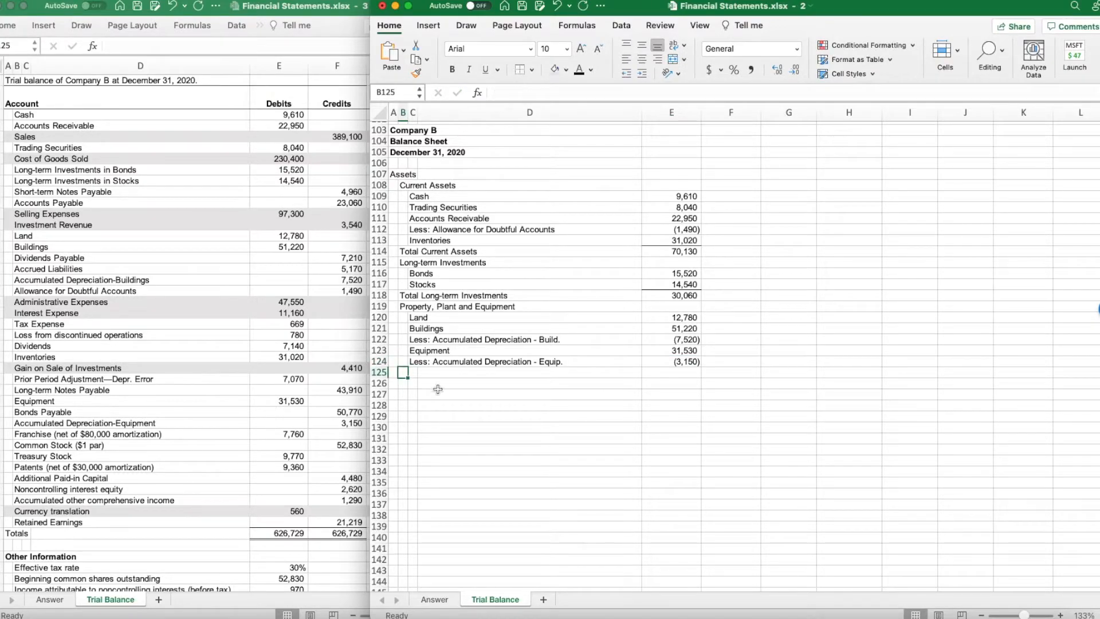
type("=sum(E120:E124")
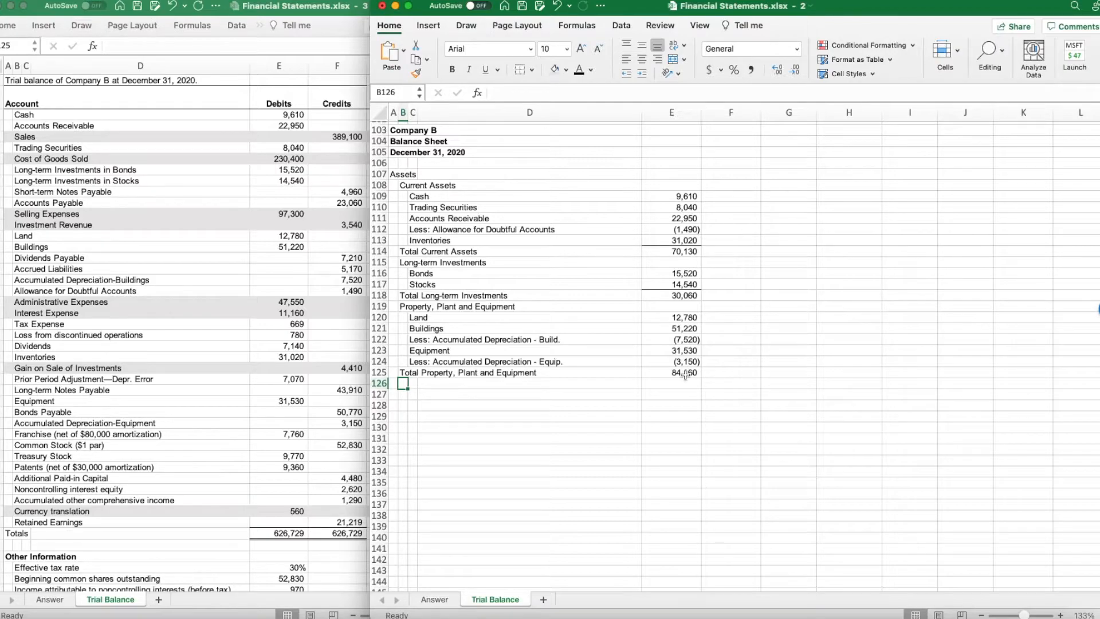
left_click(671, 372)
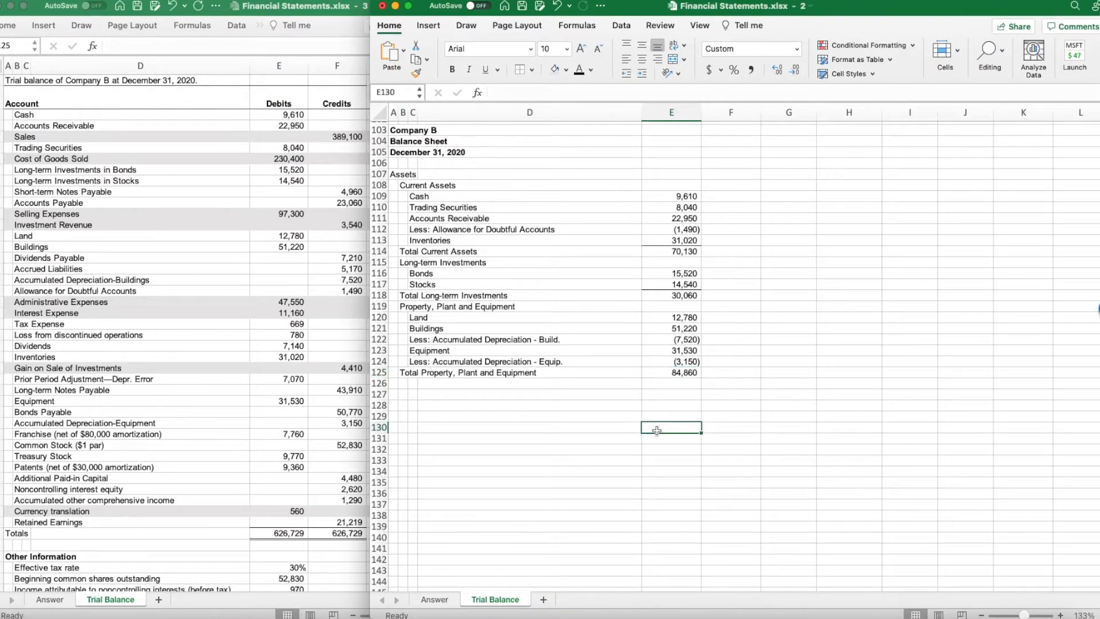
left_click(670, 372)
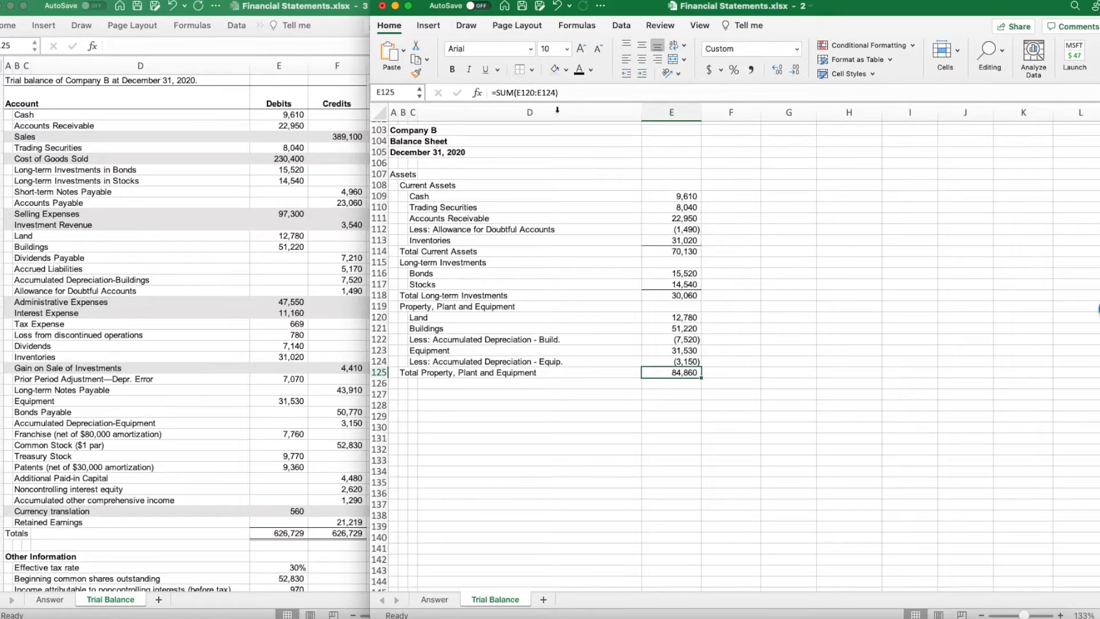
left_click(404, 384)
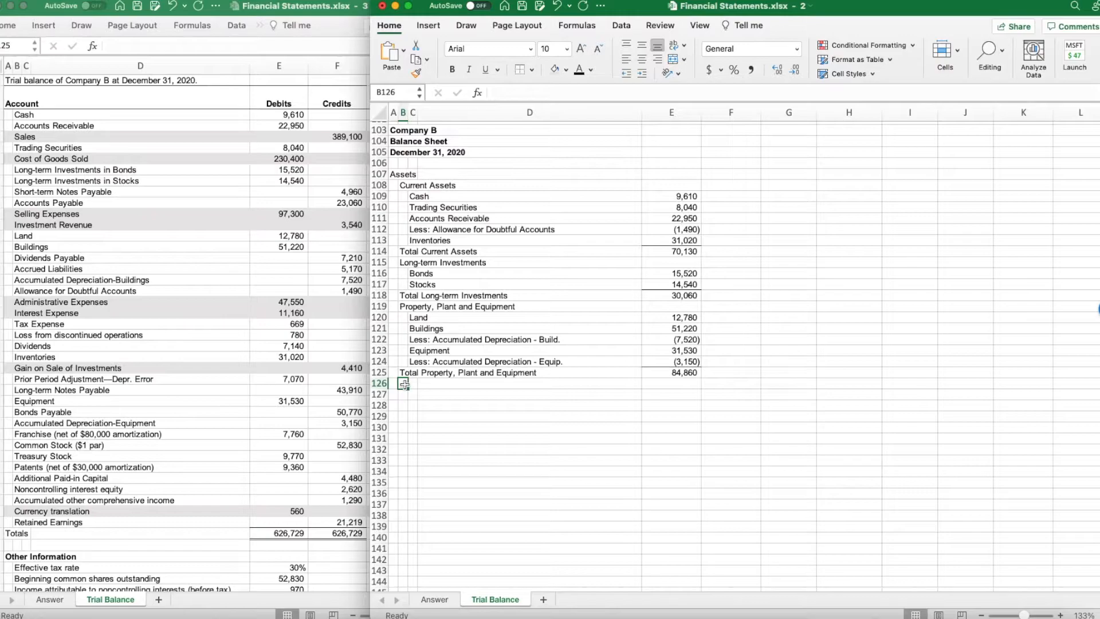
Add an Intangibles section with Franchise 7,760, Patents 9,360 and Total Intangibles =SUM(E127:E128) of 17,120
type("Intangibles")
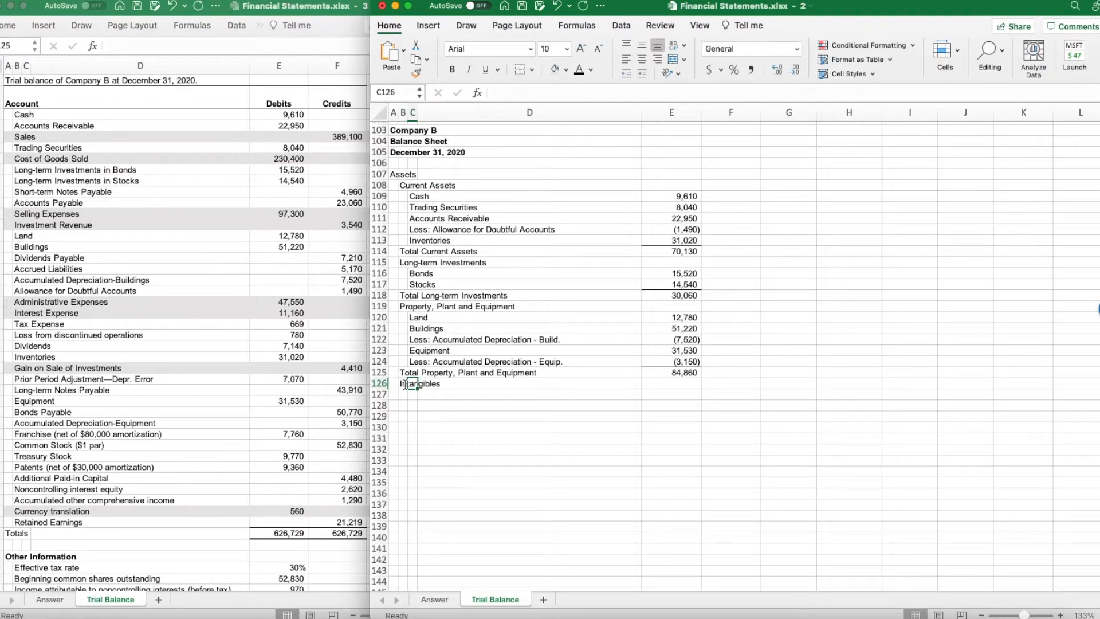
key("enter")
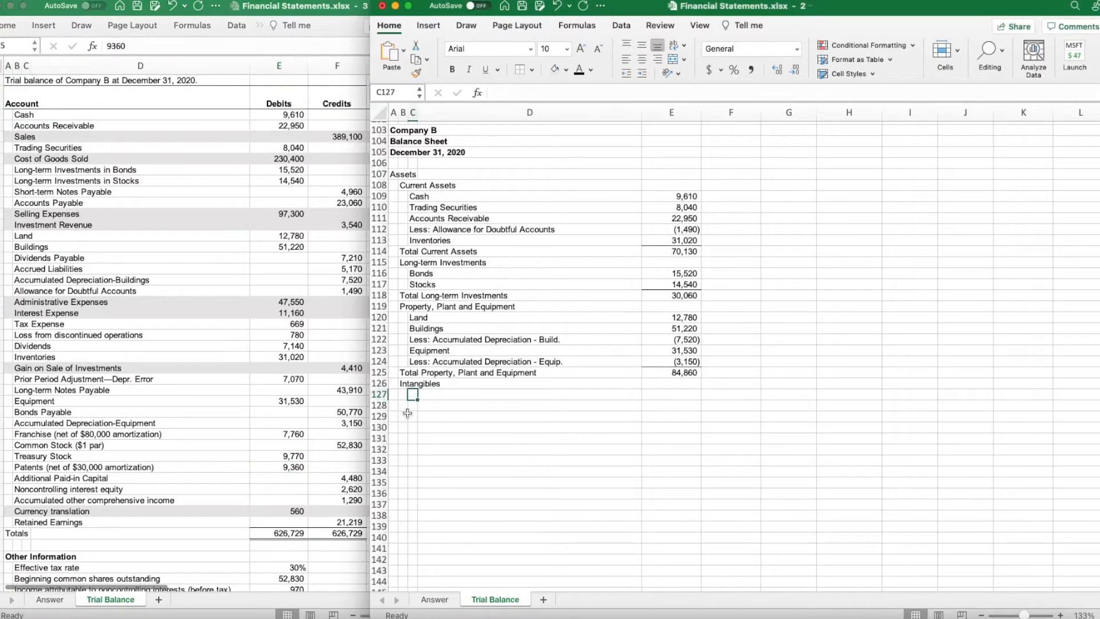
type("F")
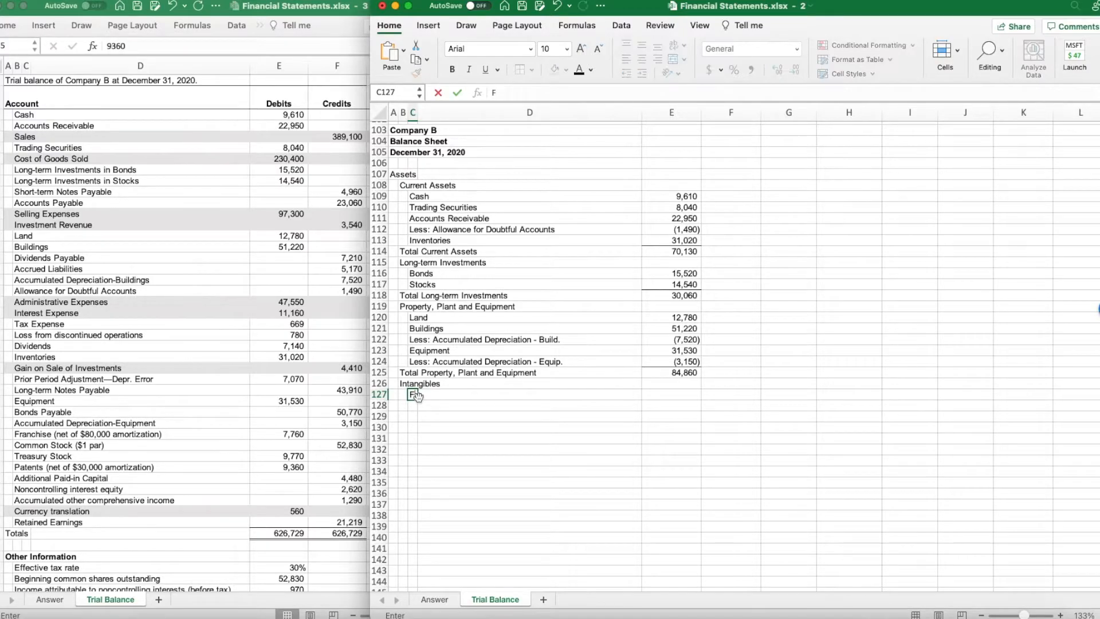
type("ranchise")
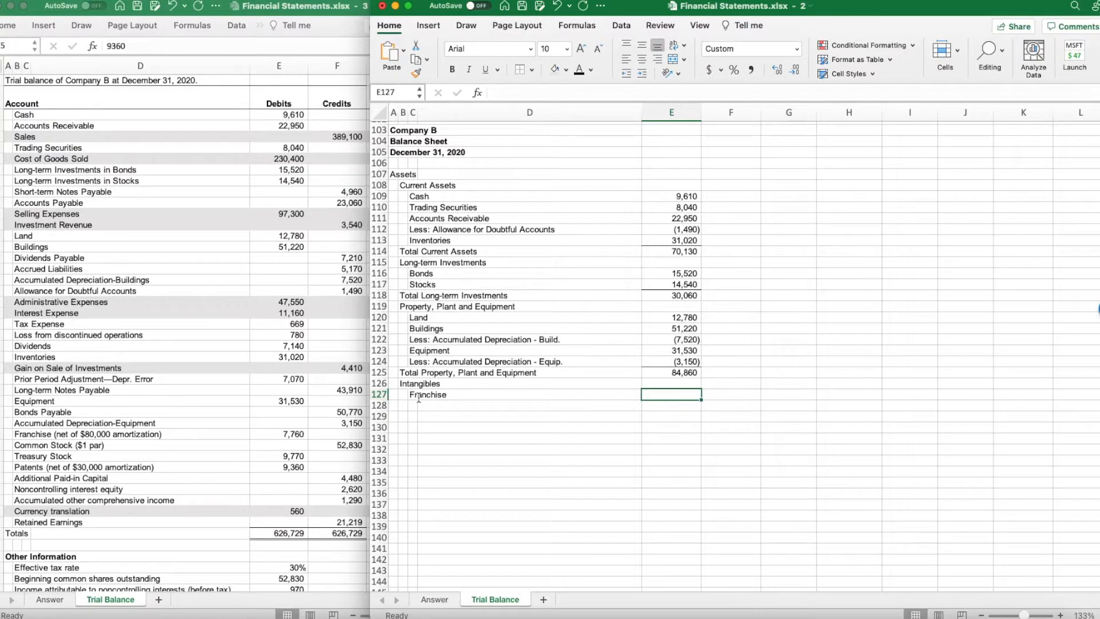
type("77")
left_click(525, 404)
type("Patents")
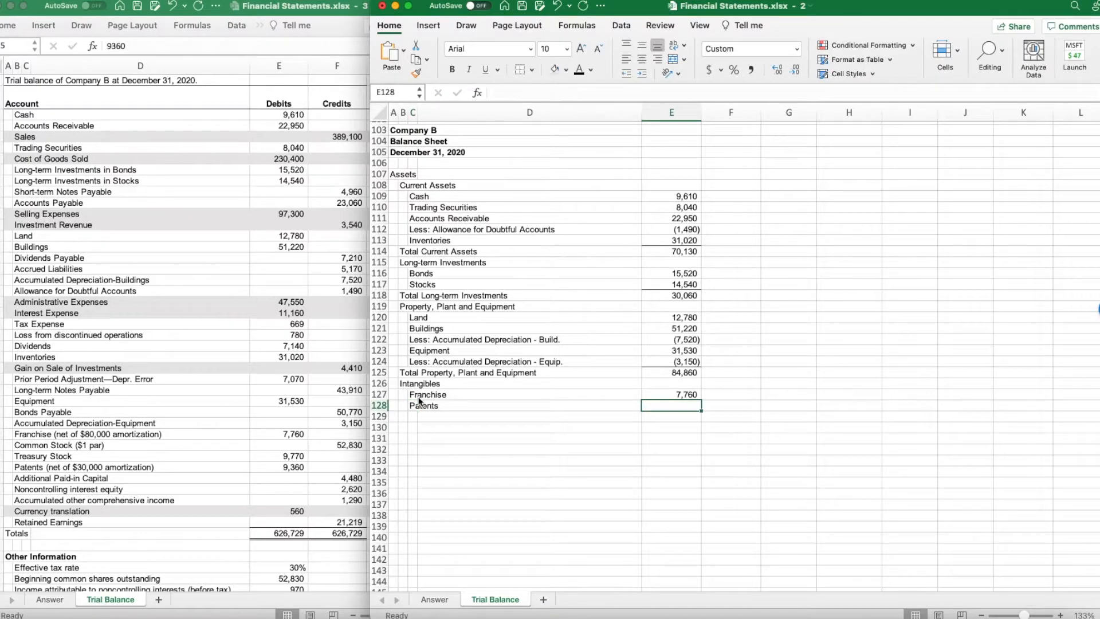
type("=sum(E127:E128")
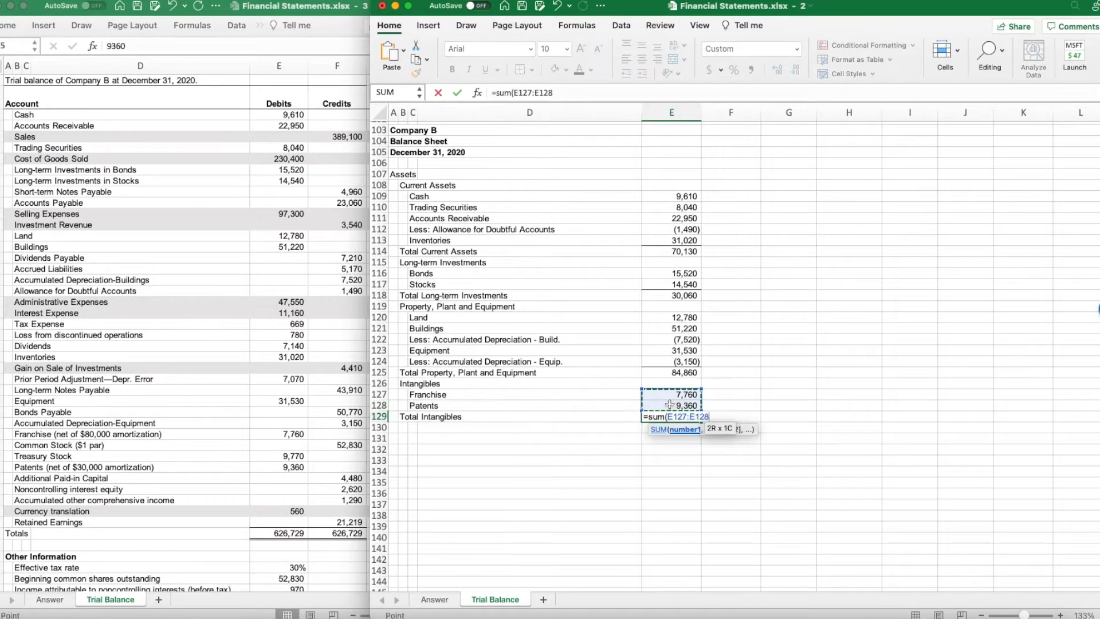
key("enter")
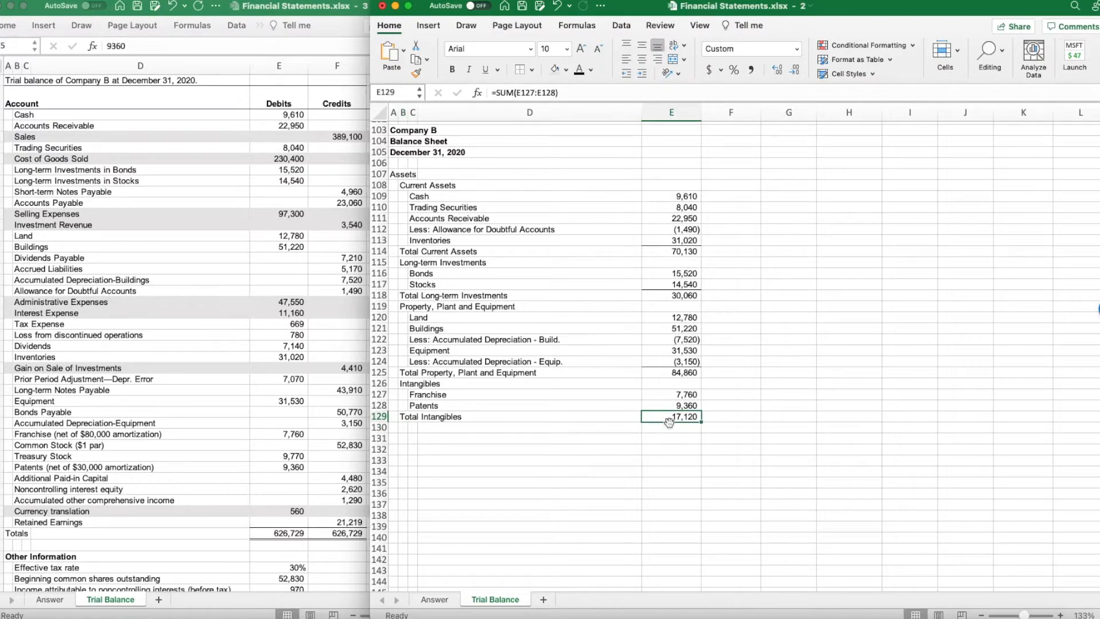
mouse_move(410, 431)
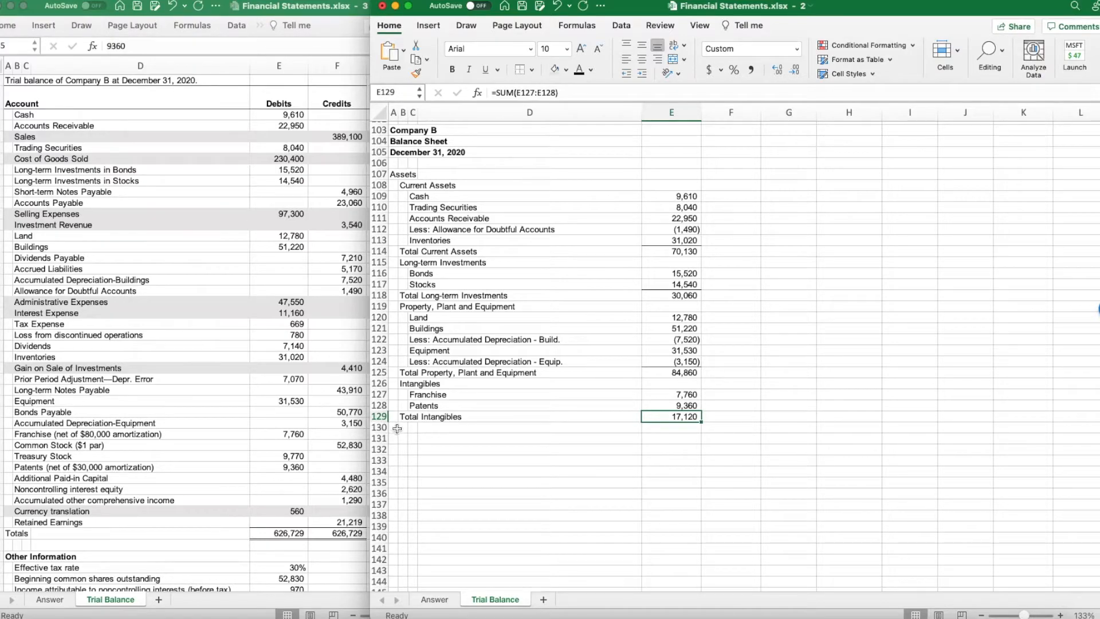
Add Total Assets in E130 summing the four section totals to 202,170
type("Total")
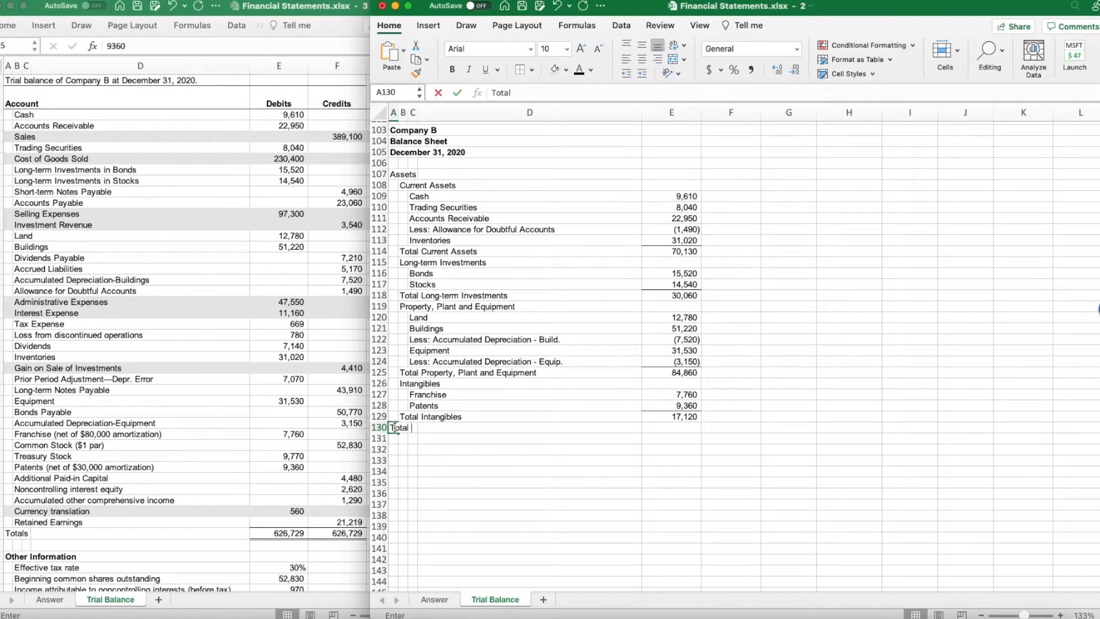
type("Assets")
left_click(672, 427)
type("=")
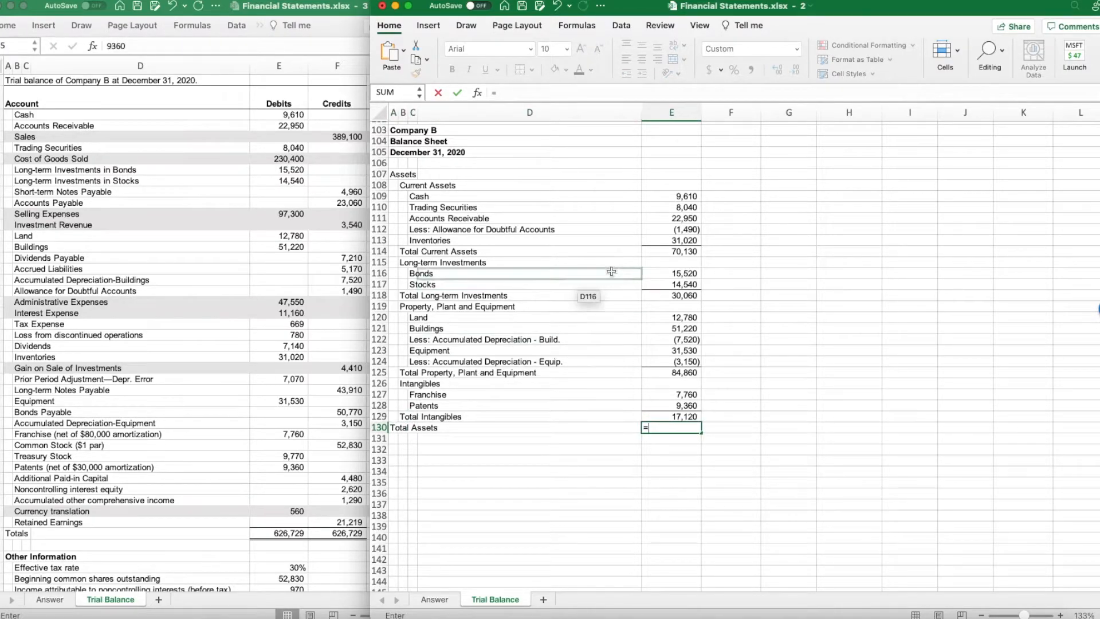
left_click(672, 251)
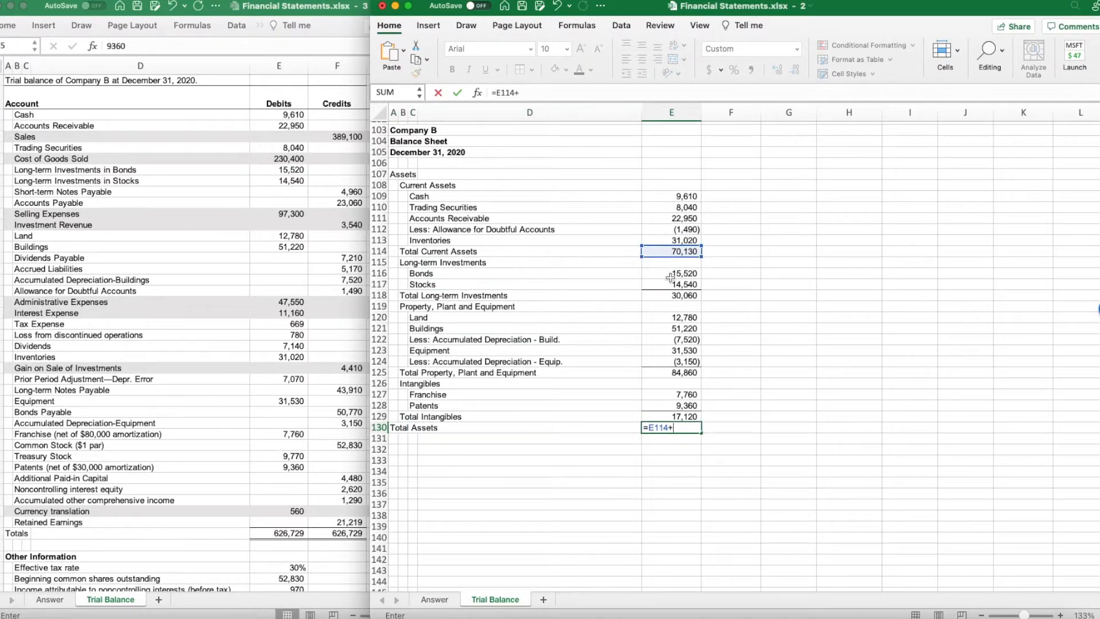
left_click(671, 295)
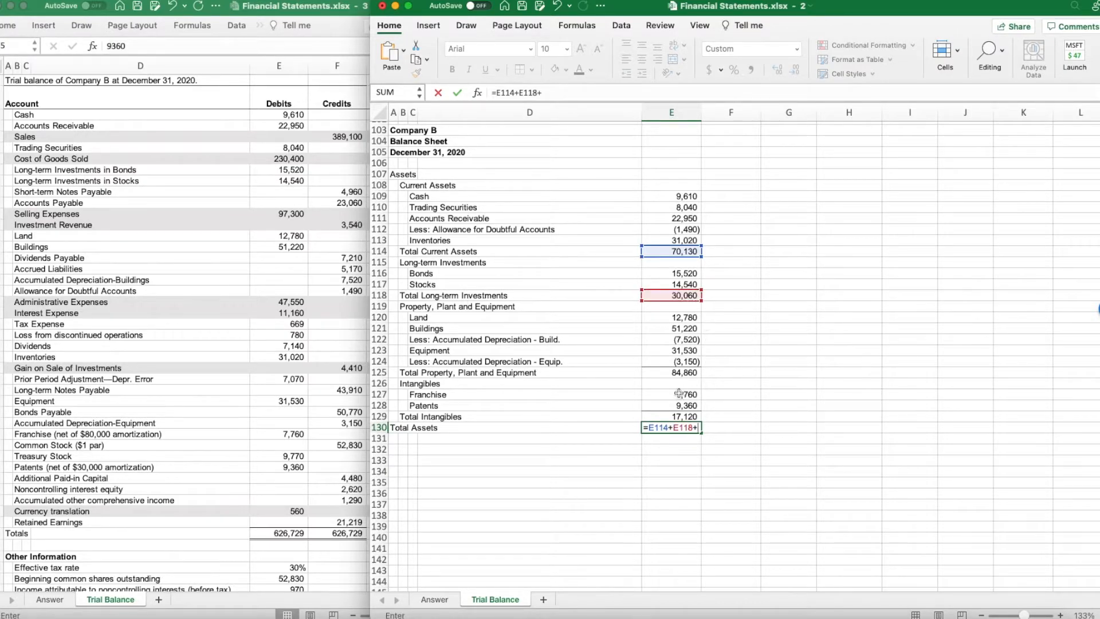
left_click(671, 372)
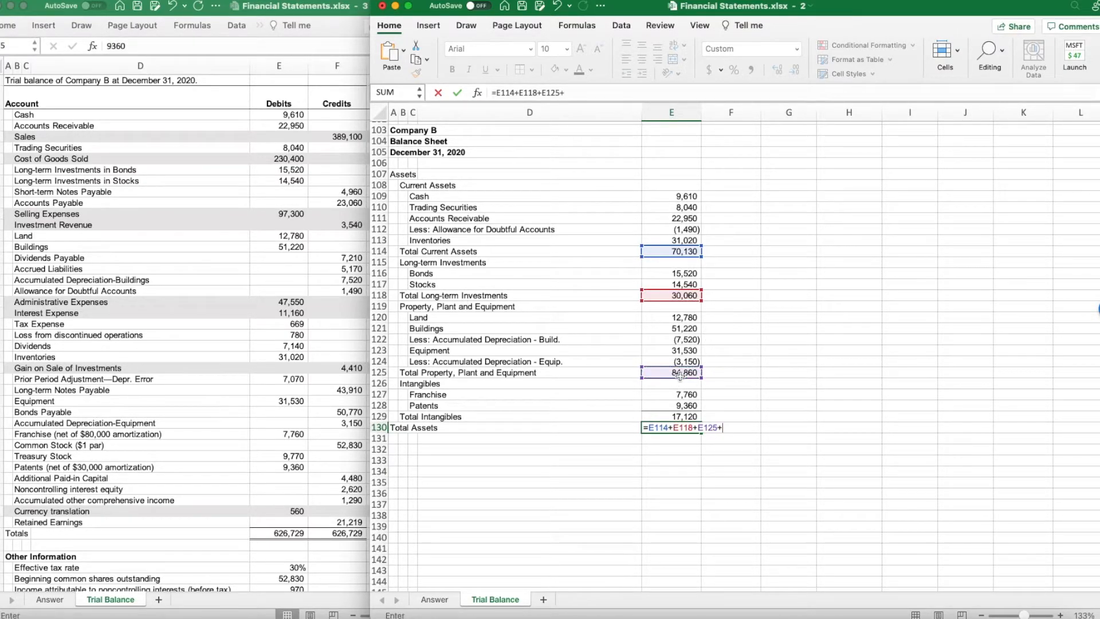
left_click(671, 417)
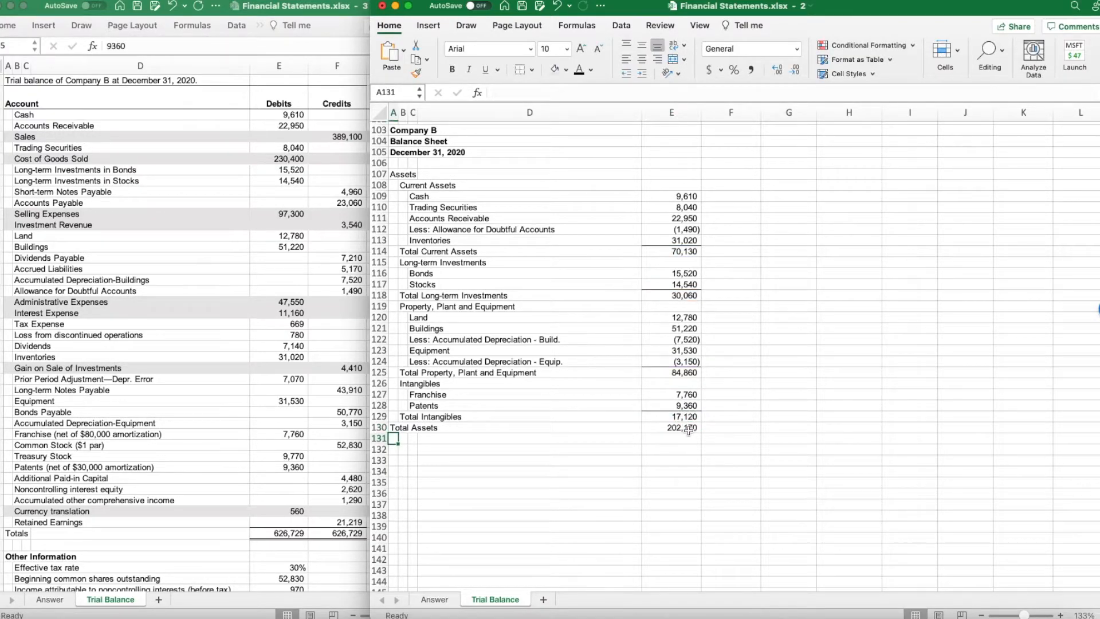
left_click(672, 428)
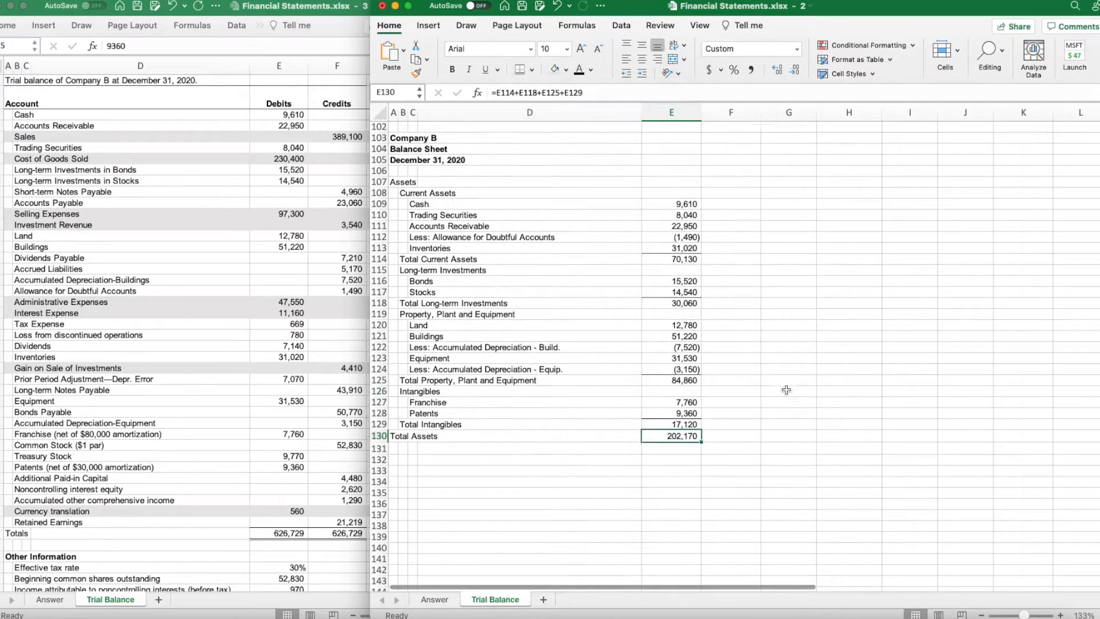
left_click(788, 391)
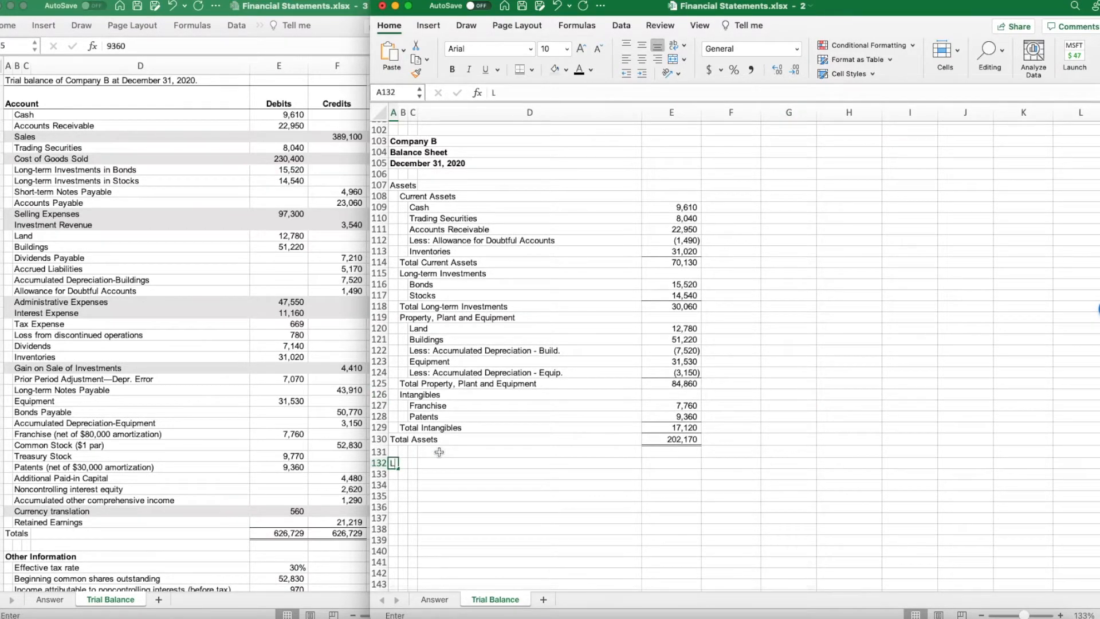
Add the Liabilities and Stockholders Equity heading and a Current Liabilities label
type("Liabilities and")
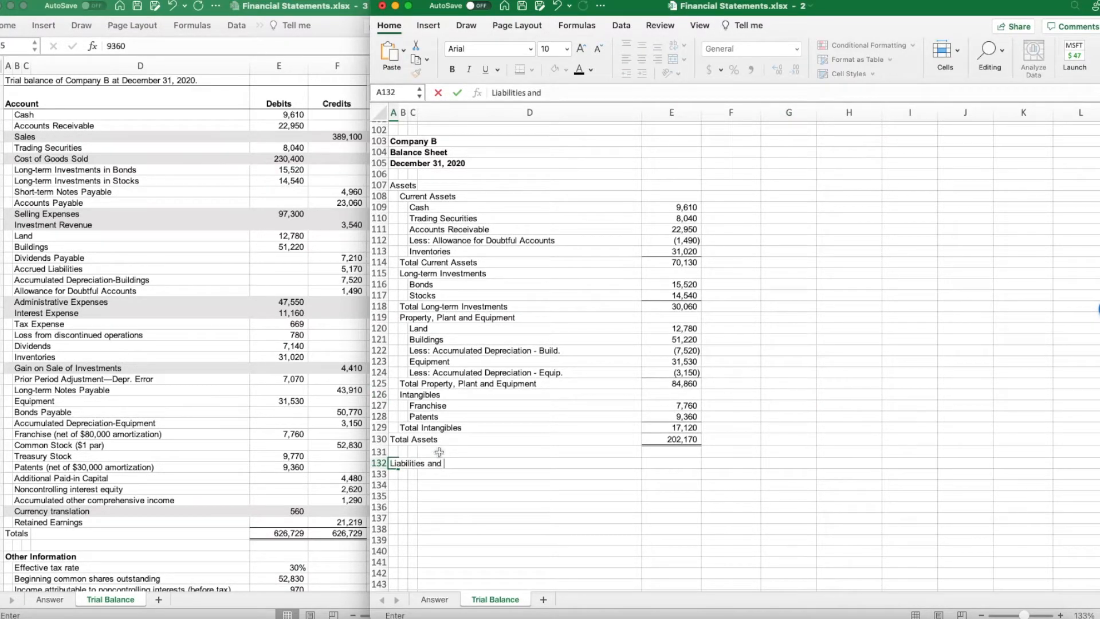
type("Stockholders Equity")
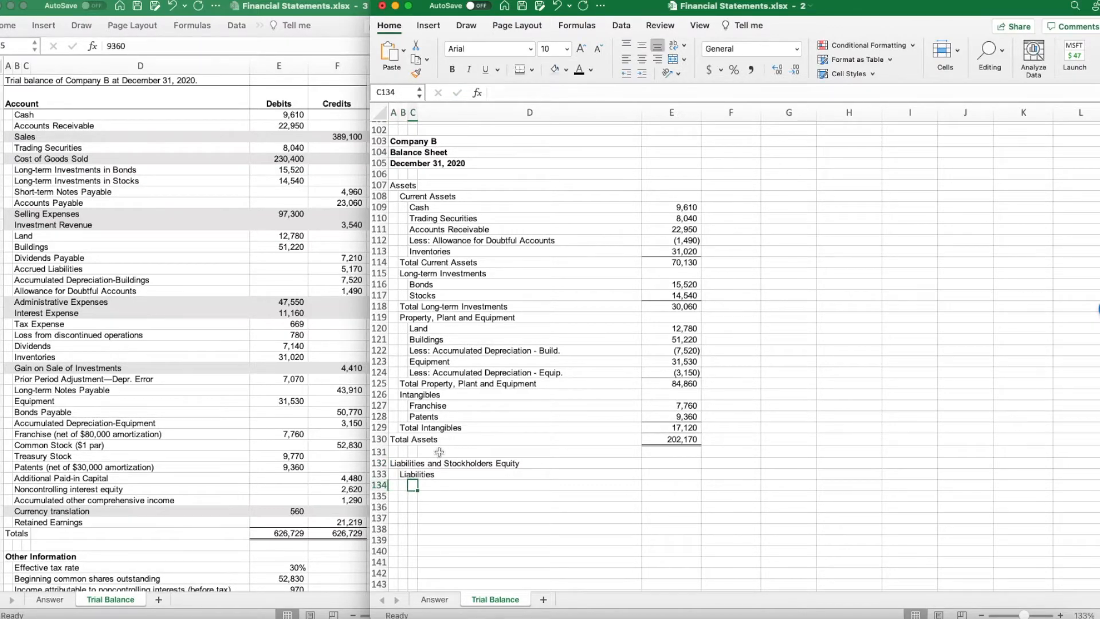
type("Cur")
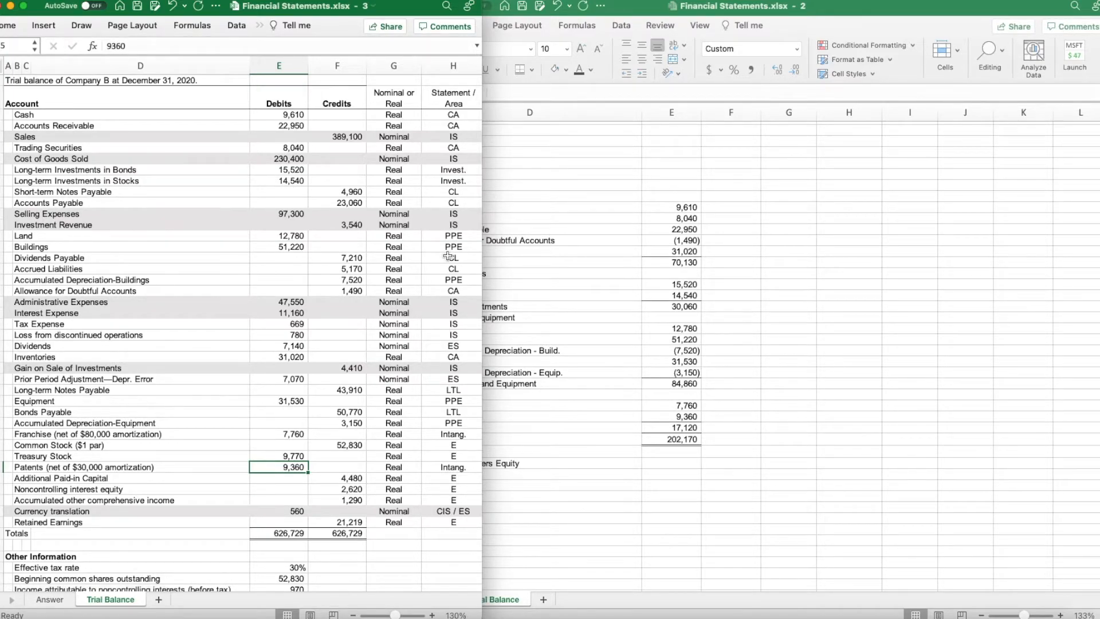
mouse_move(560, 515)
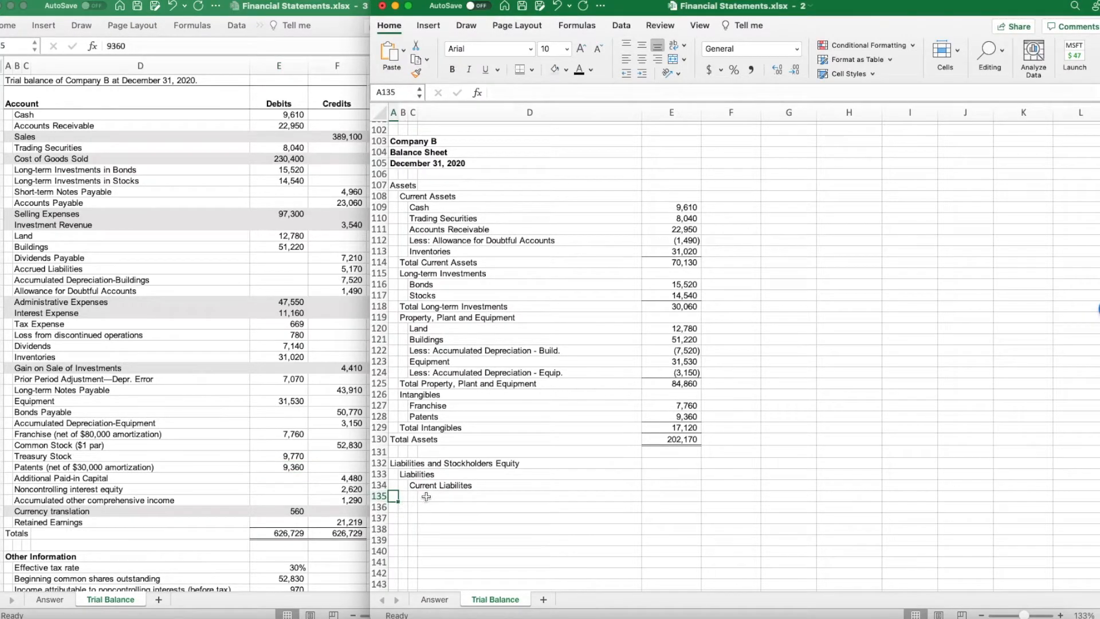
List the four current liabilities including Dividends Payable 7,210 and total them at 40,400
left_click(526, 496)
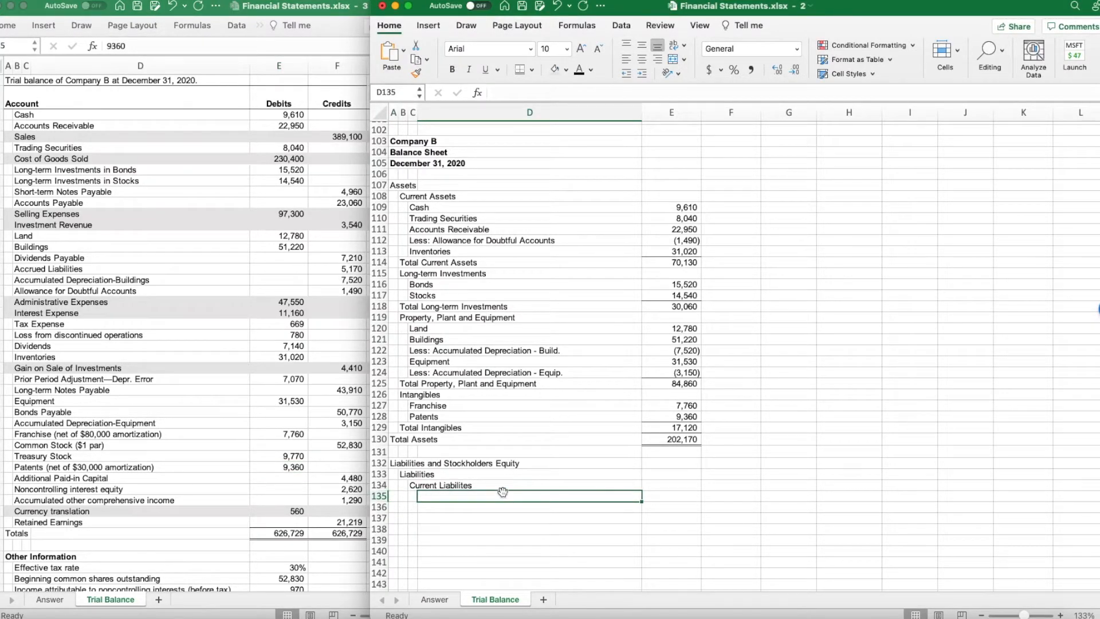
type("Accounts Payable")
left_click(529, 508)
type("Notes Payable")
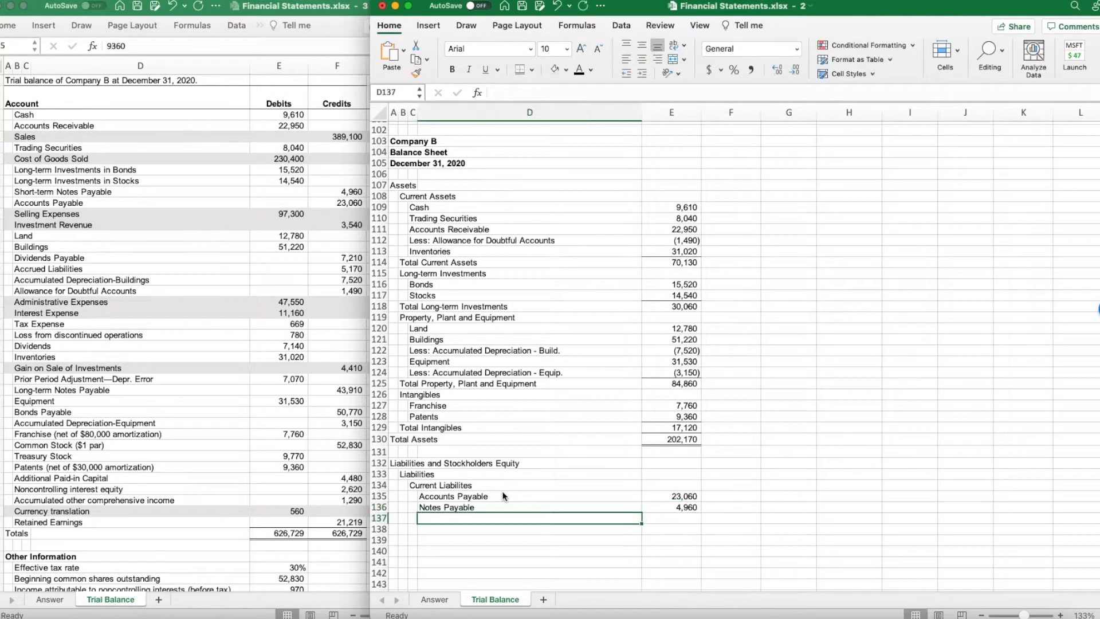
type("Dividends Payable")
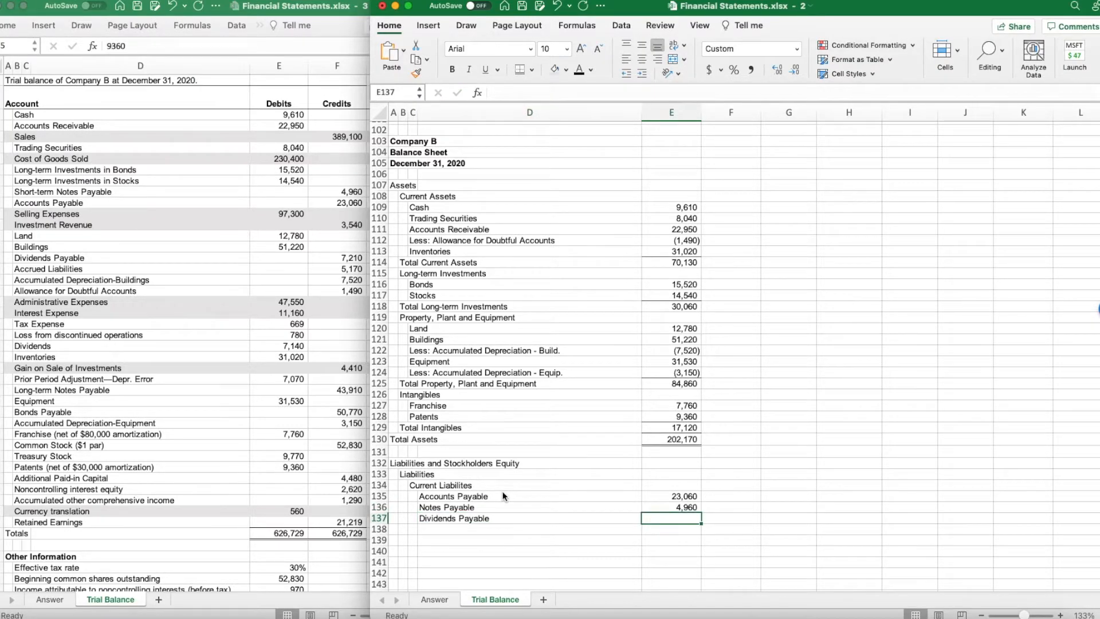
type("7210")
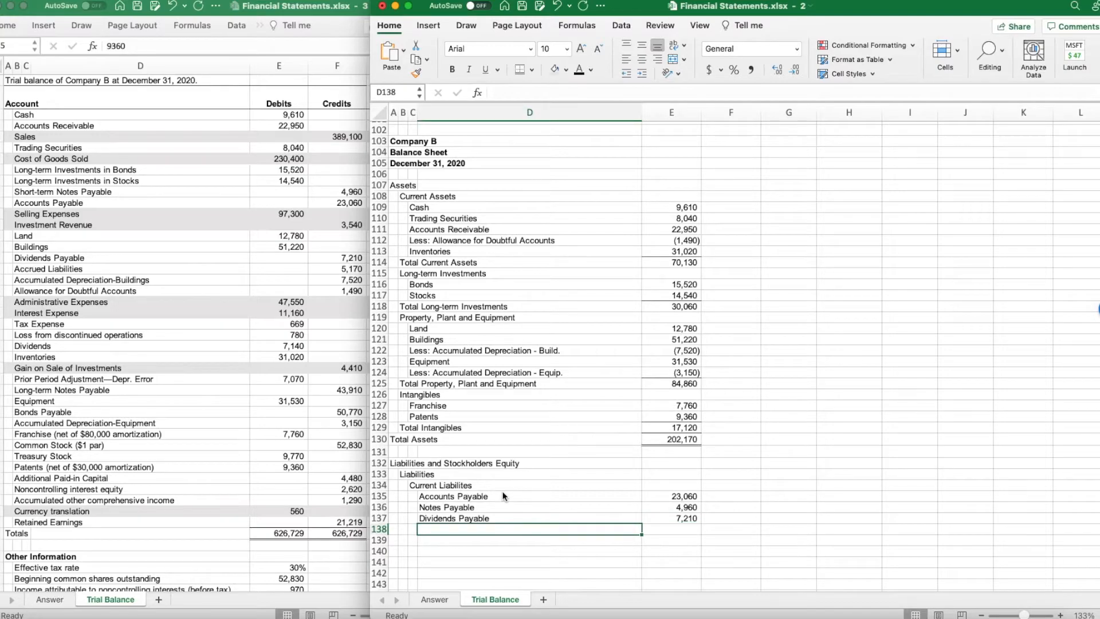
type("Accounts Payable")
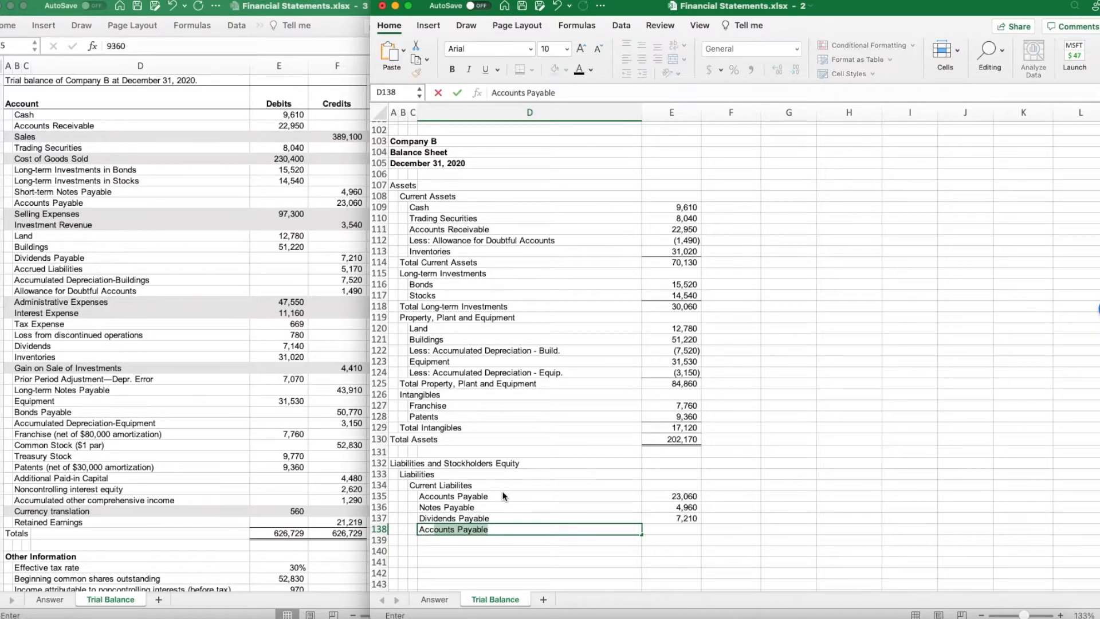
type("Accrued Liabilities")
left_click(672, 528)
type("5,170")
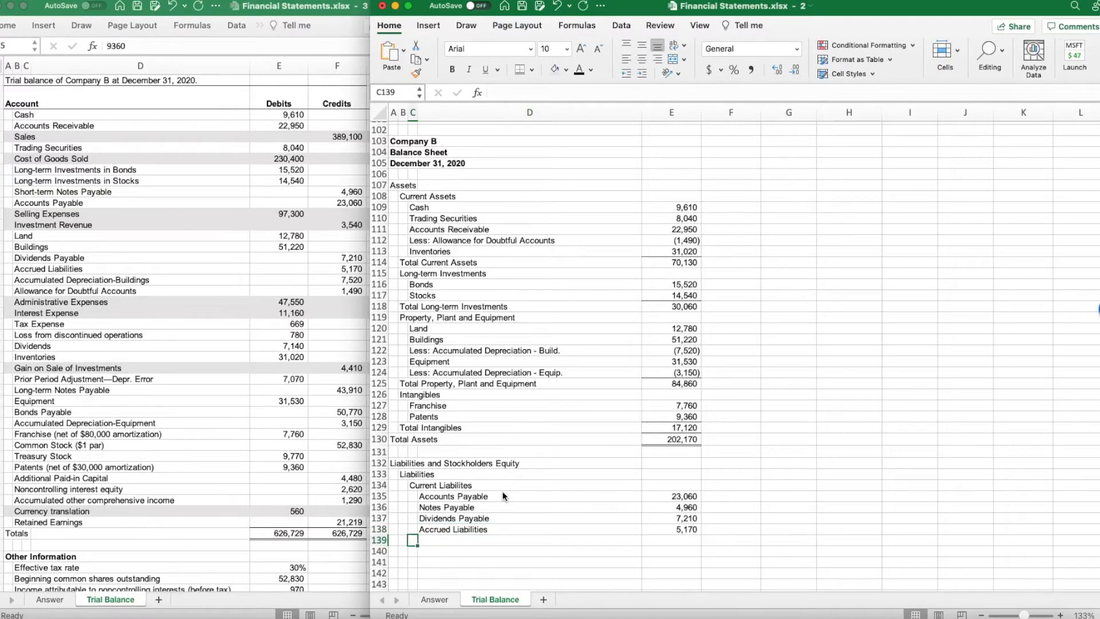
type("Total Current Liabilities")
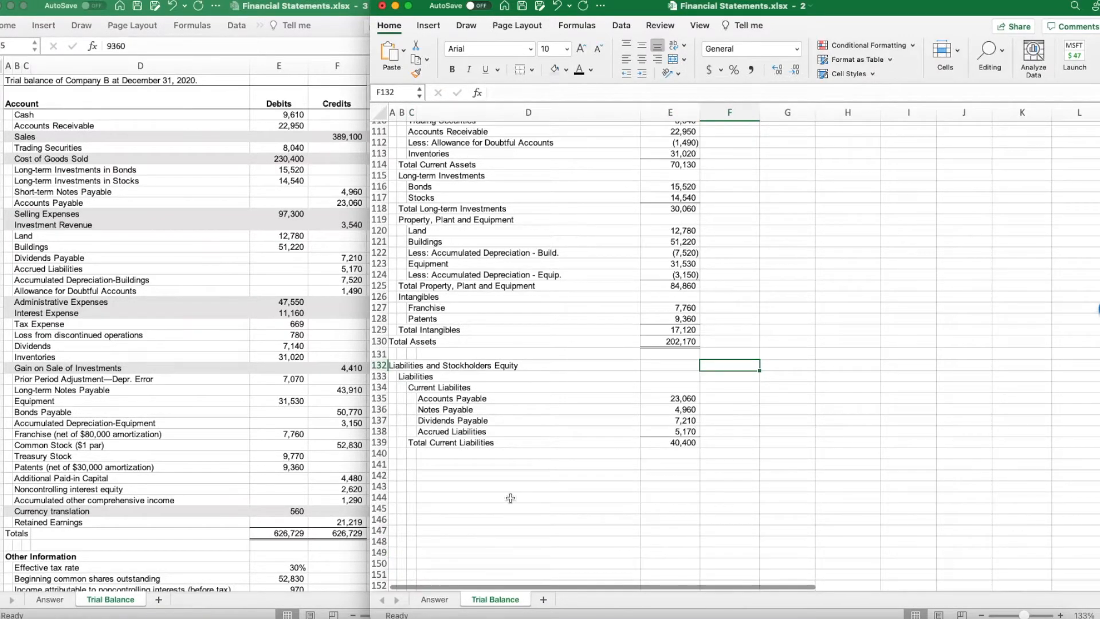
mouse_move(411, 454)
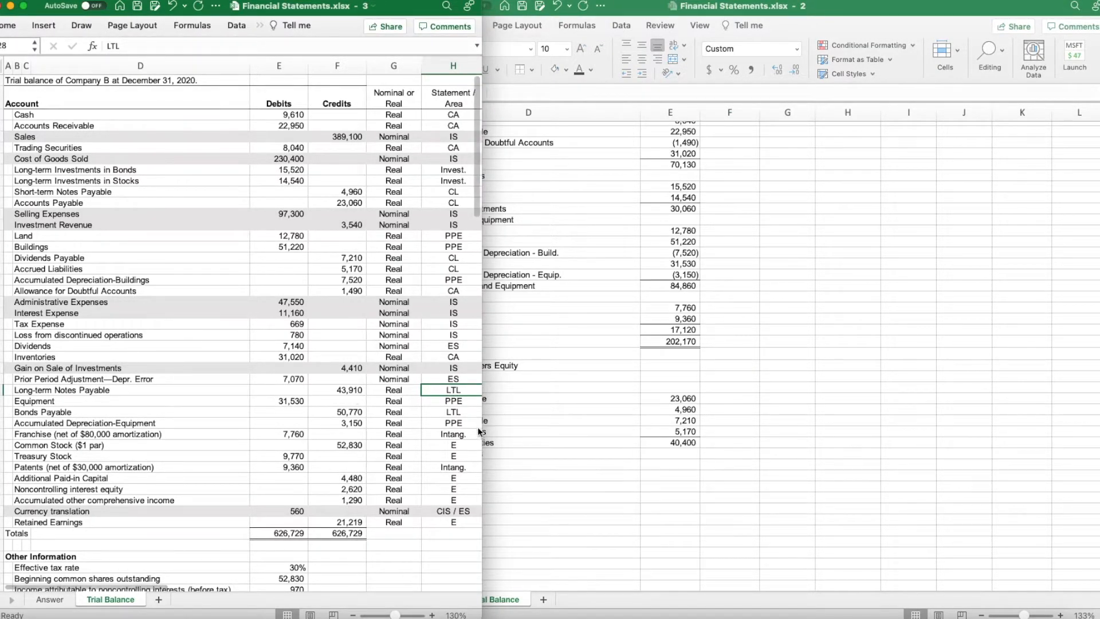
mouse_move(83, 412)
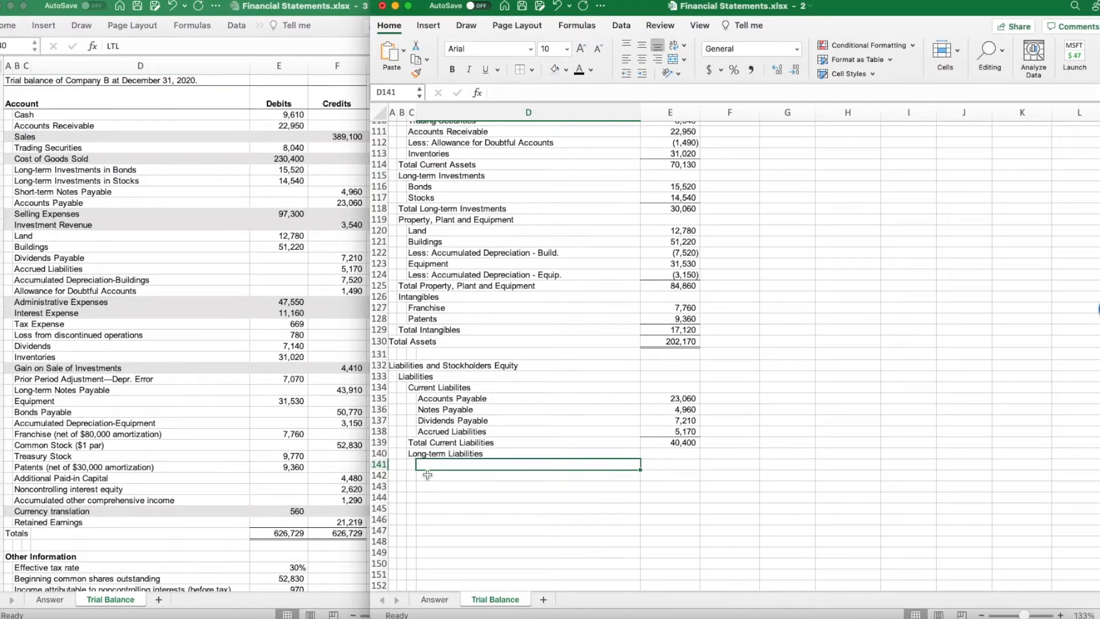
Add Notes Payable 43,910 and Bonds Payable 50,770 totalling 94,680, with Total Liabilities =E139+E143 of 135,080
type("Notes Payable")
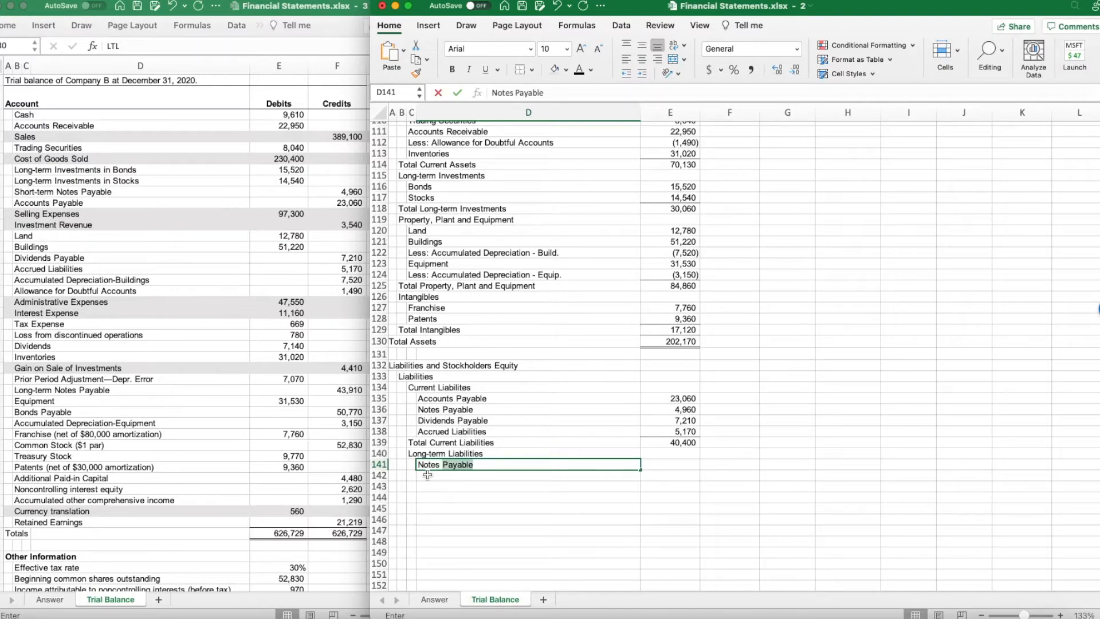
type("Bonds Payble")
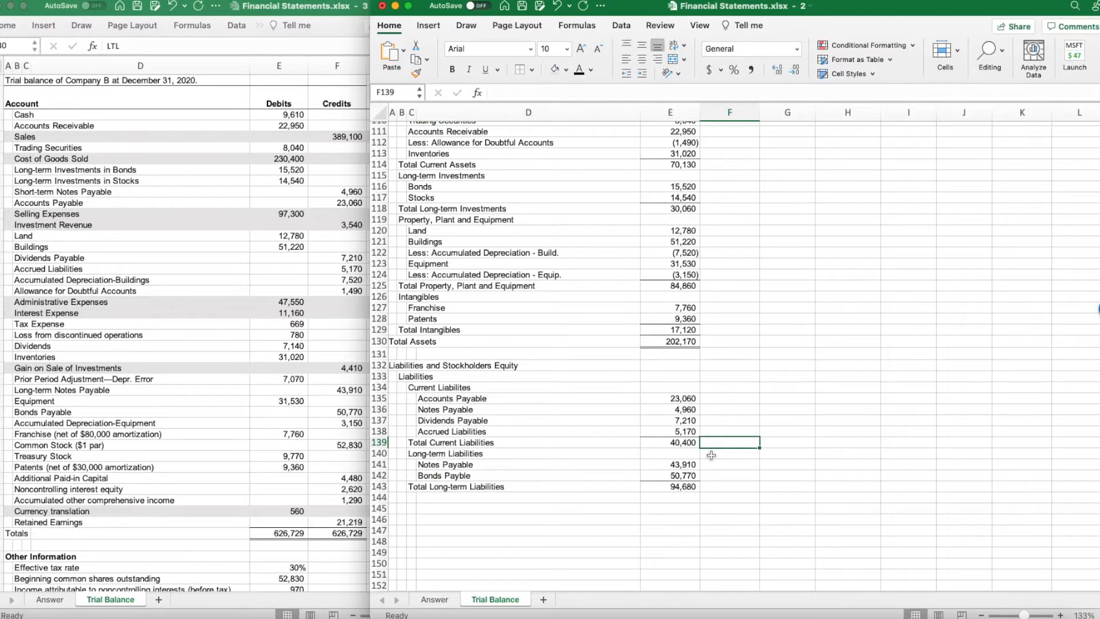
mouse_move(708, 459)
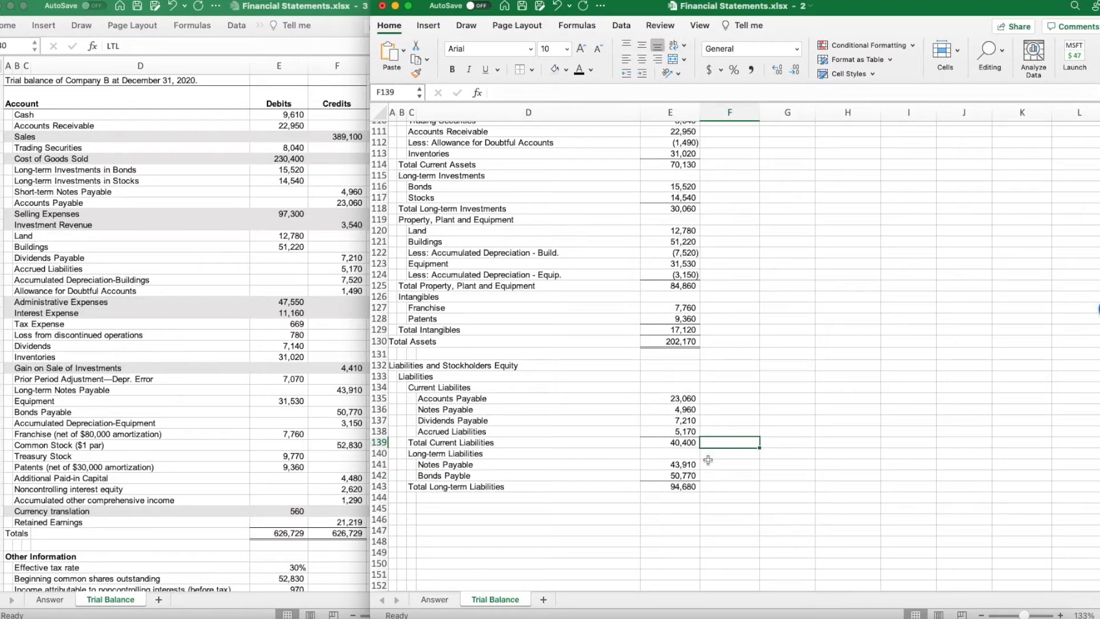
mouse_move(409, 507)
type("Total Liabilities")
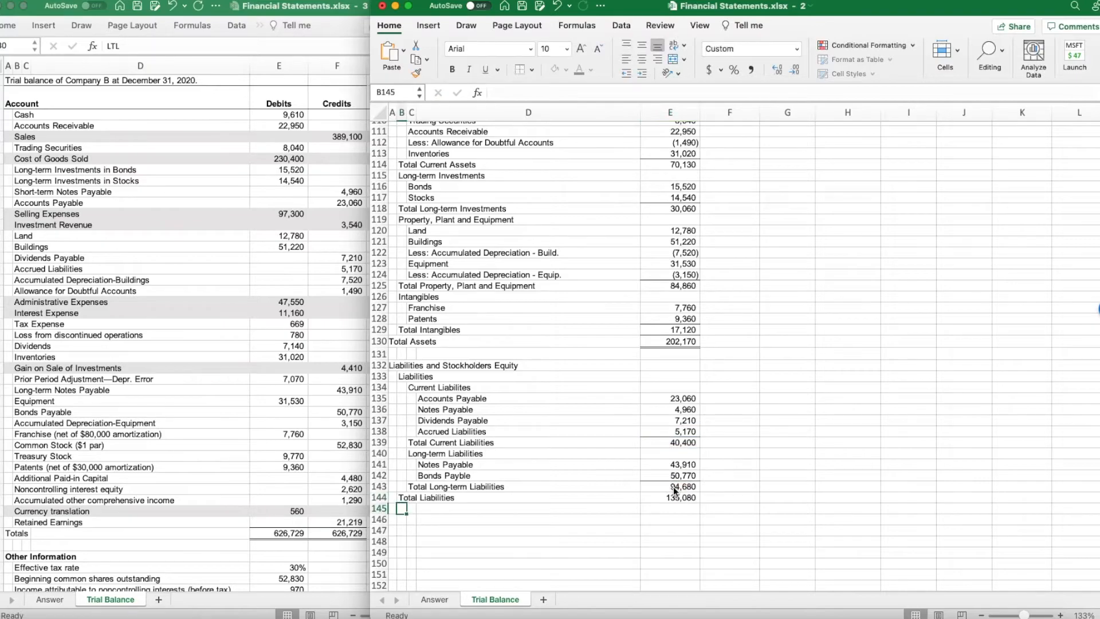
left_click(668, 496)
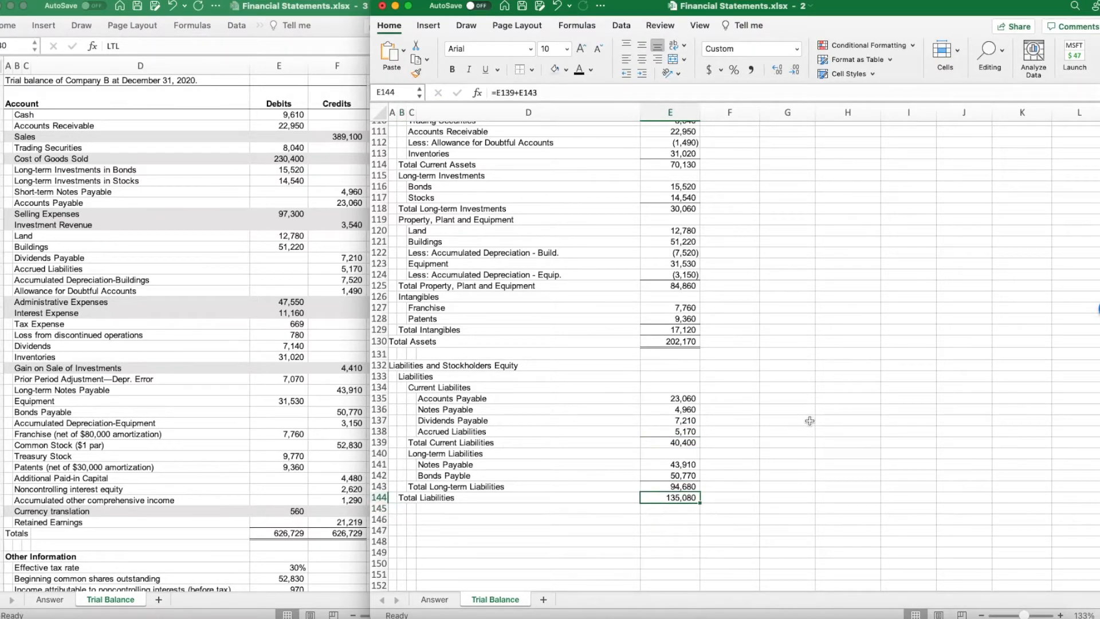
left_click(847, 376)
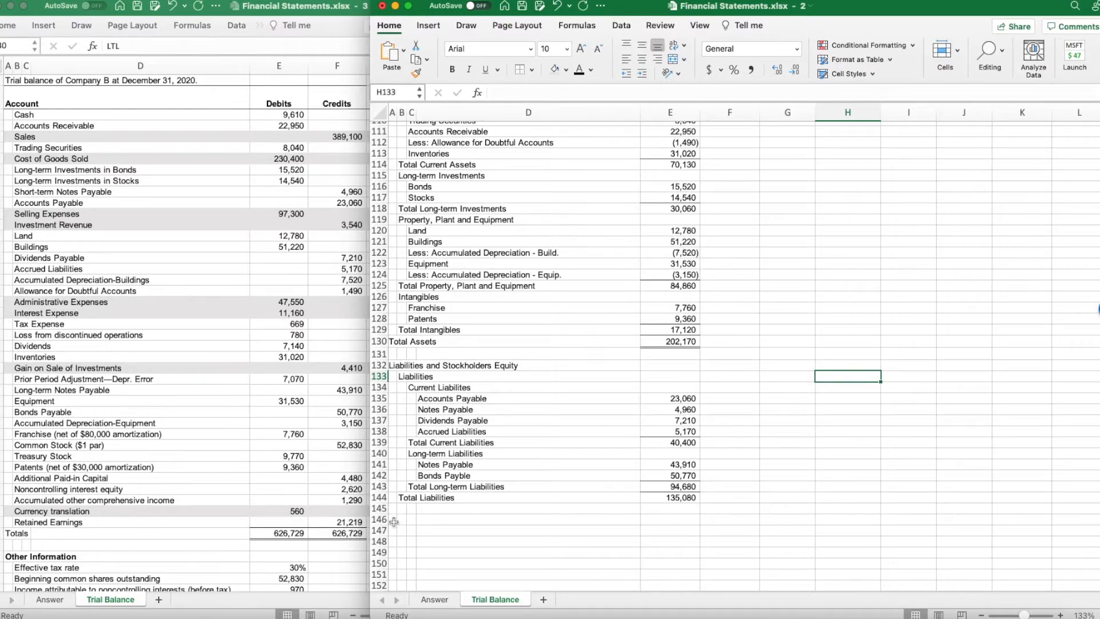
left_click(402, 519)
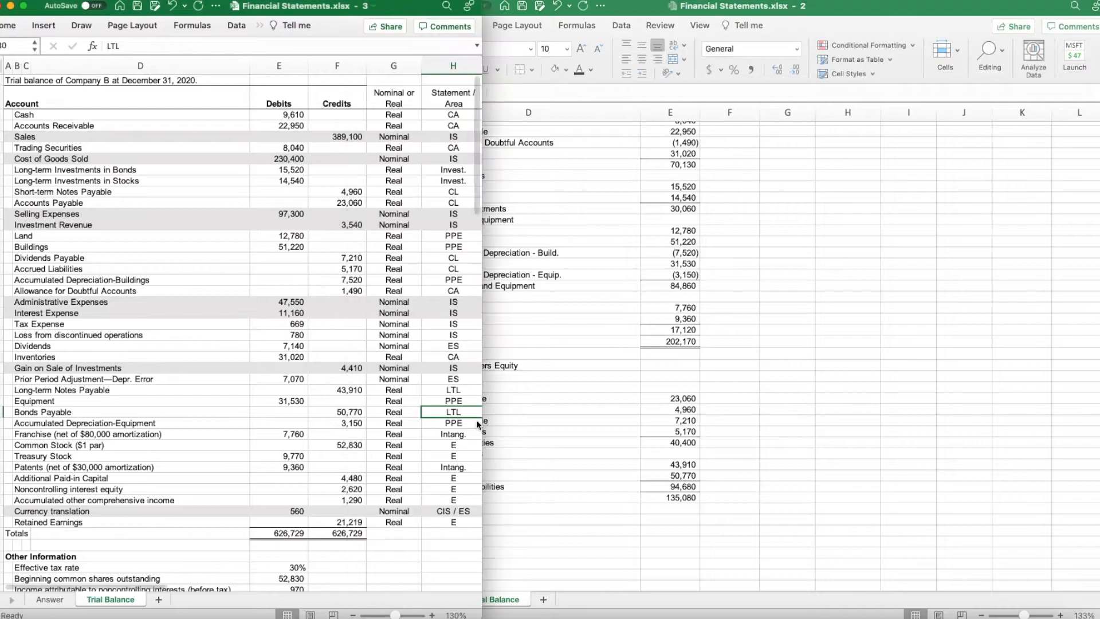
mouse_move(168, 442)
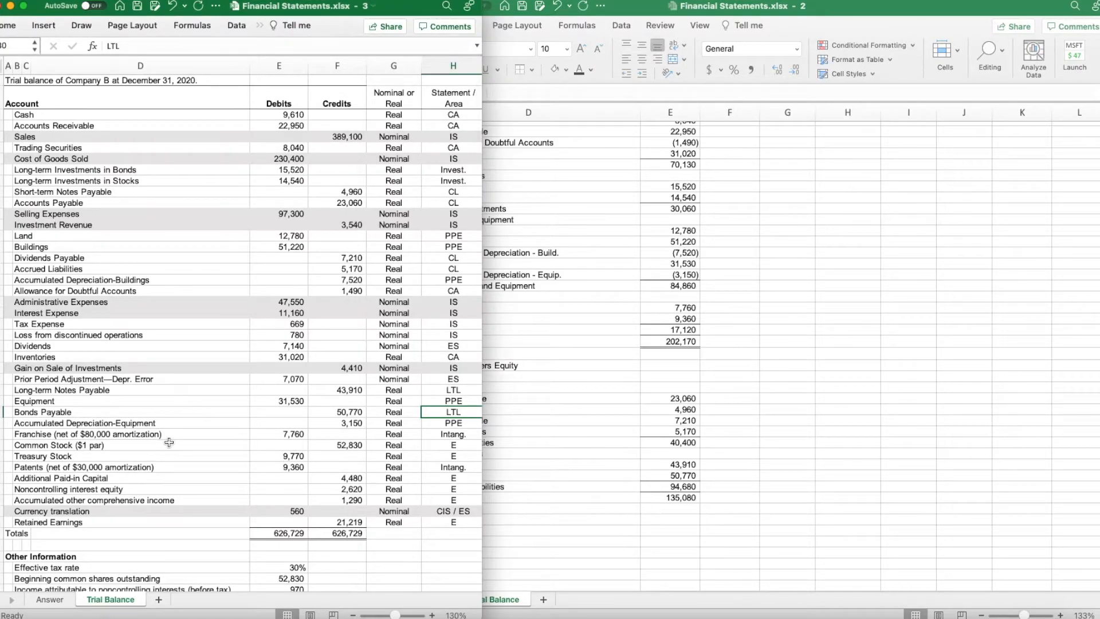
mouse_move(183, 498)
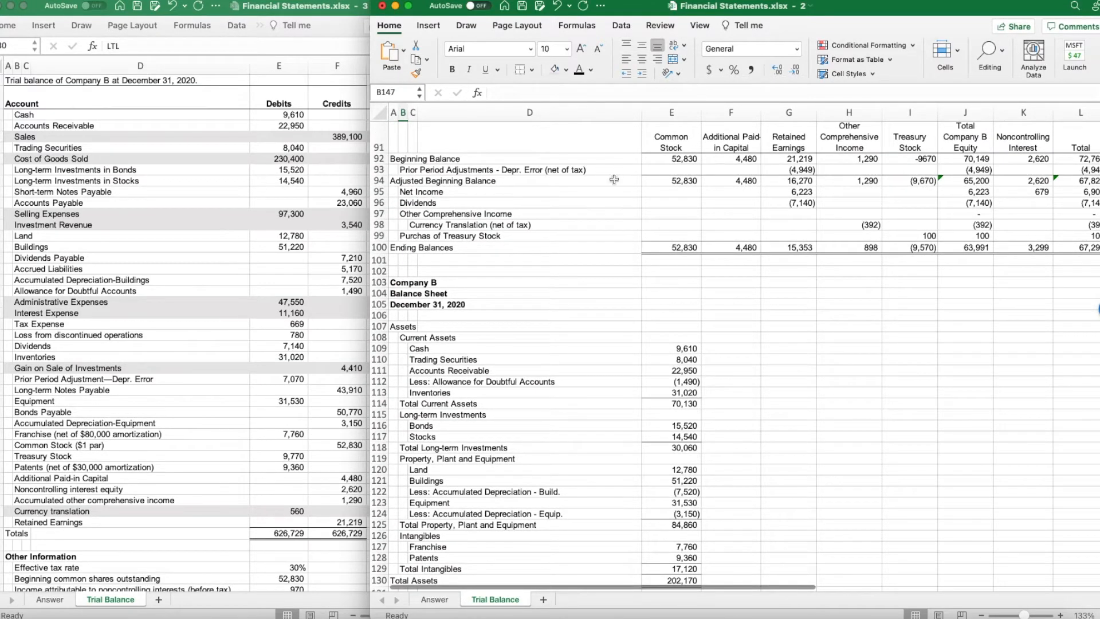
mouse_move(905, 274)
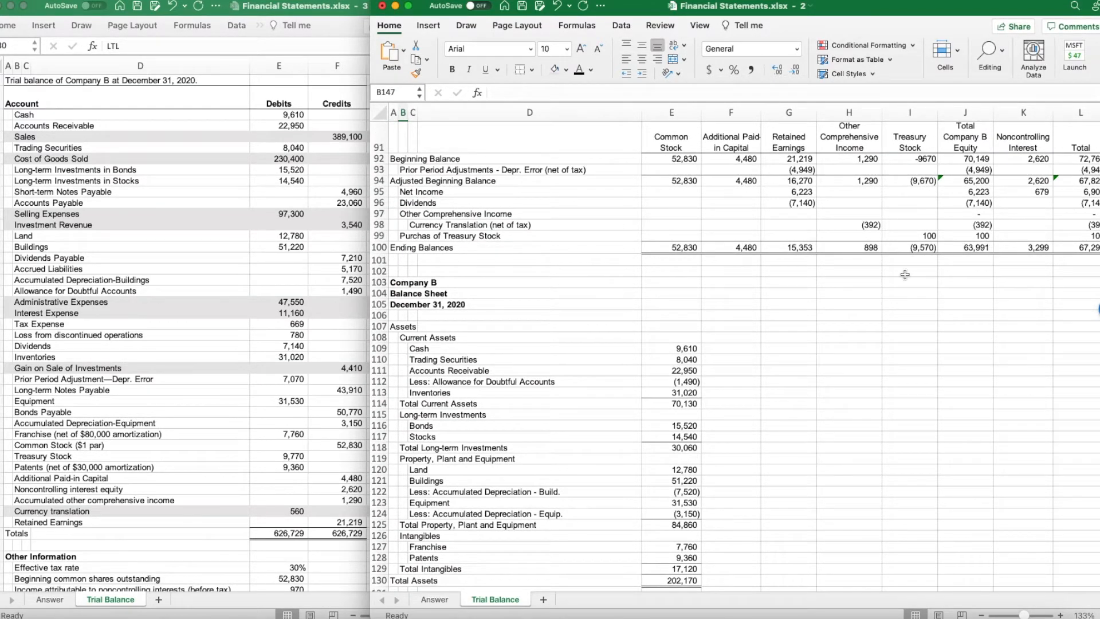
Scroll the balance sheet back down to below Total Liabilities of 135,080
scroll("down", 3)
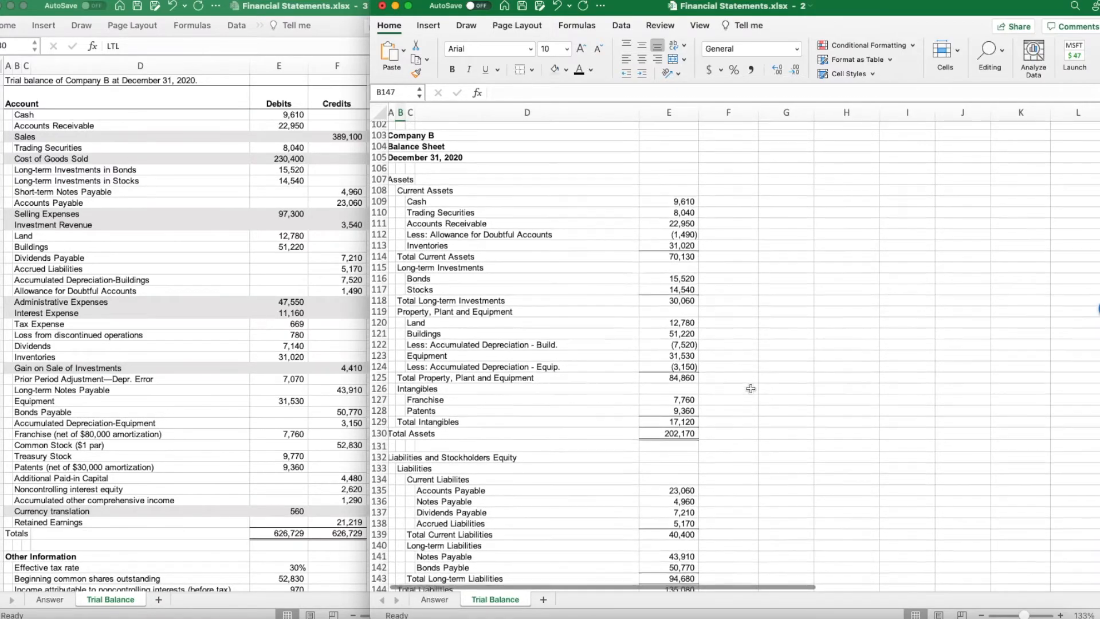
scroll("down", 3)
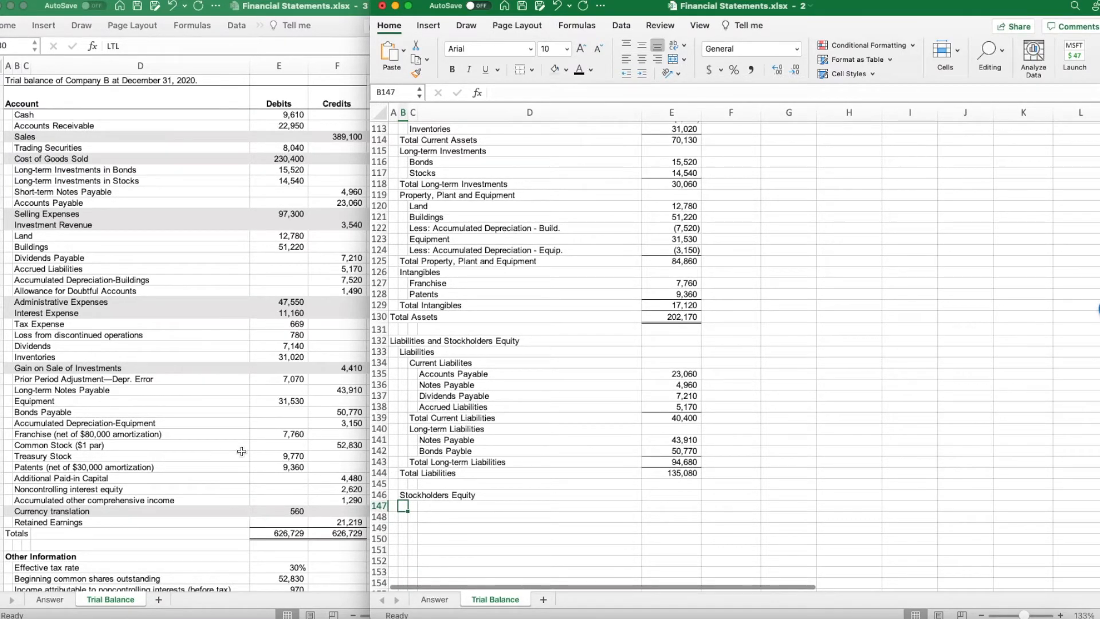
Add the Paid-in Capital heading and Common Stock 52,830 line
type("P")
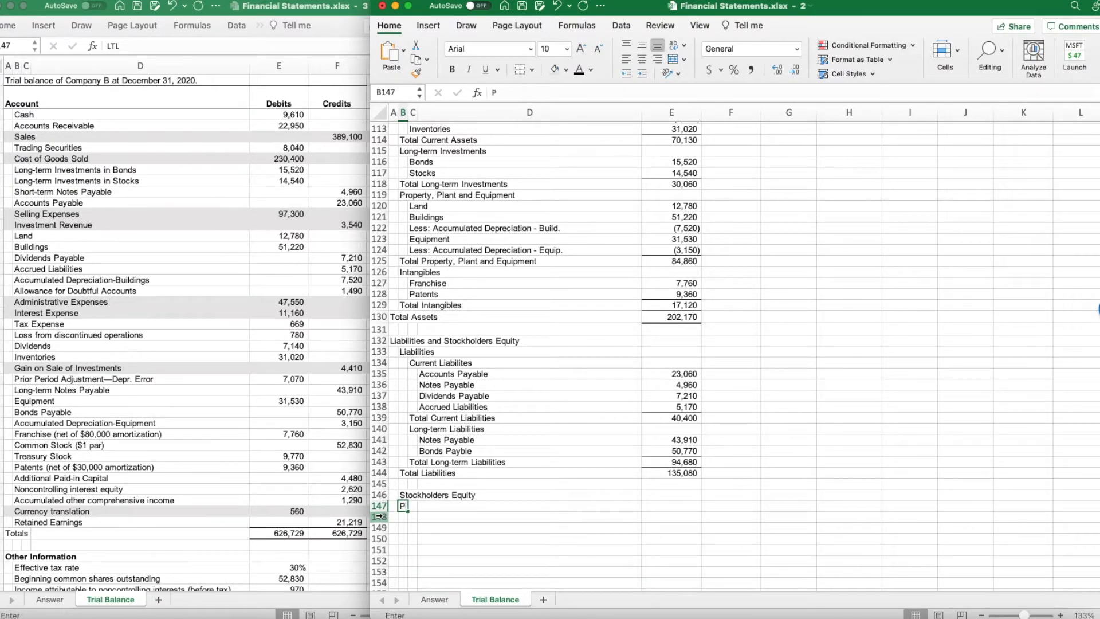
type("Paid-in Capital")
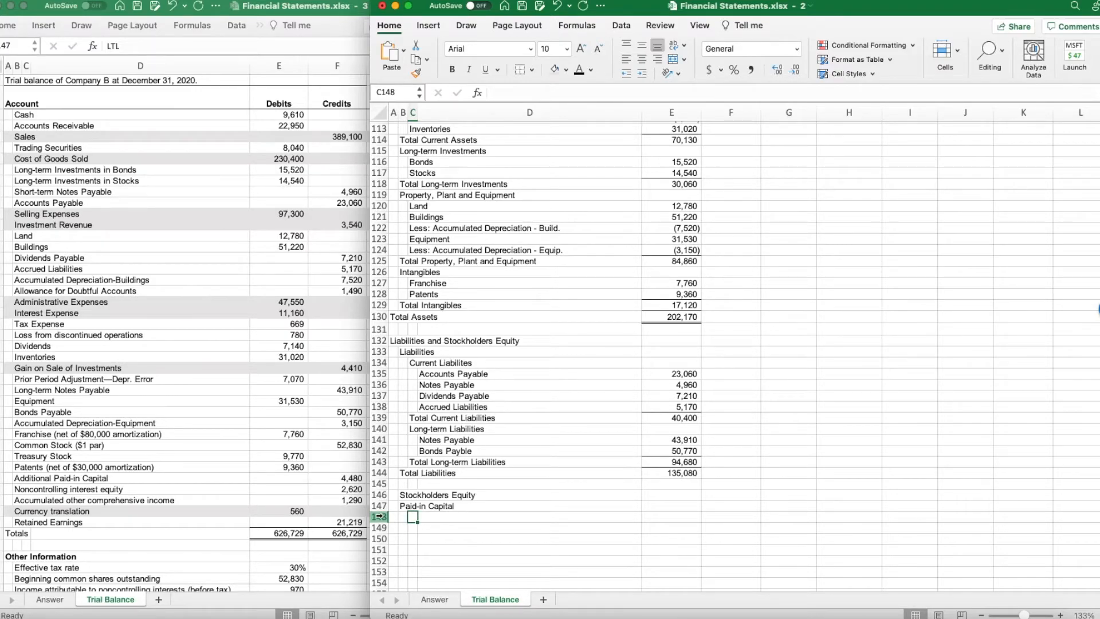
type("C")
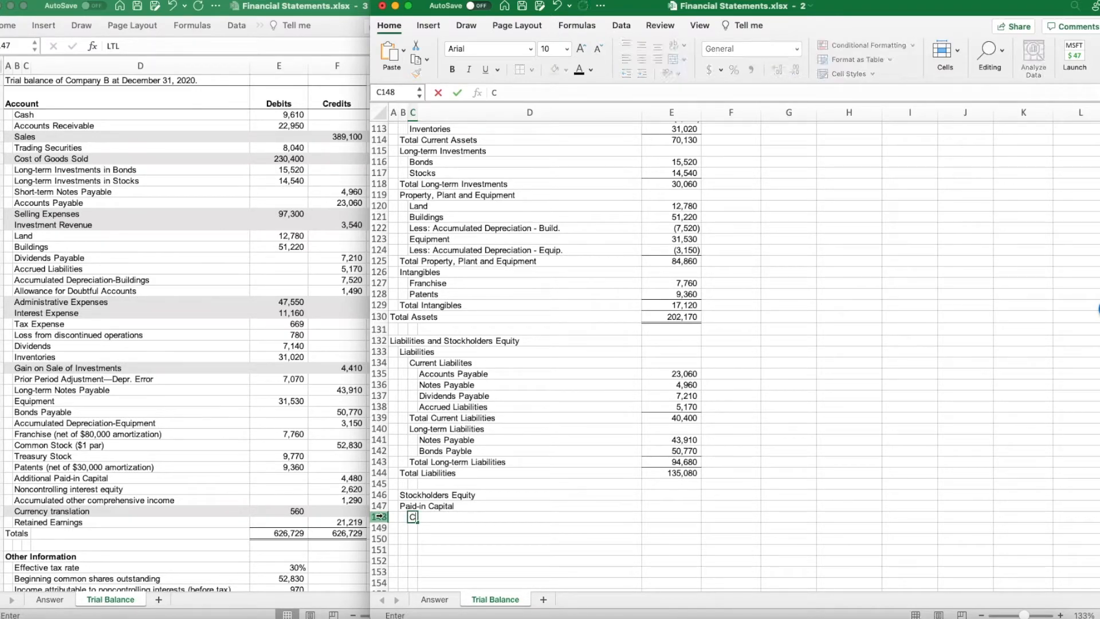
type("ommon Stock")
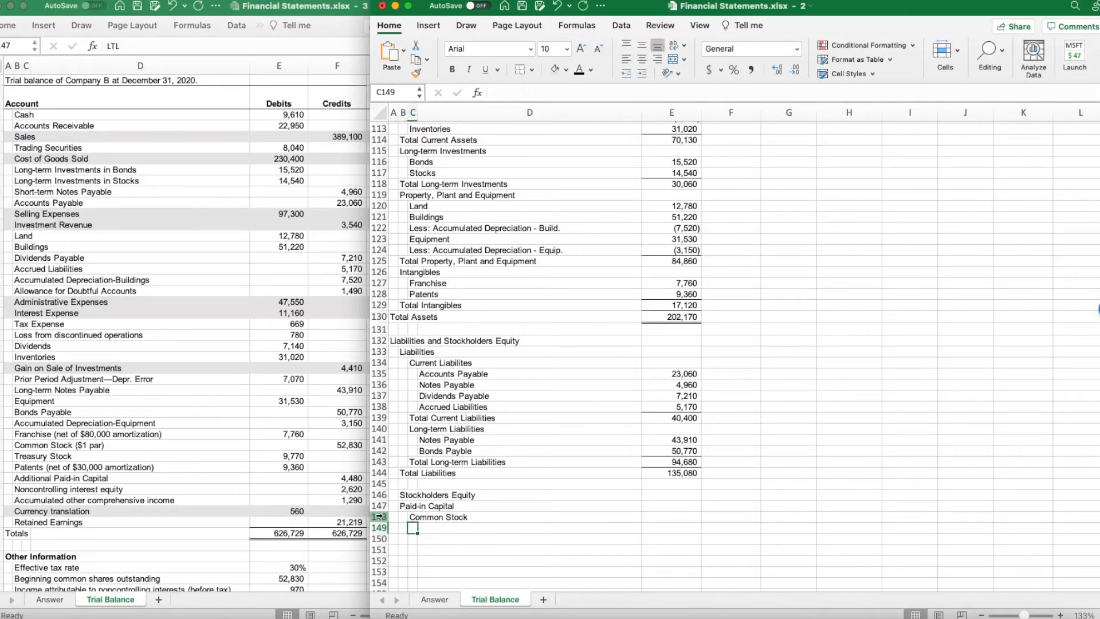
Add Additional Paid-in Capital 4,480 and the 57,310 paid-in capital total via =SUM(E148:E149)
type("Additional")
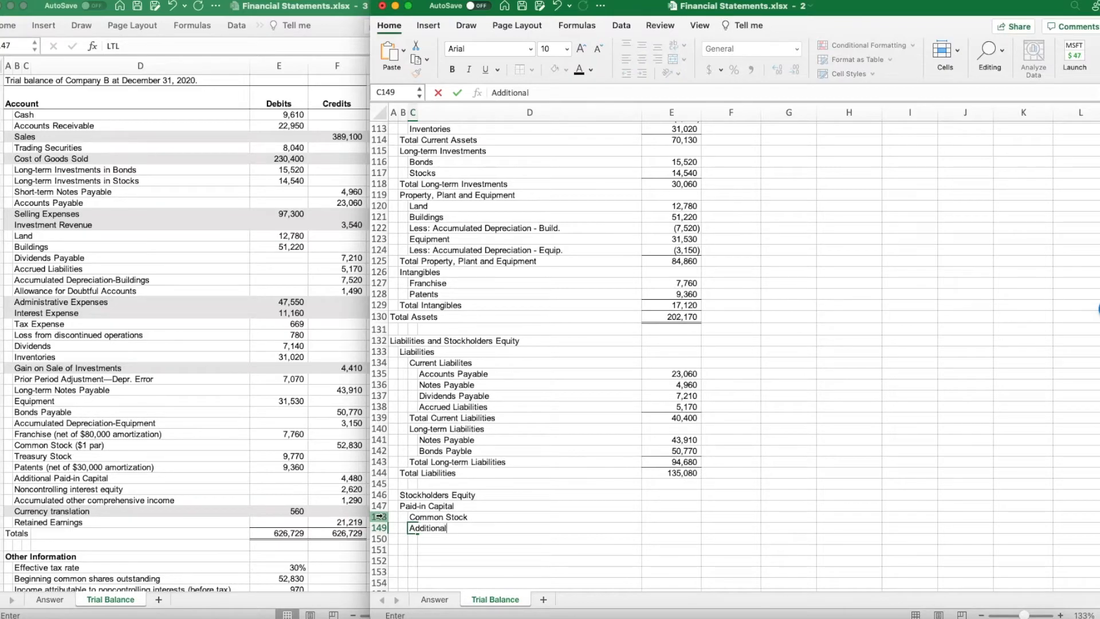
type("Paid-in Capital")
left_click(670, 516)
type("52,830")
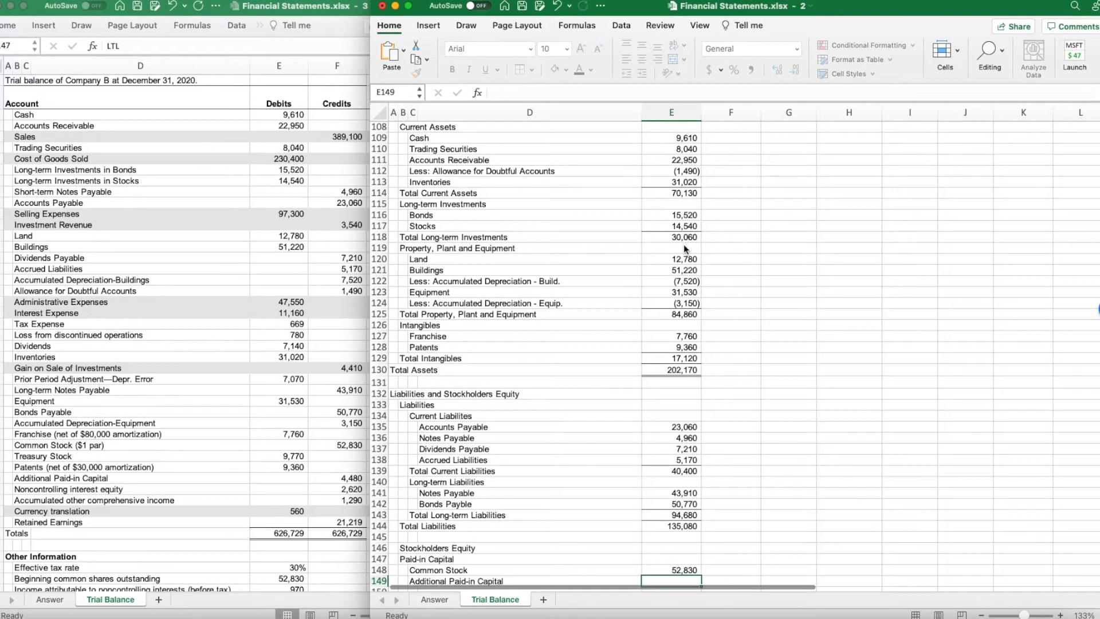
scroll("down", 3)
type("4,480")
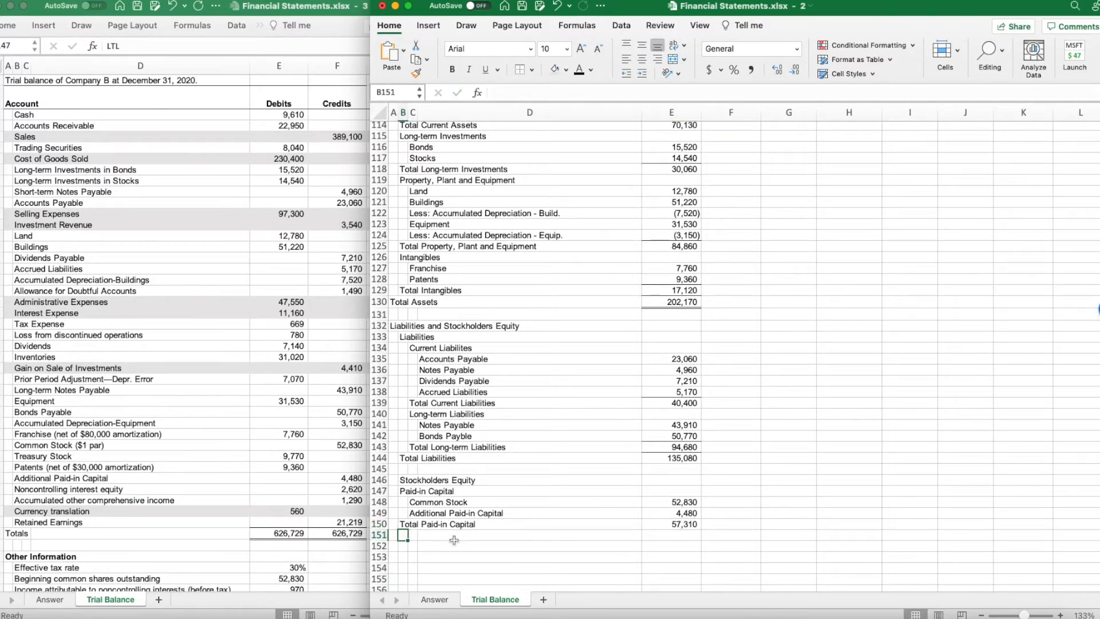
Add Retained Earnings 15,353 and Accumulated Other Comprehensive Income 898 below total paid-in capital
left_click(670, 524)
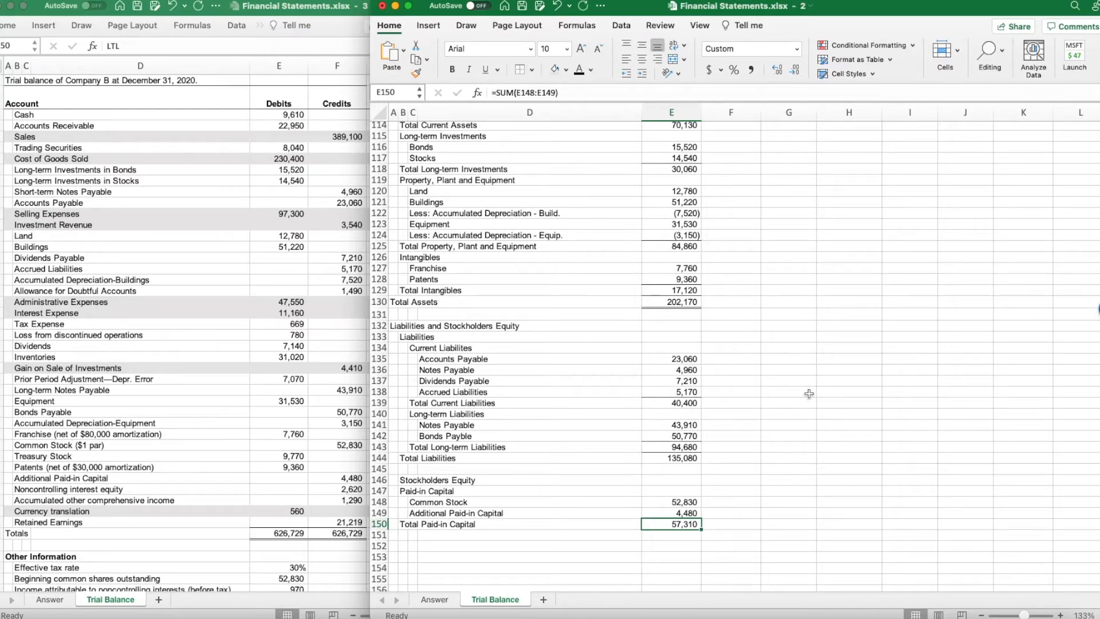
left_click(404, 535)
type("Retained Earnings")
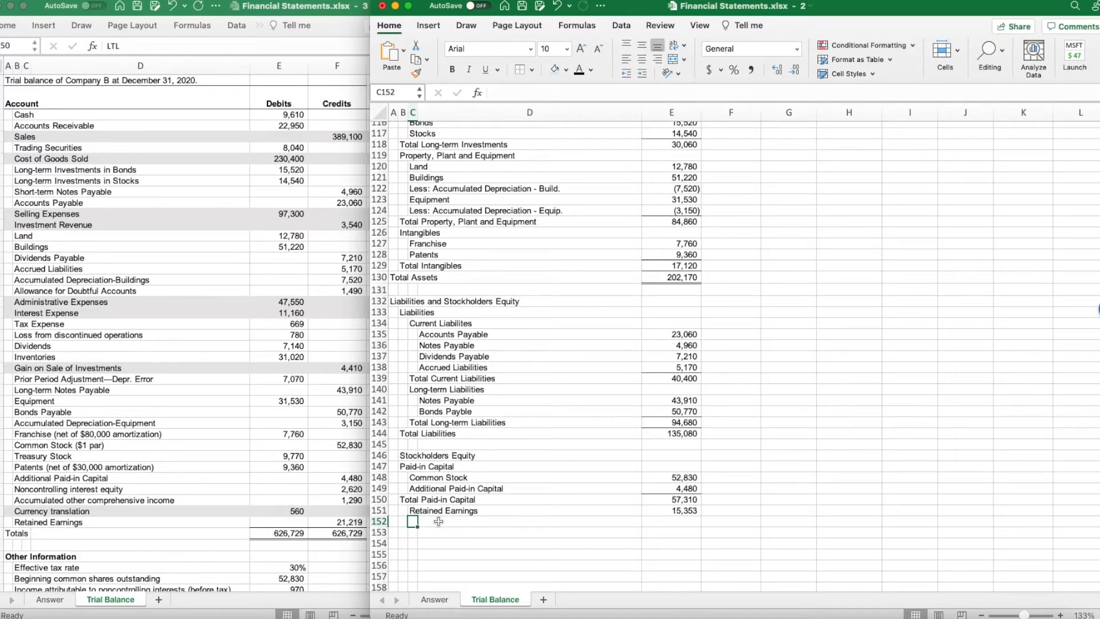
type("Accumulated")
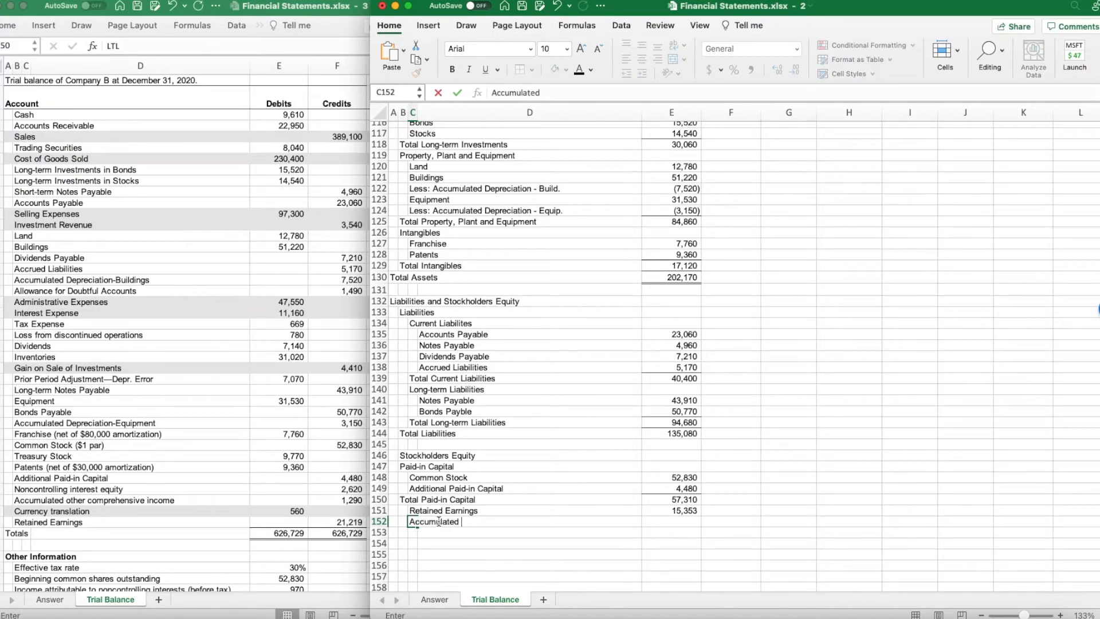
type("Other Compre")
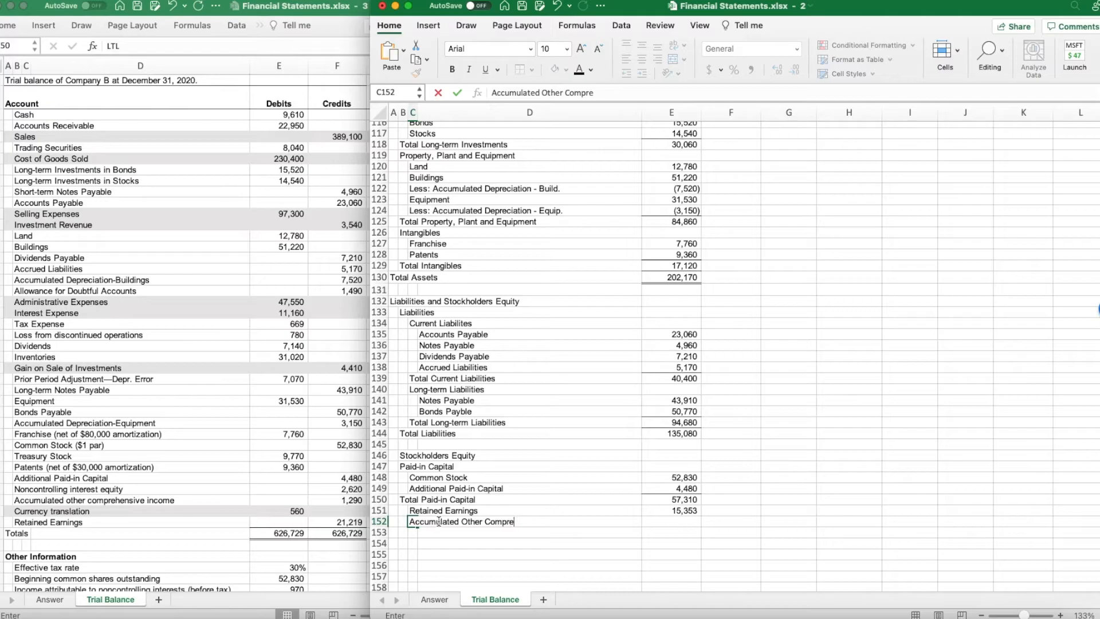
type("hensive Incom")
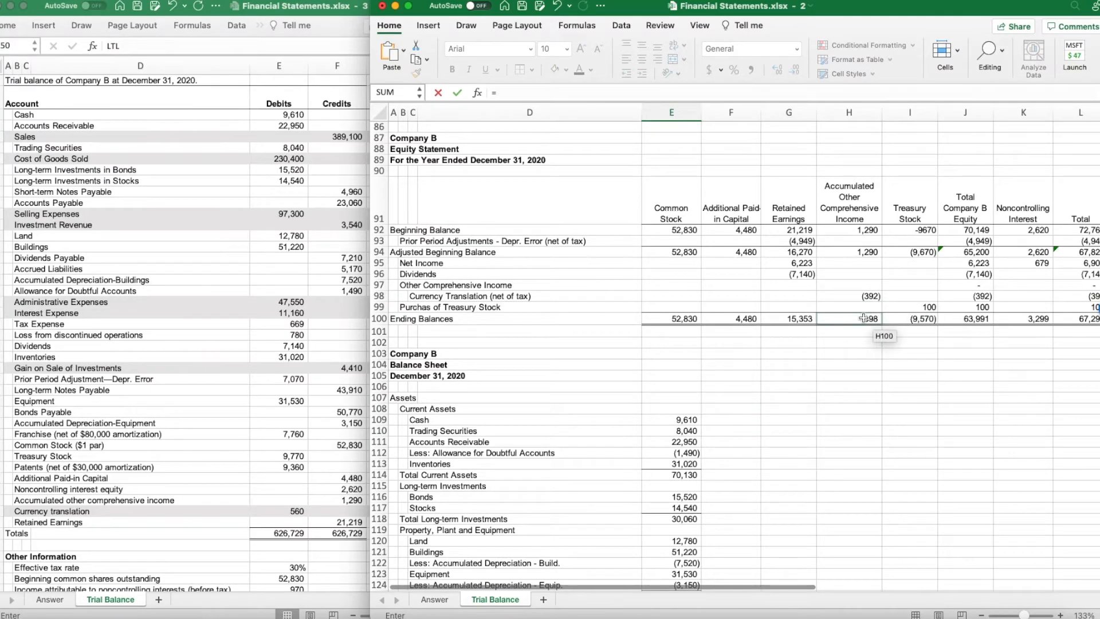
Add Less: Treasury Stock (9,570) and Total Company B Stockholders Equity =SUM(E150:E153) at 63,991
scroll("down", 3)
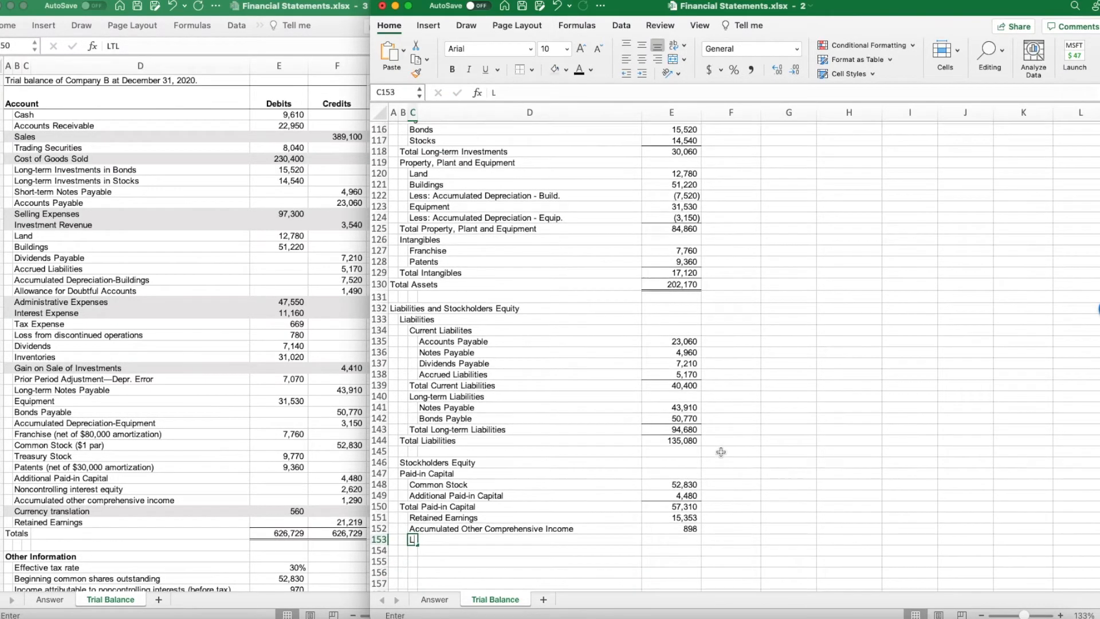
type("Less: treasury Stock")
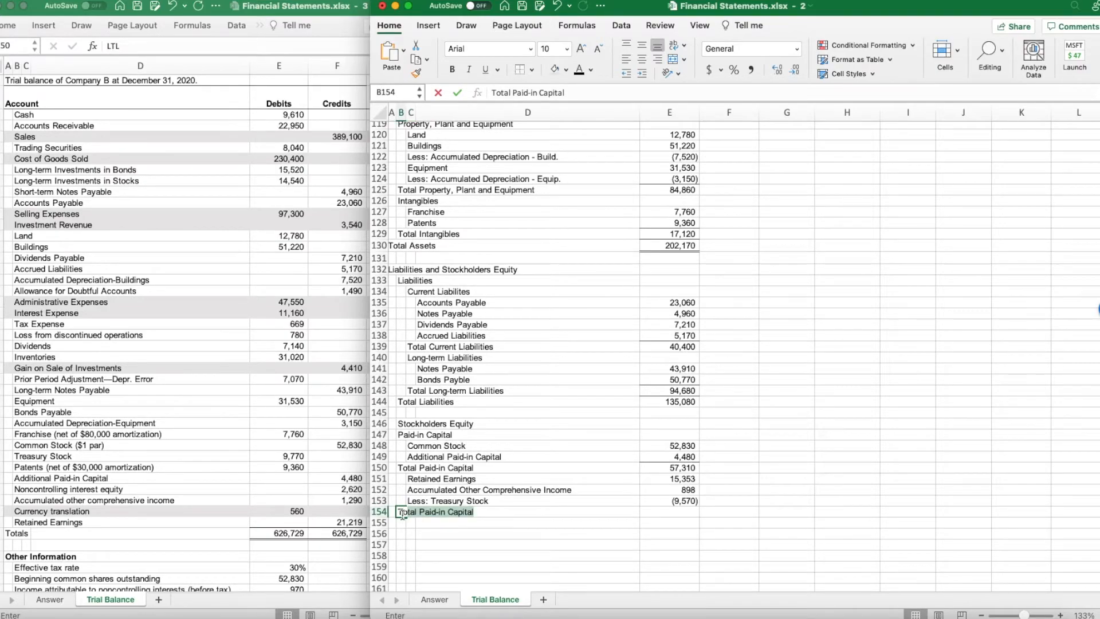
type("Total Company")
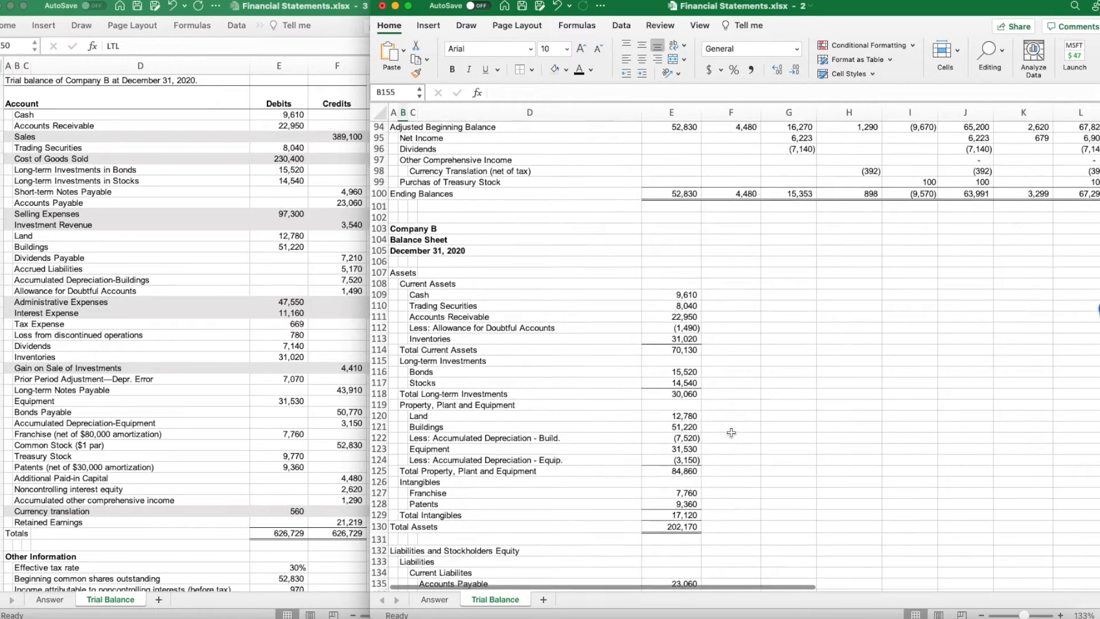
scroll("up", 3)
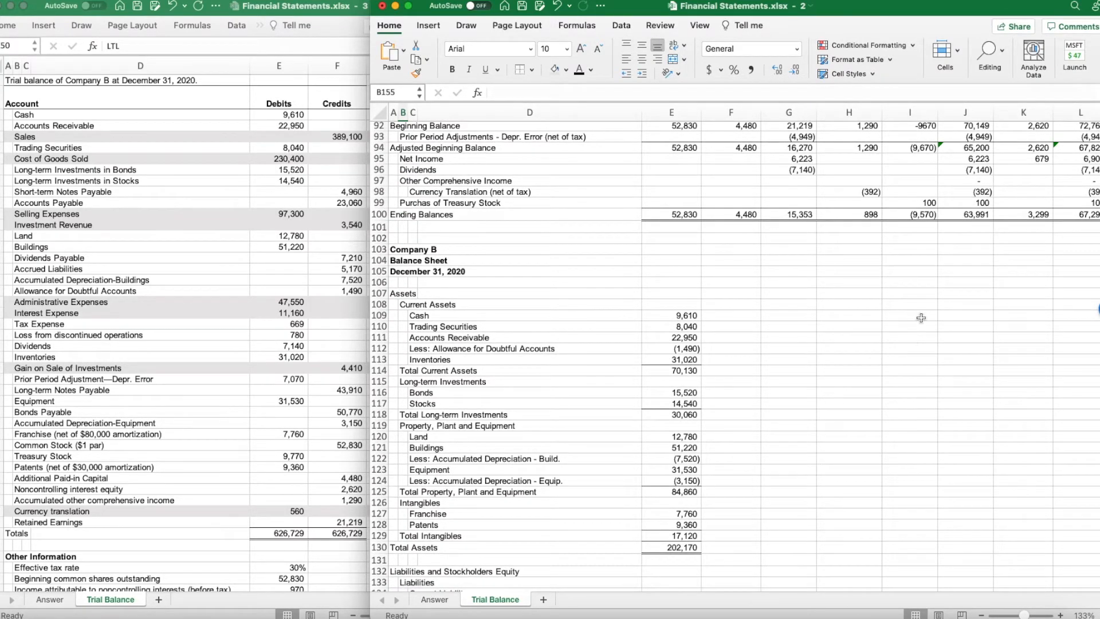
scroll("down", 3)
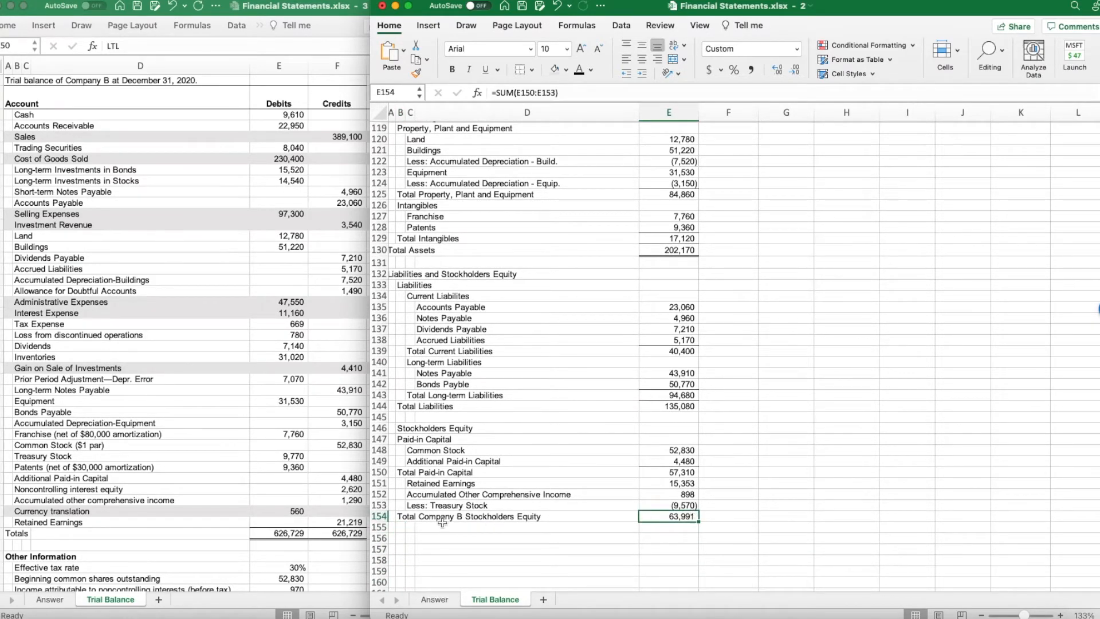
mouse_move(557, 471)
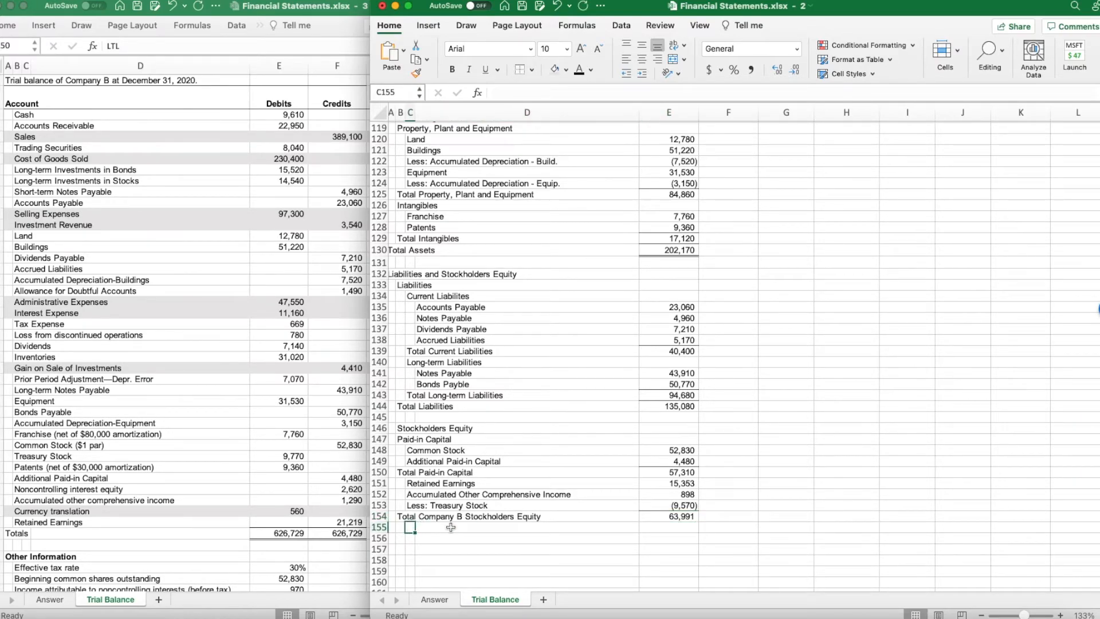
Add Noncontrolling Interest Equity 3,299 and Total Equity 67,290
type("Noncontrolling Interest Equity")
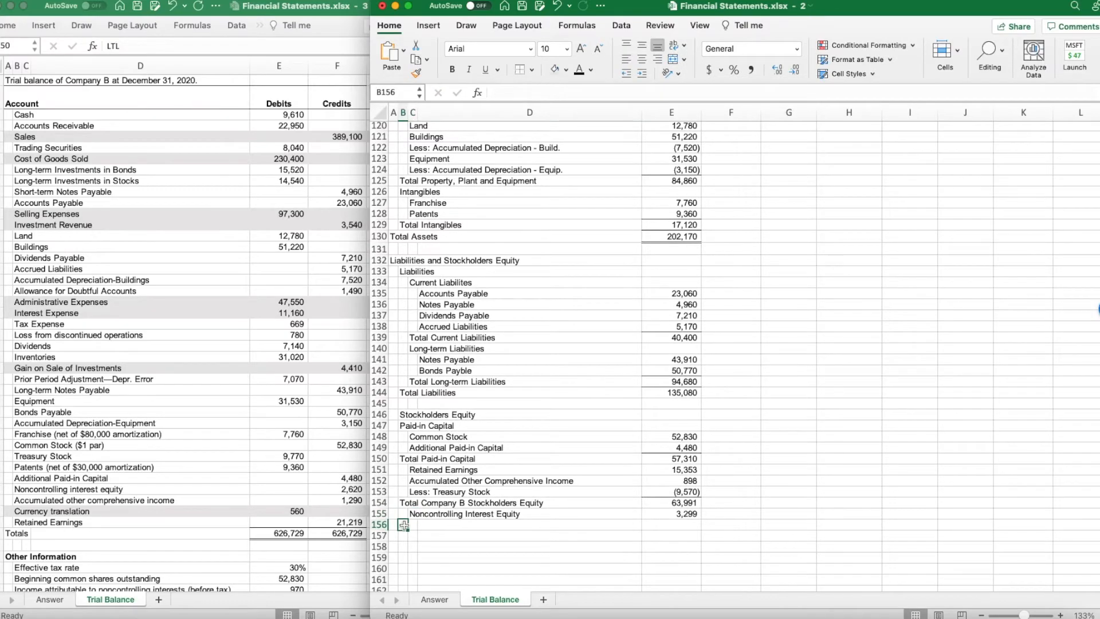
type("Total Equity")
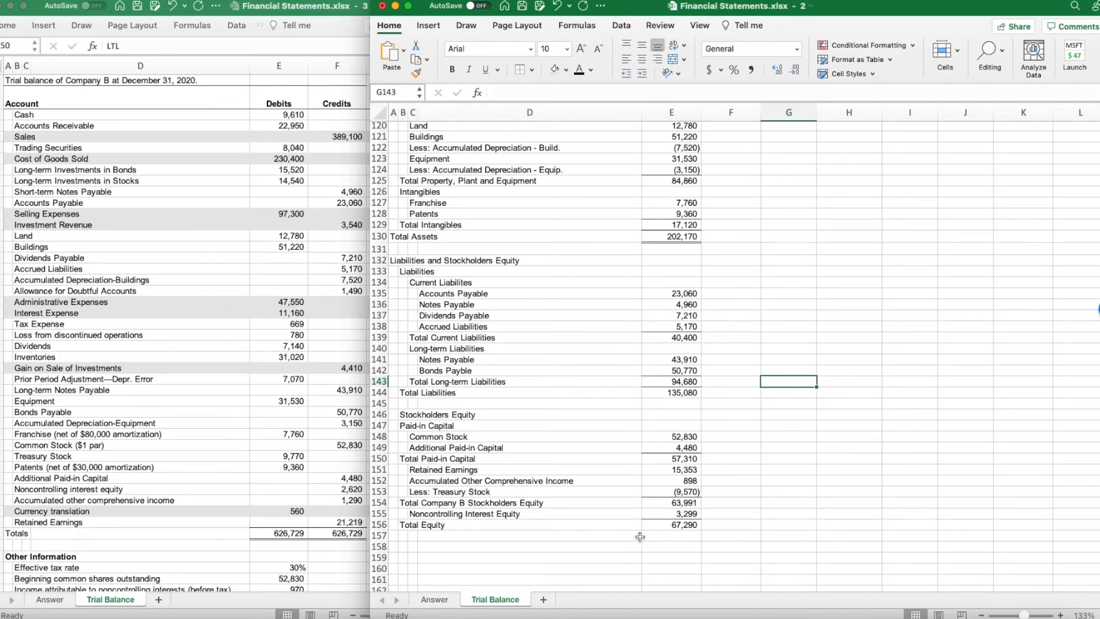
left_click(394, 535)
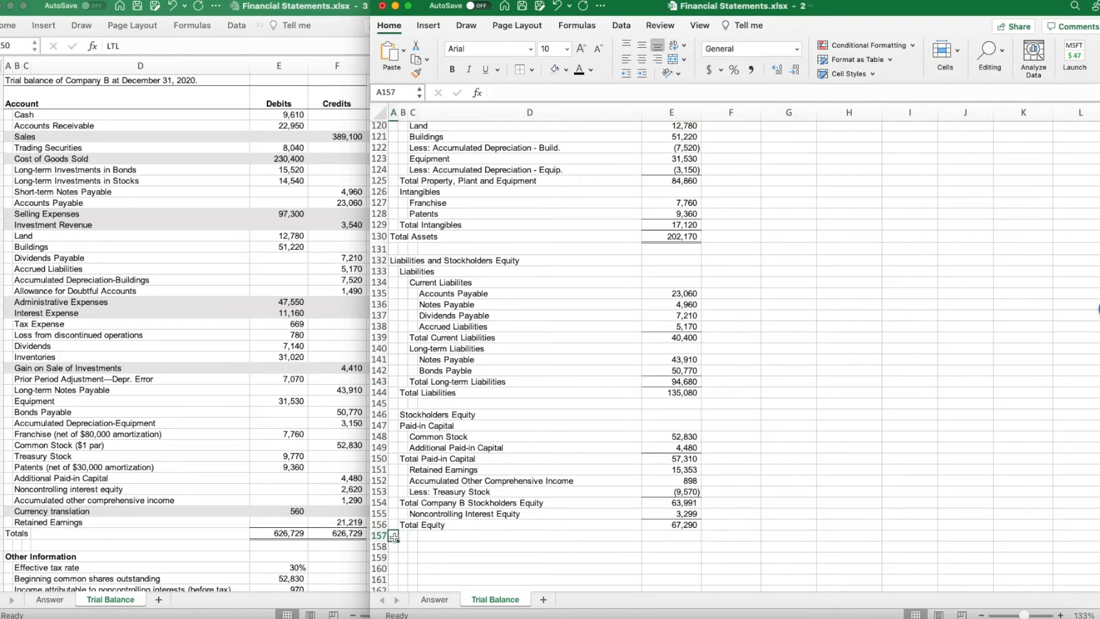
Add Total Liabilities and Stockholders Equity as =E144+E156, giving 202,370
type("T")
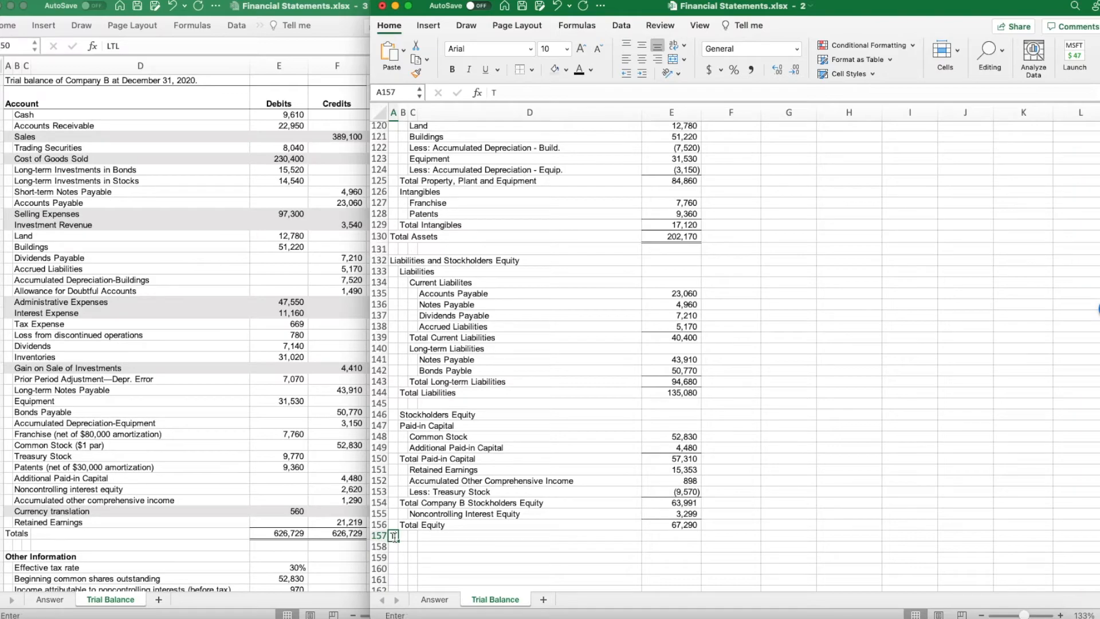
type("Total Liabilities and")
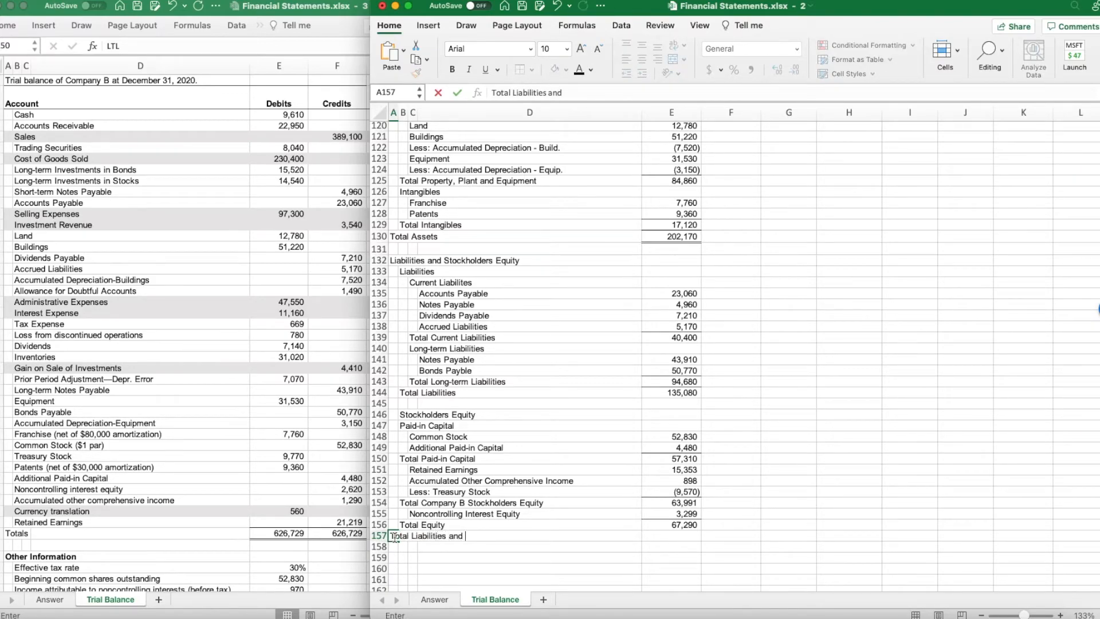
type("Stockholders Equity")
left_click(671, 535)
type("=")
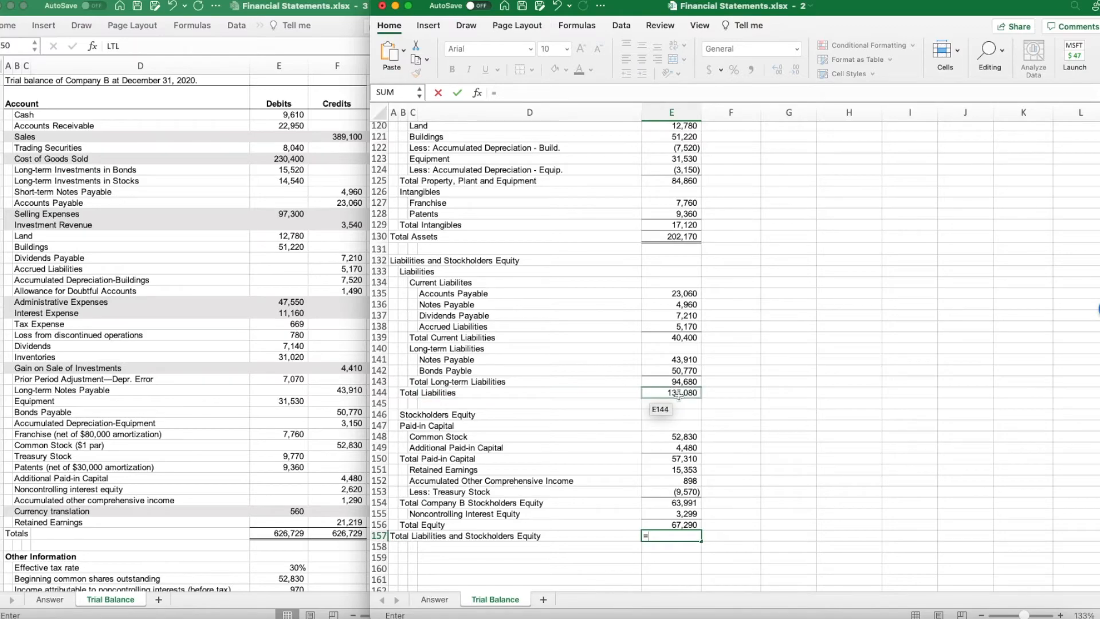
left_click(670, 392)
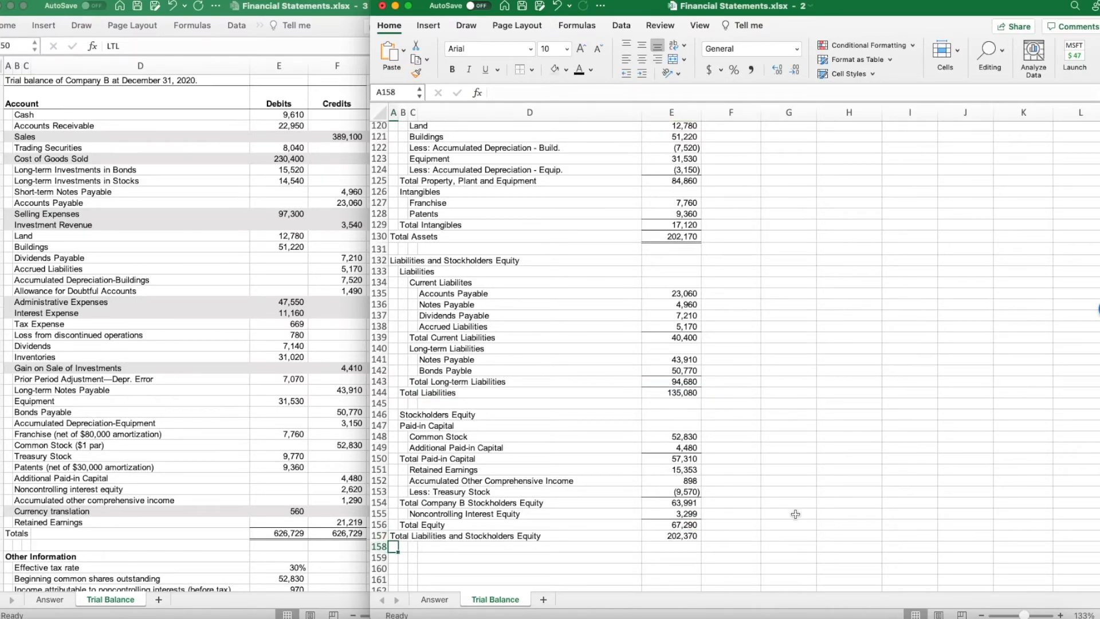
left_click(671, 535)
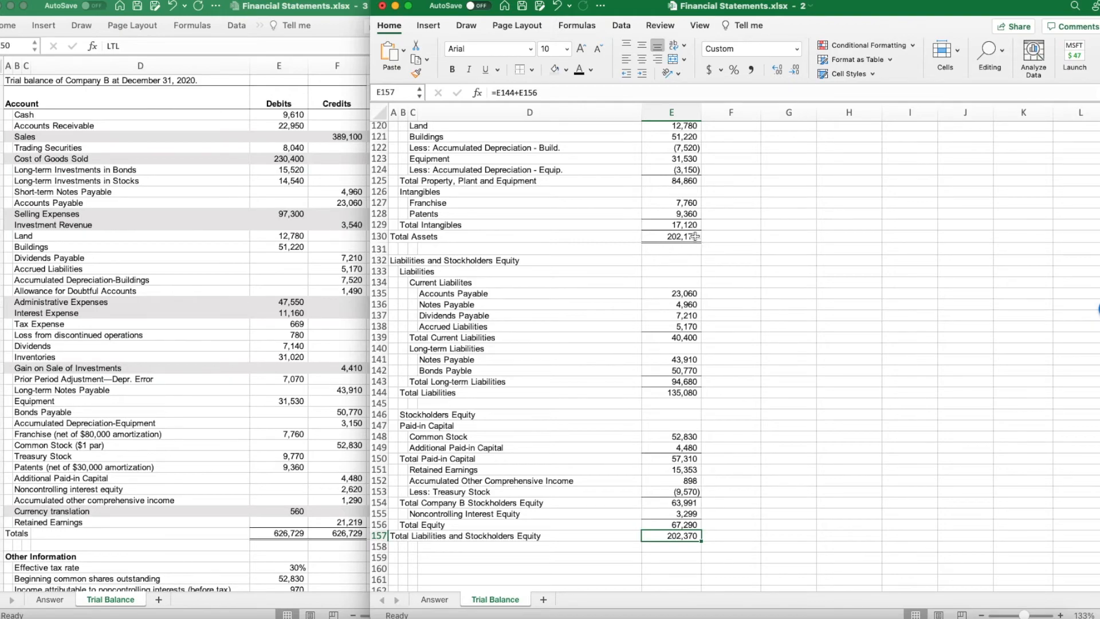
mouse_move(707, 454)
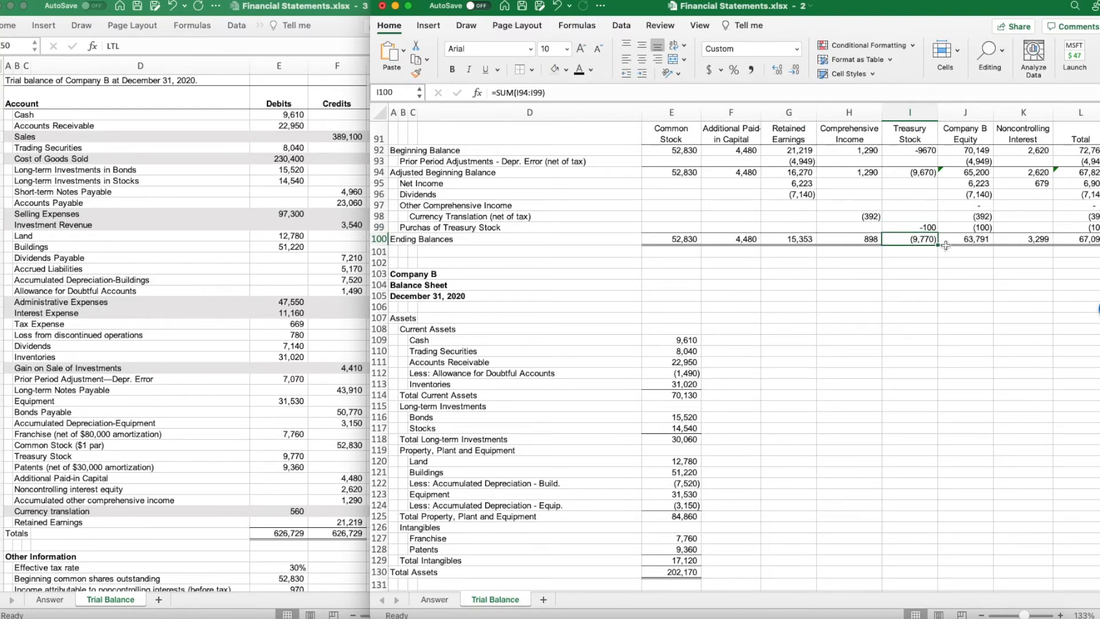
Correct the treasury stock purchase in I99 to -100 so ending treasury stock is (9,770)
left_click(910, 226)
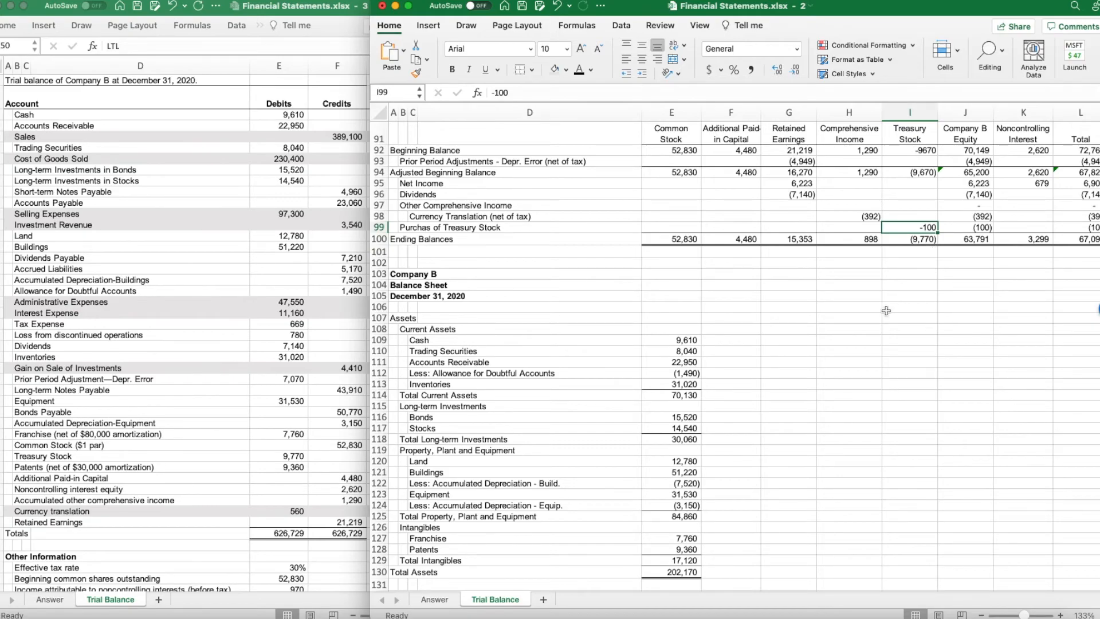
scroll("down", 3)
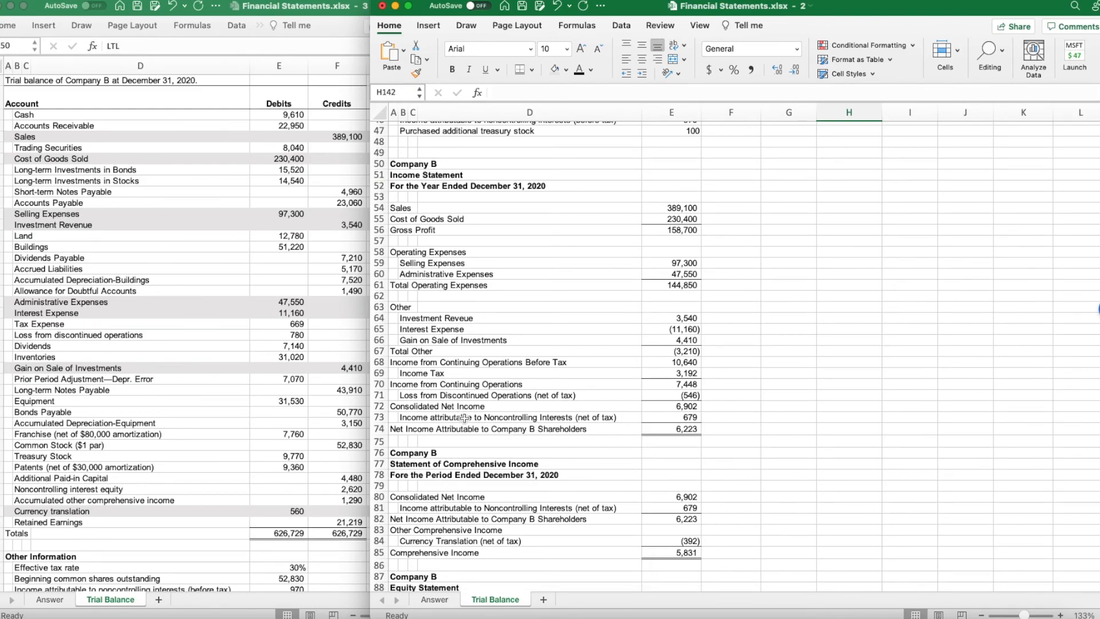
Scroll to the balance sheet to confirm Total Liabilities and Stockholders Equity 202,170 matches Total Assets
scroll("down", 3)
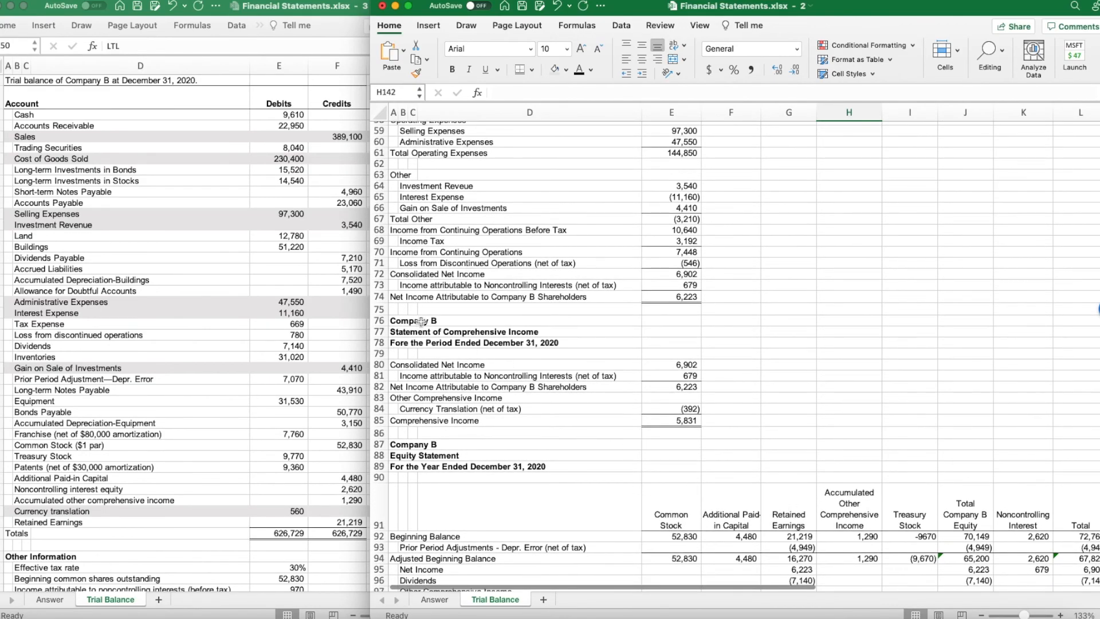
scroll("down", 3)
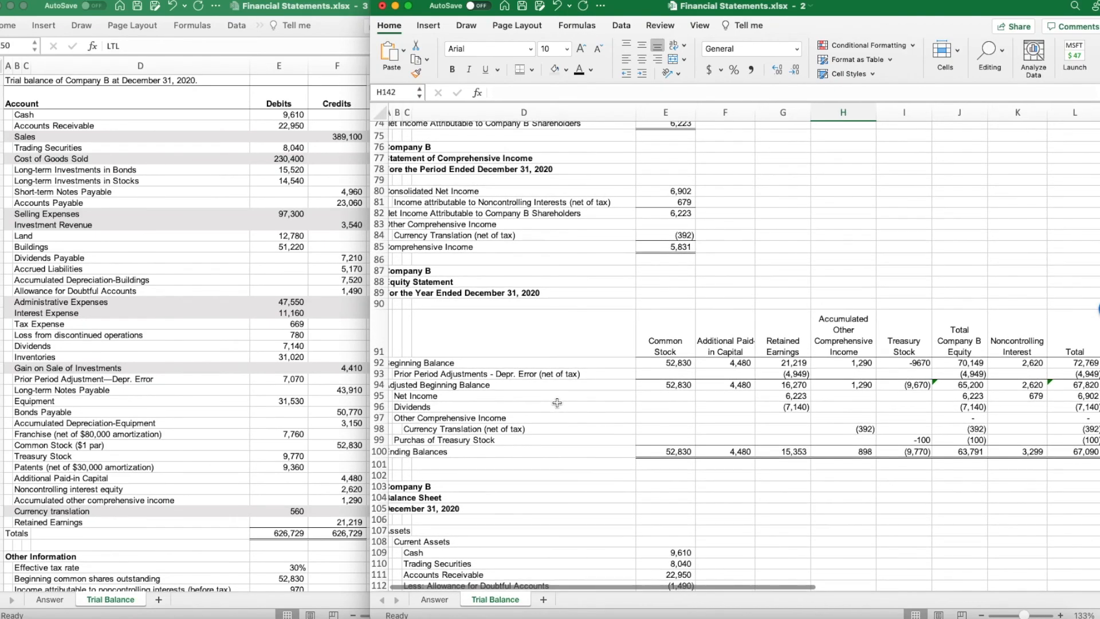
scroll("down", 3)
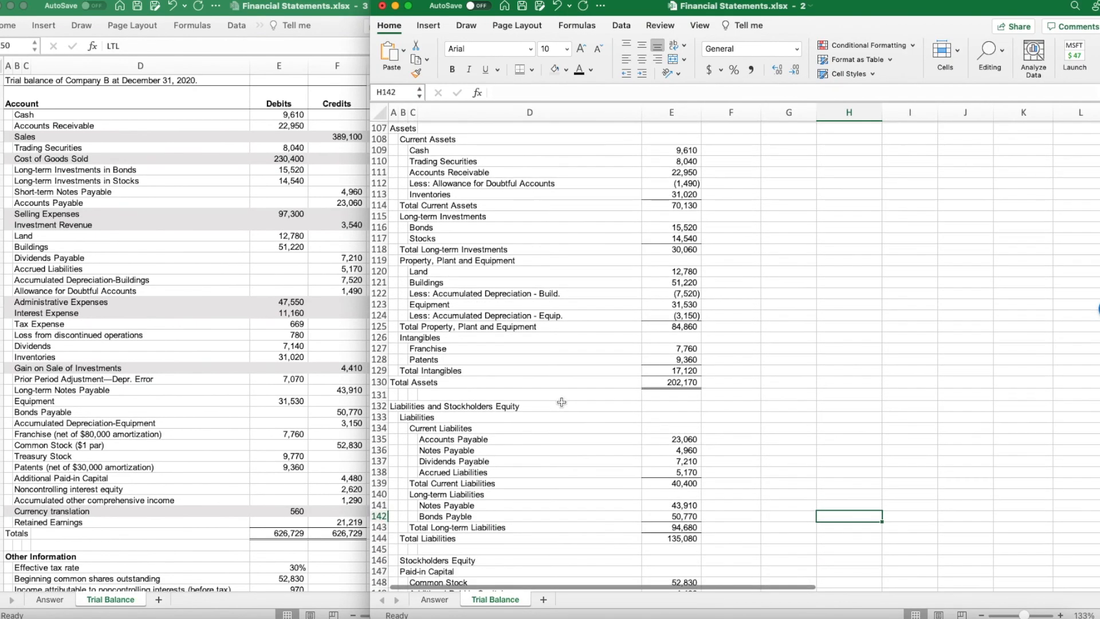
scroll("down", 3)
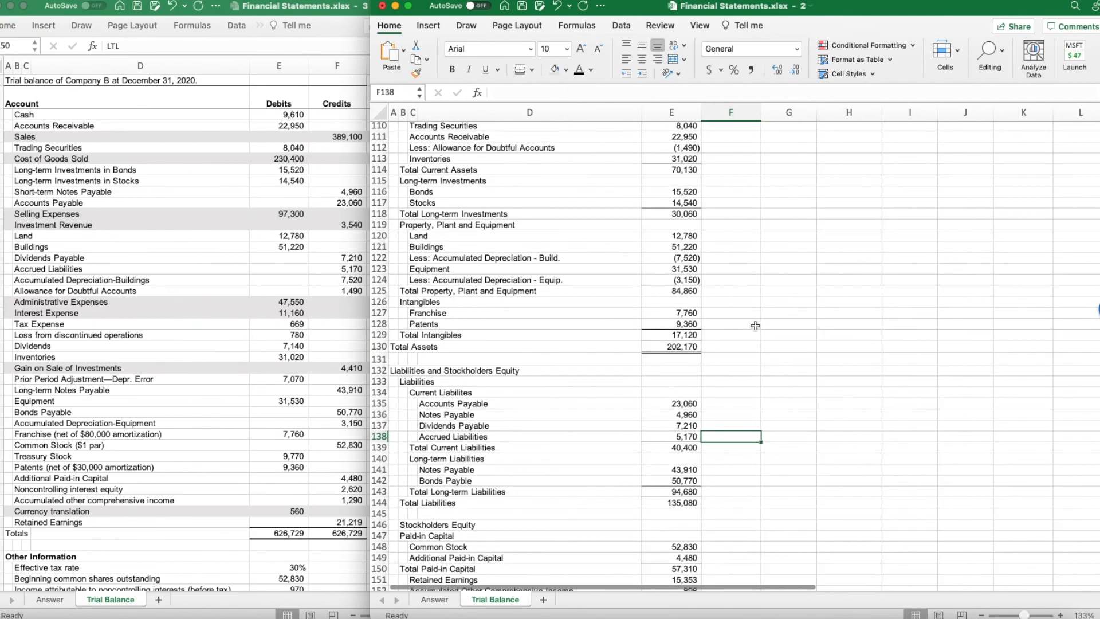
scroll("down", 3)
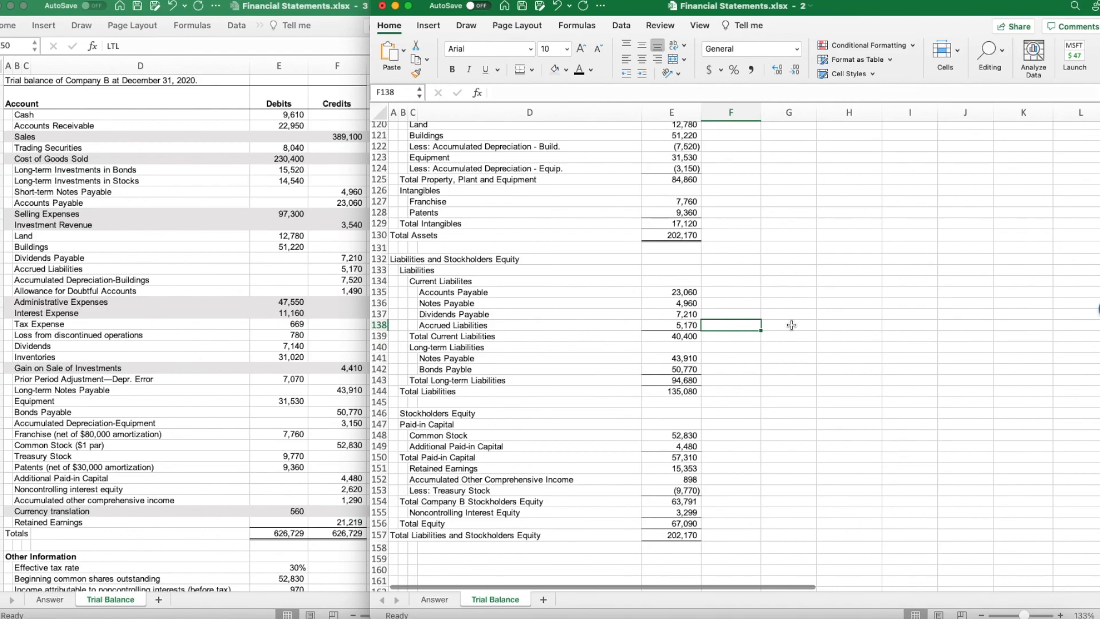
mouse_move(793, 324)
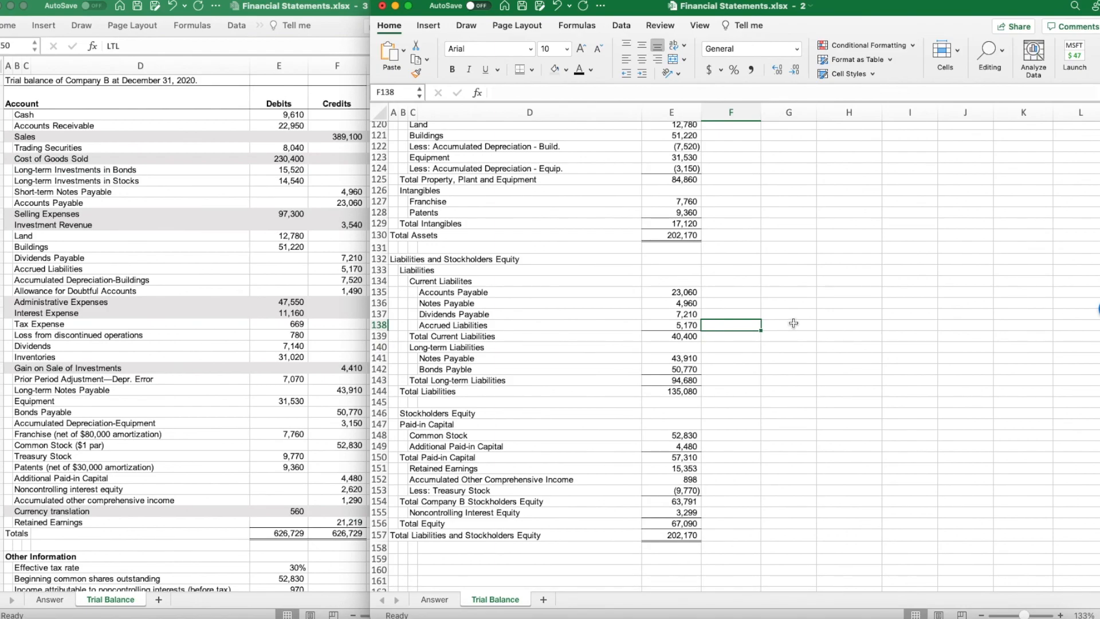